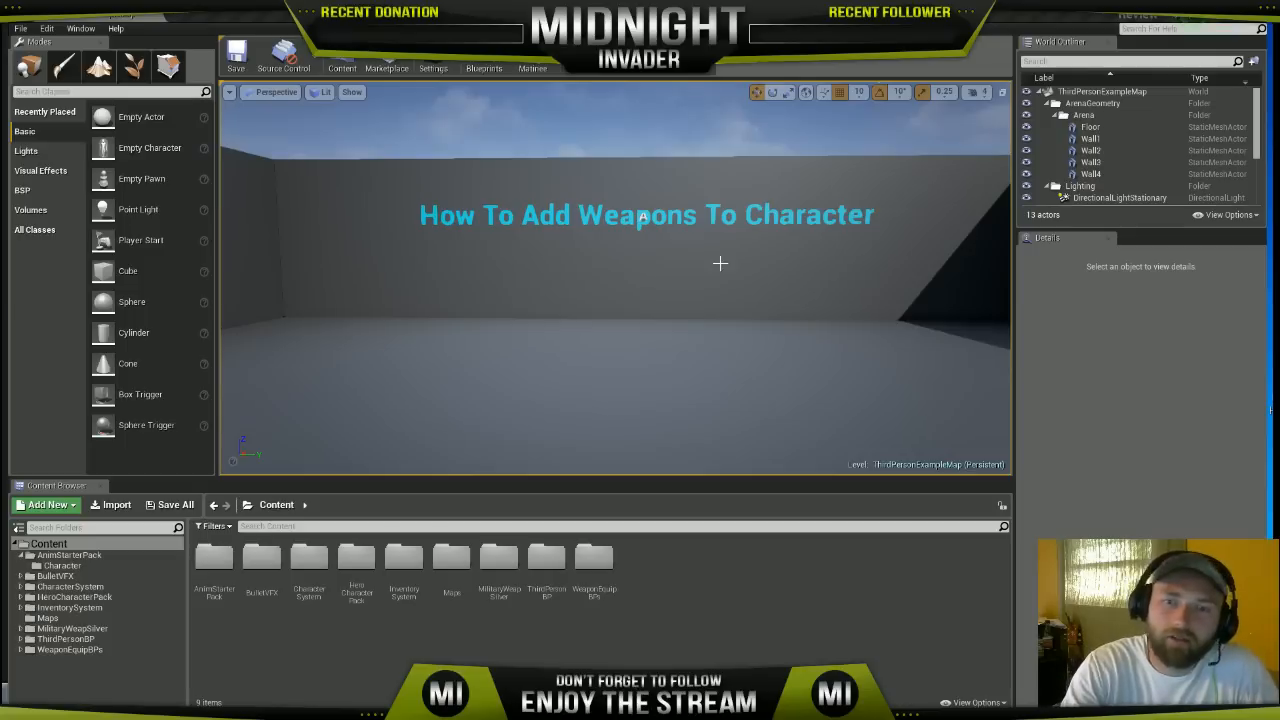
Open the MilitaryWeapSilver Weapons folder to list its rifle, pistol, shotgun and sniper assets.
click(1089, 127)
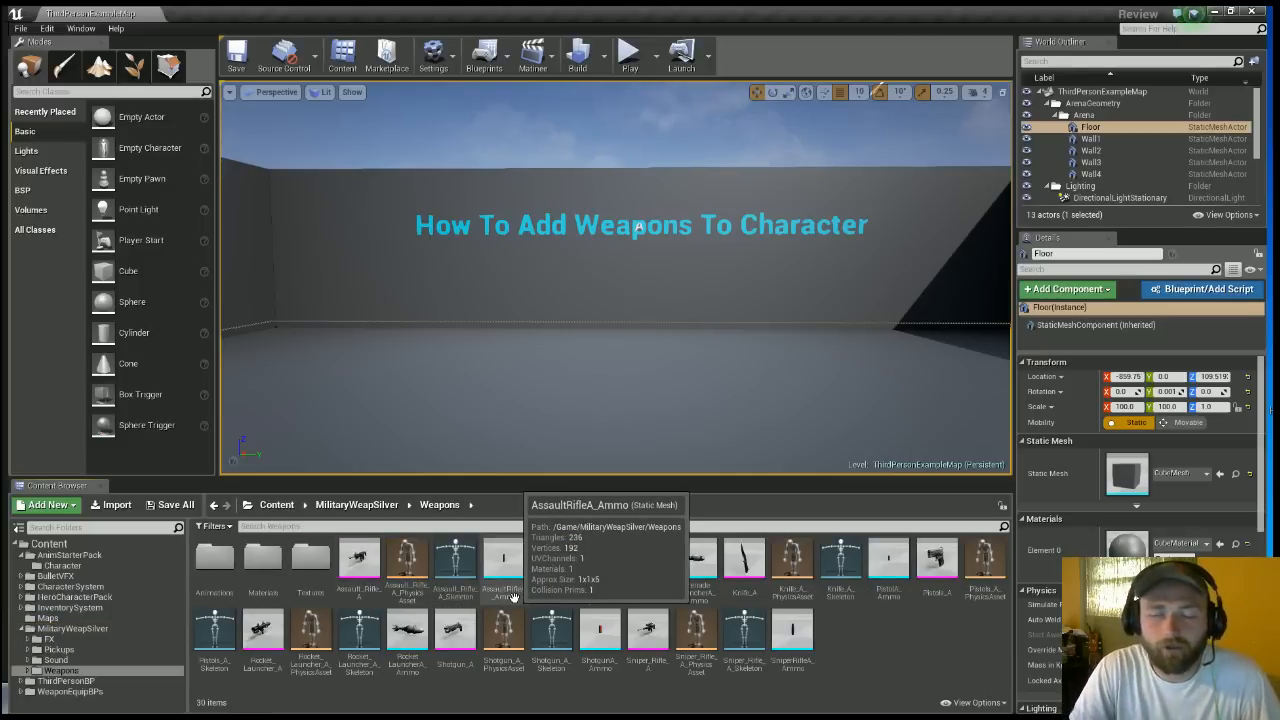
click(454, 558)
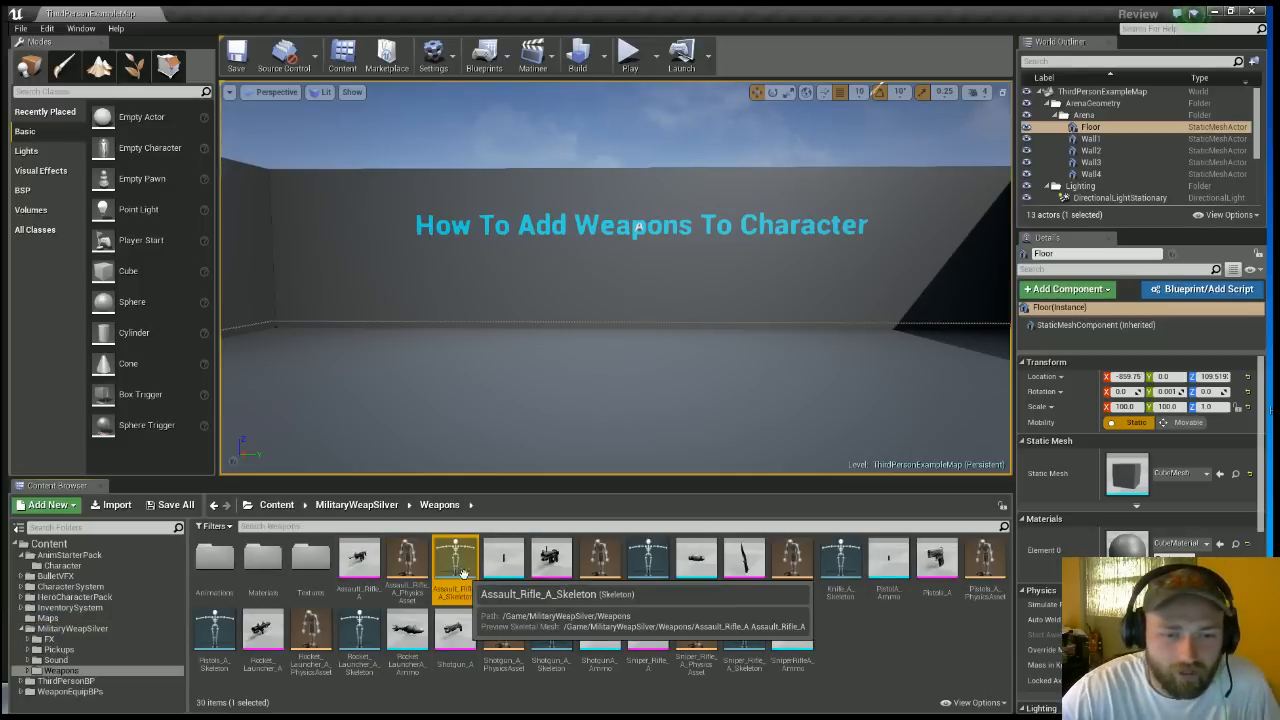
double_click(454, 557)
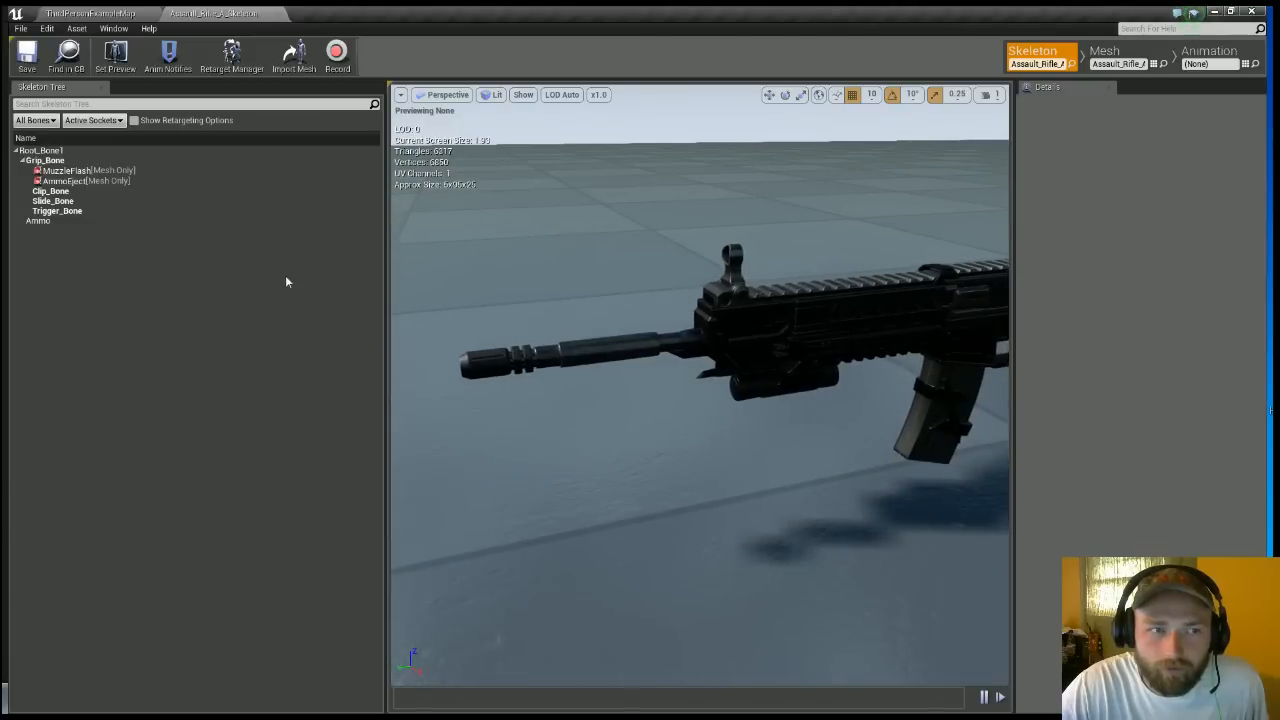
click(66, 170)
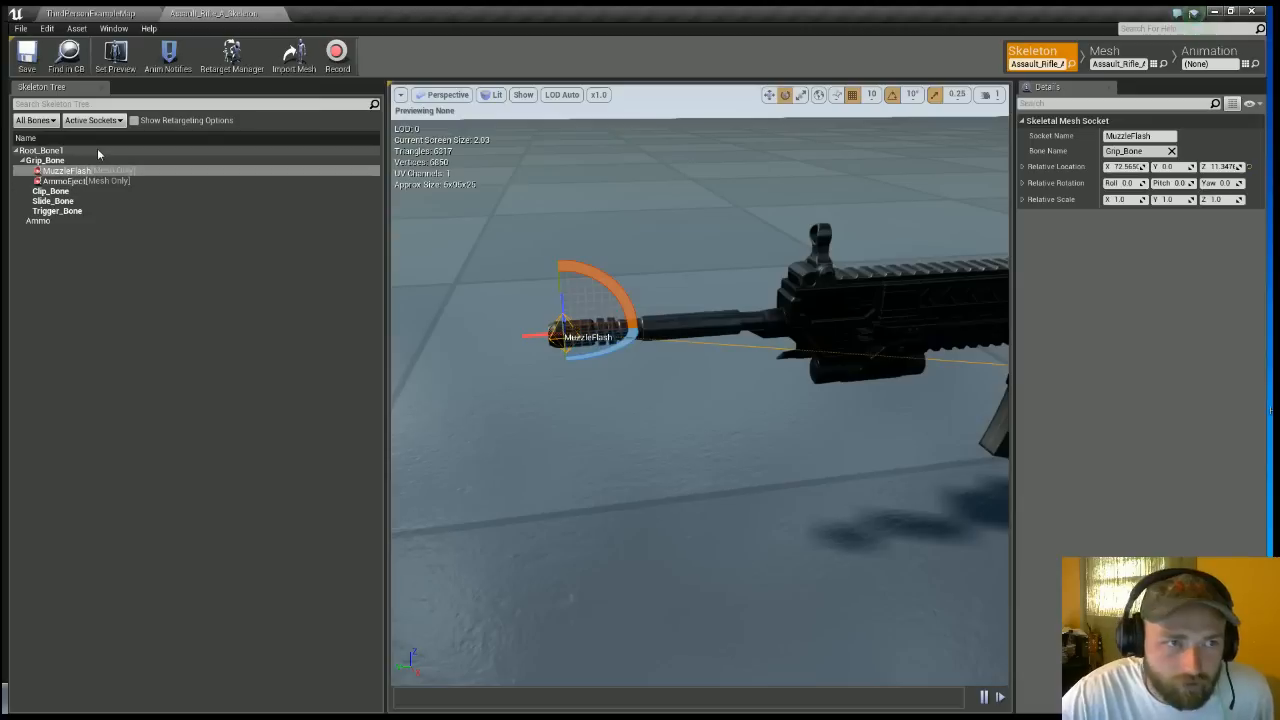
right_click(45, 160)
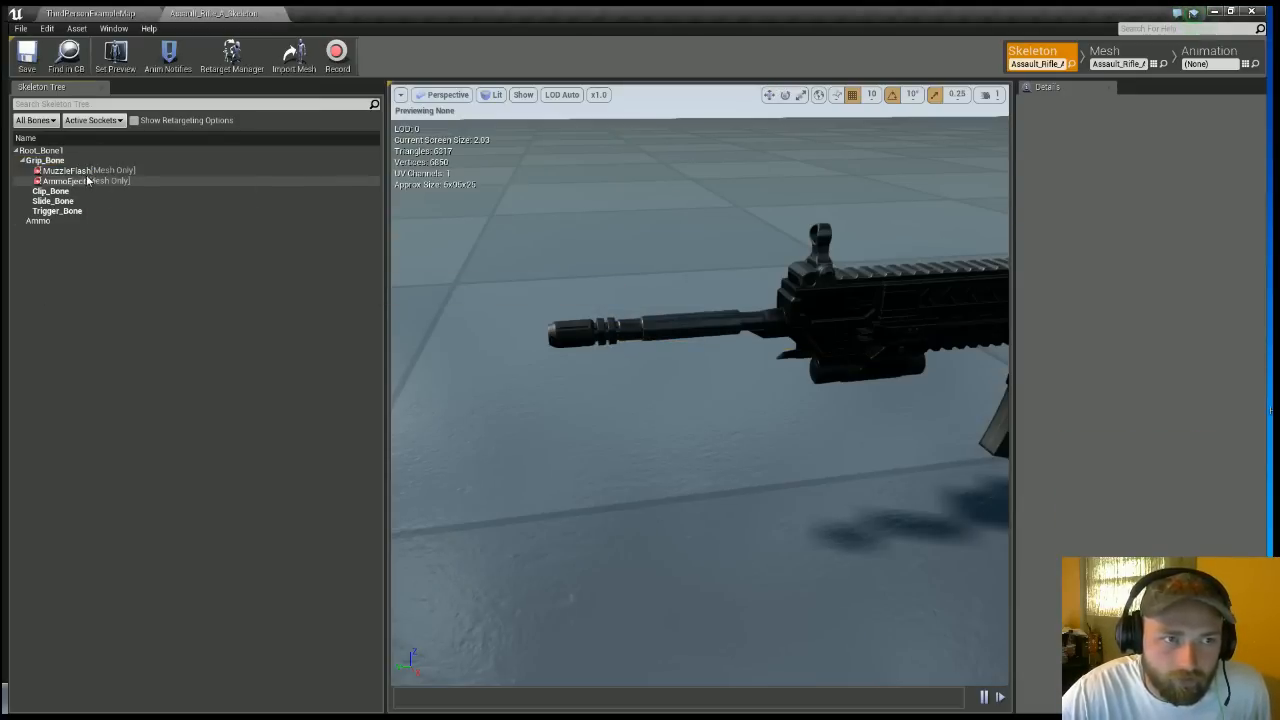
click(67, 170)
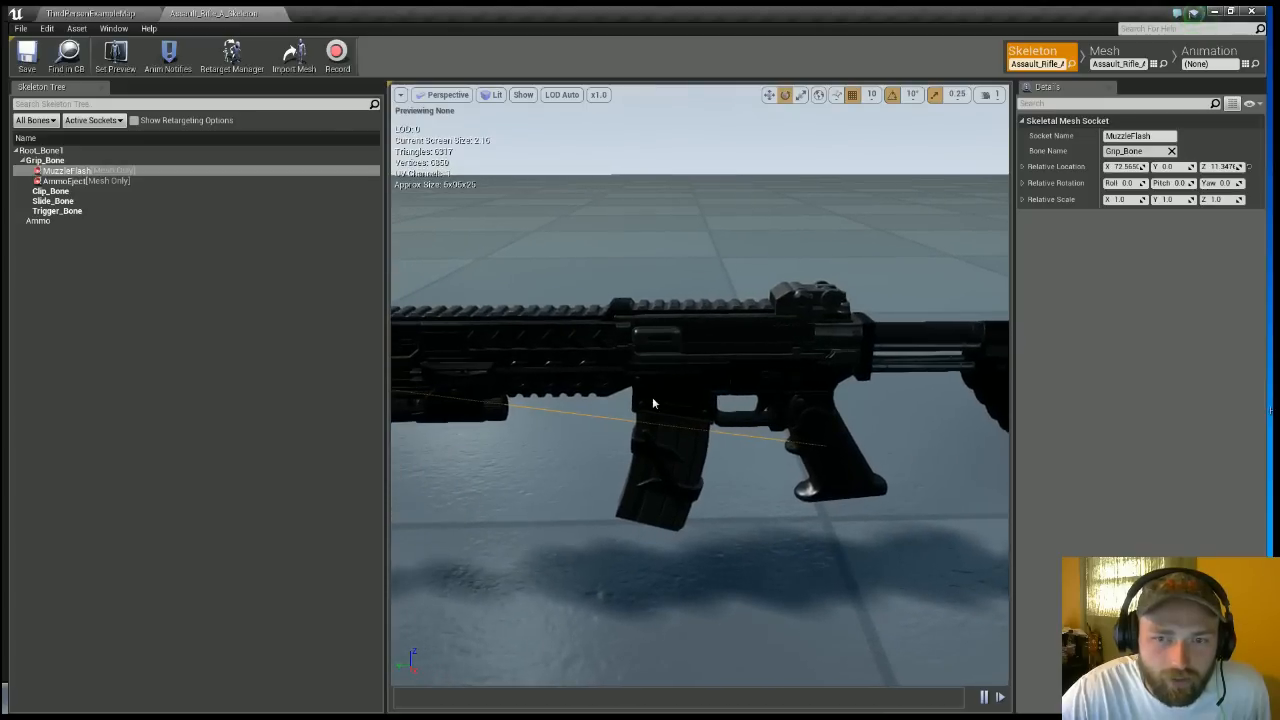
click(51, 191)
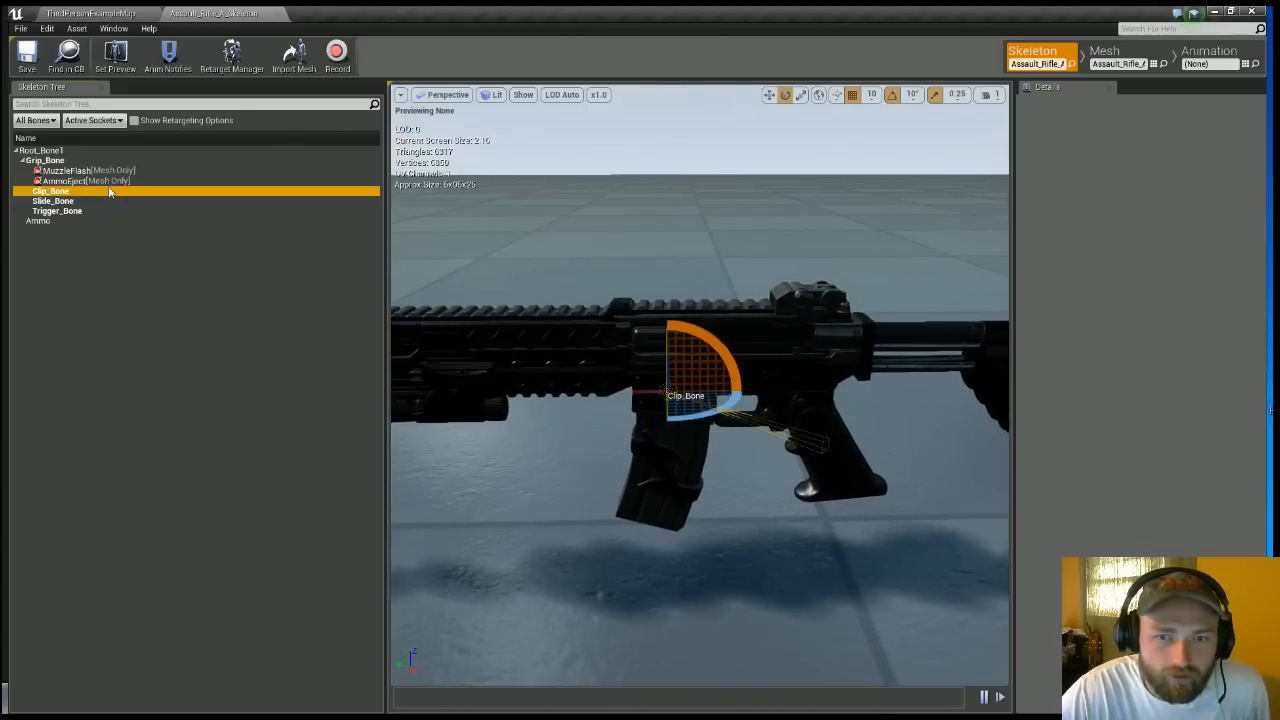
click(63, 181)
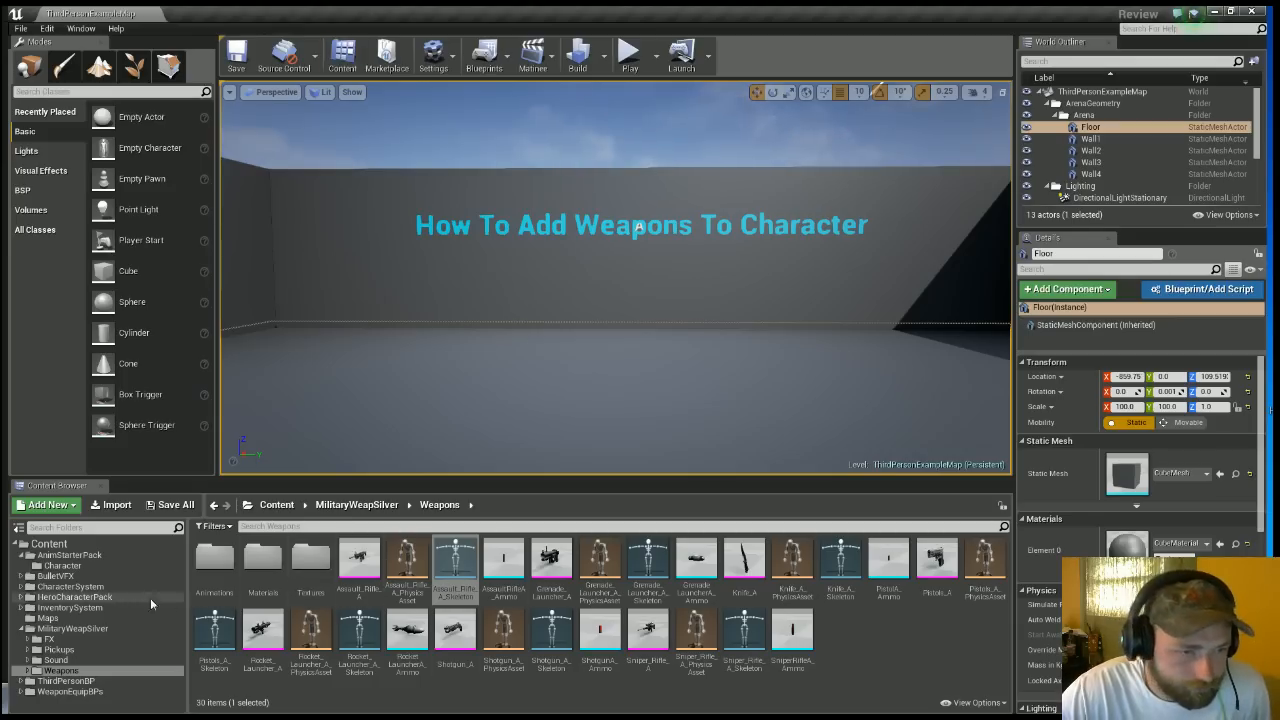
Review the Jump and Fire input mappings in Project Settings, then open AnimStarterPack/Character.
click(46, 28)
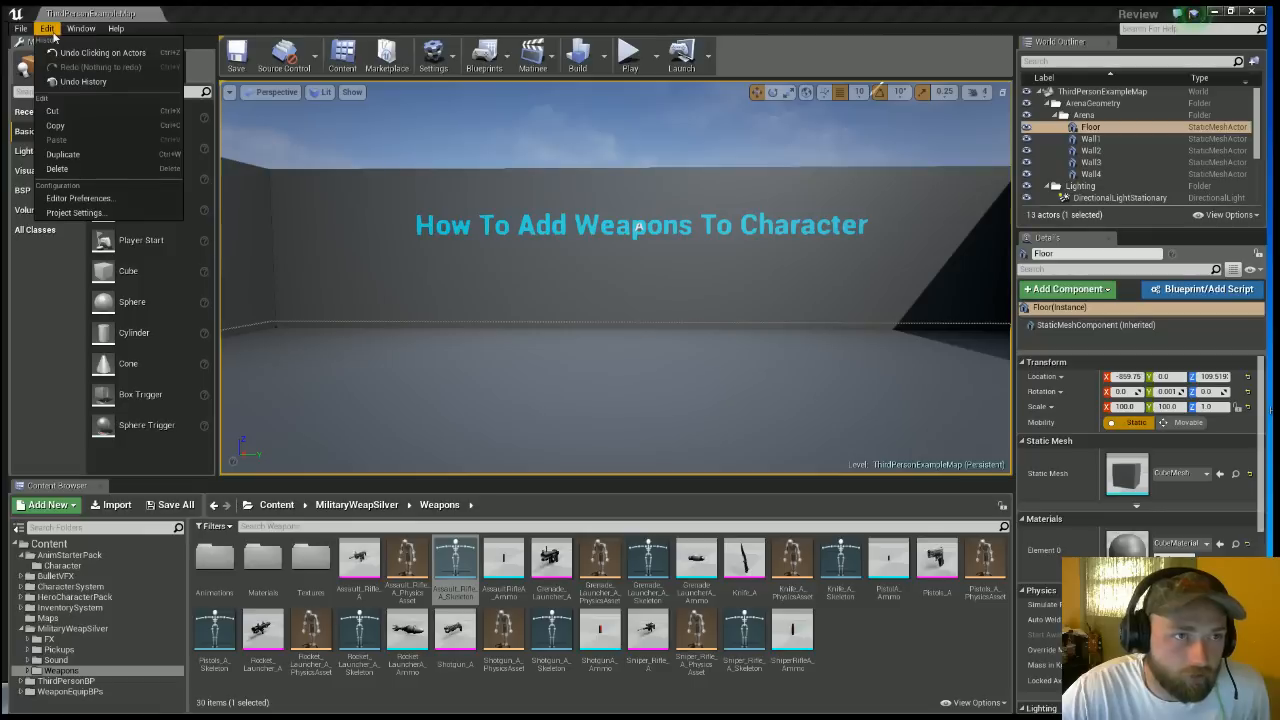
click(76, 212)
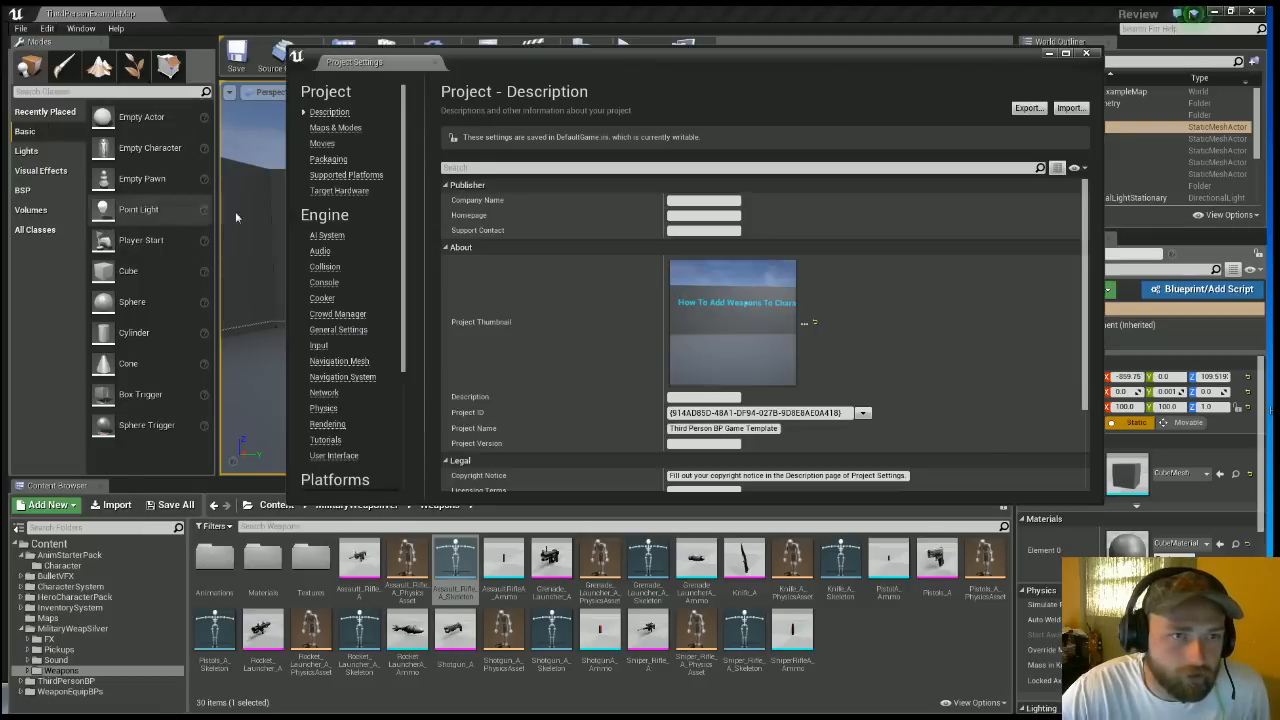
click(318, 345)
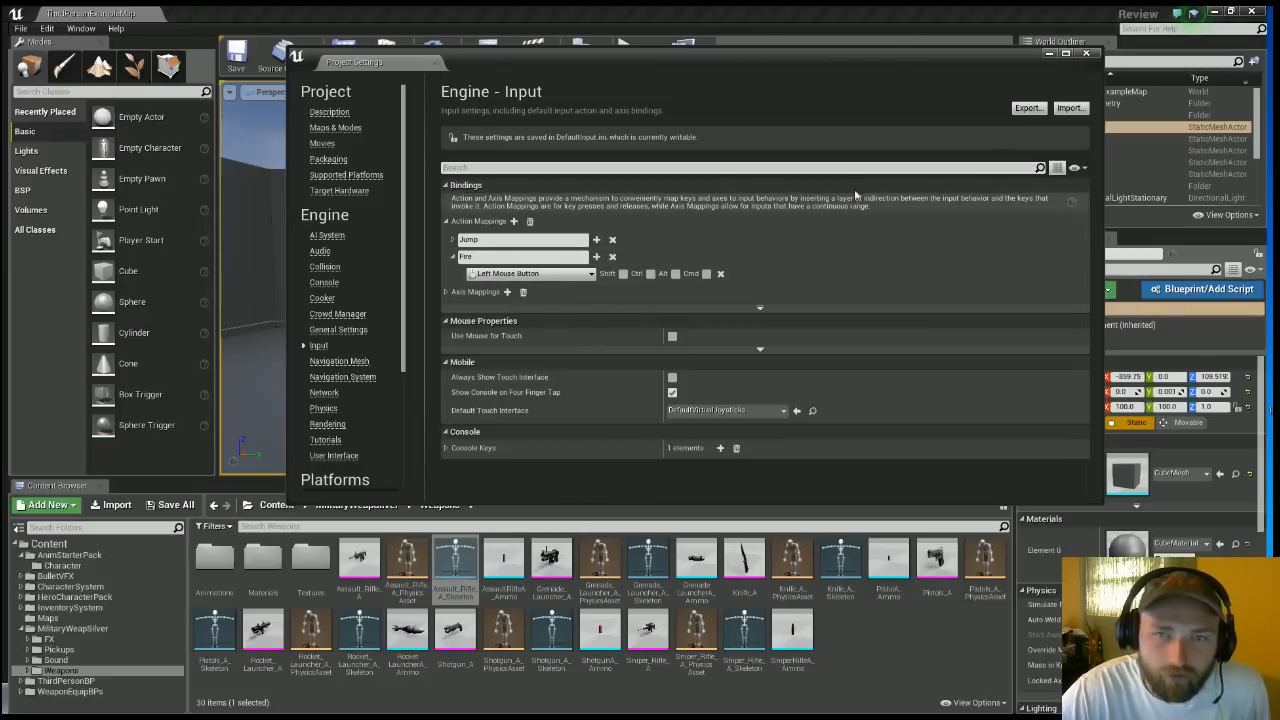
click(1086, 53)
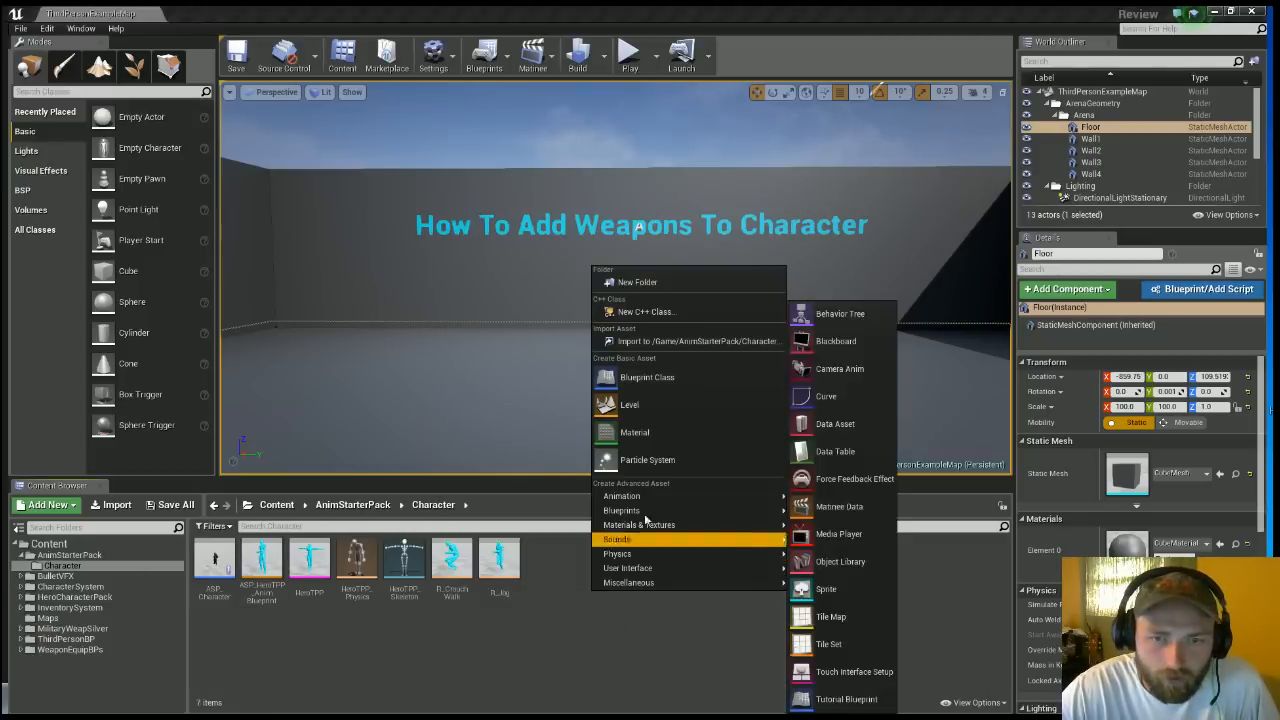
mouse_move(647, 377)
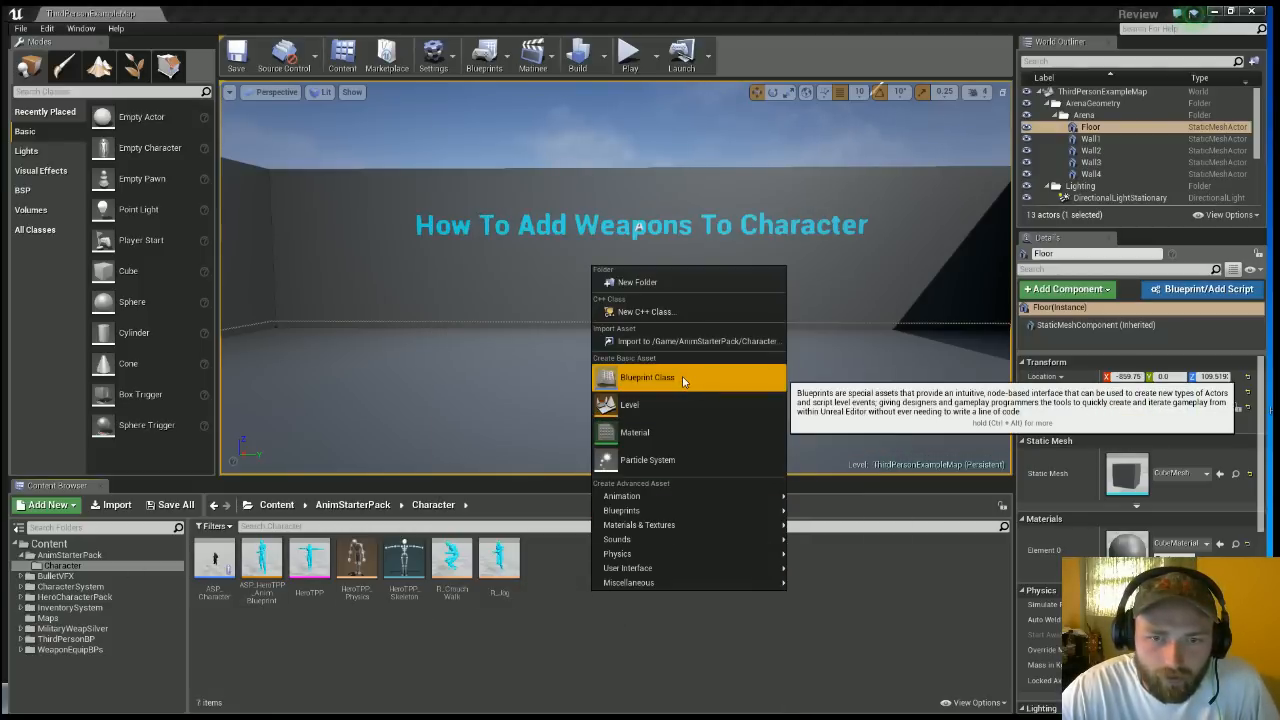
Create an Actor Blueprint Class named Rifle and open it in the blueprint editor.
click(647, 377)
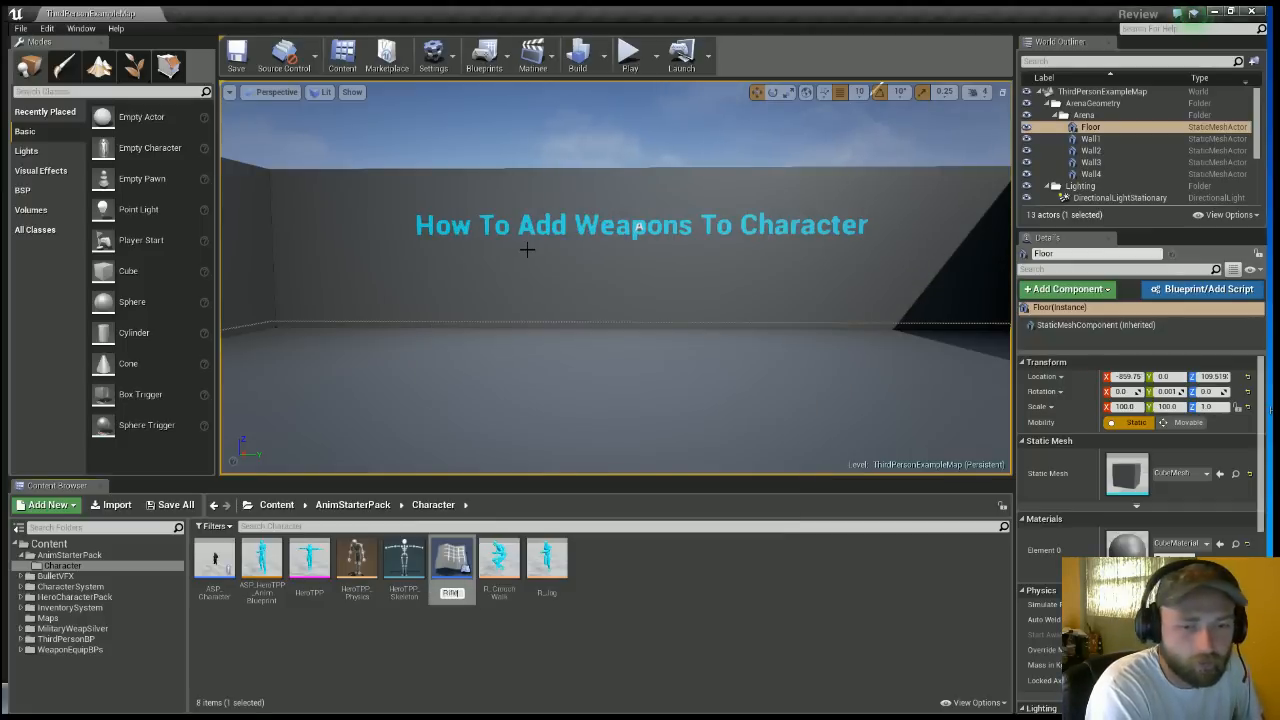
click(547, 557)
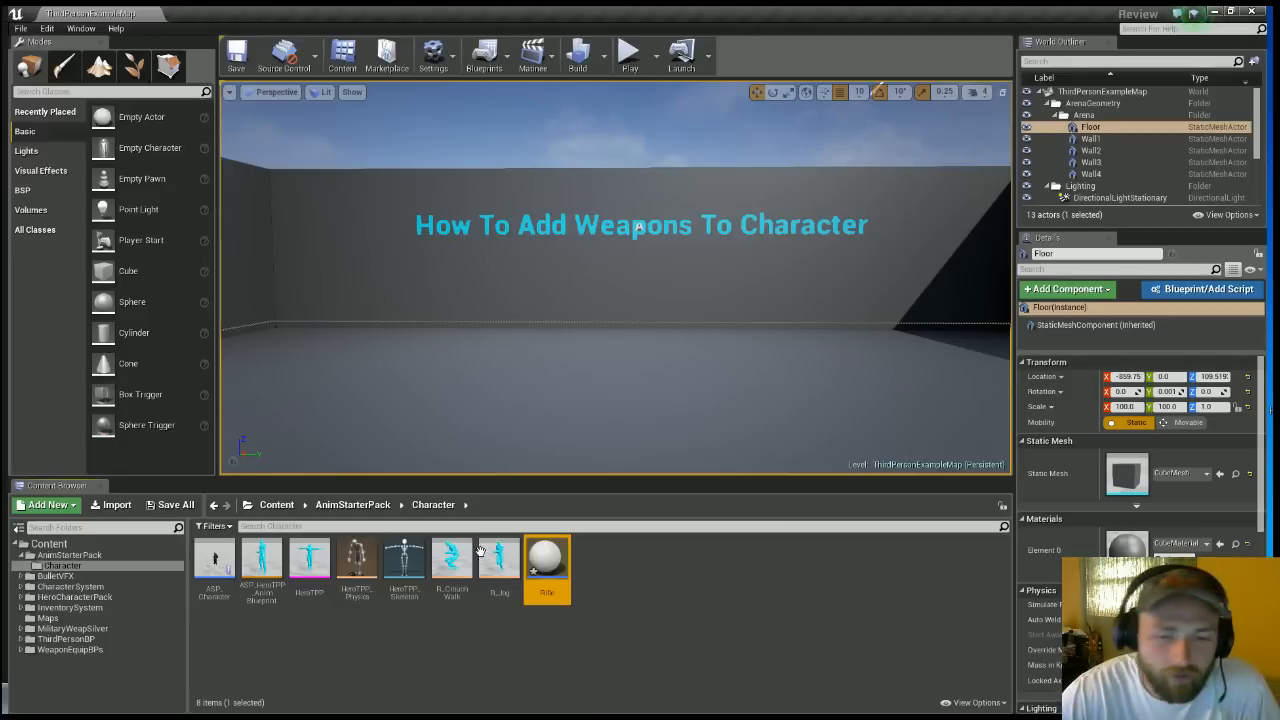
double_click(547, 557)
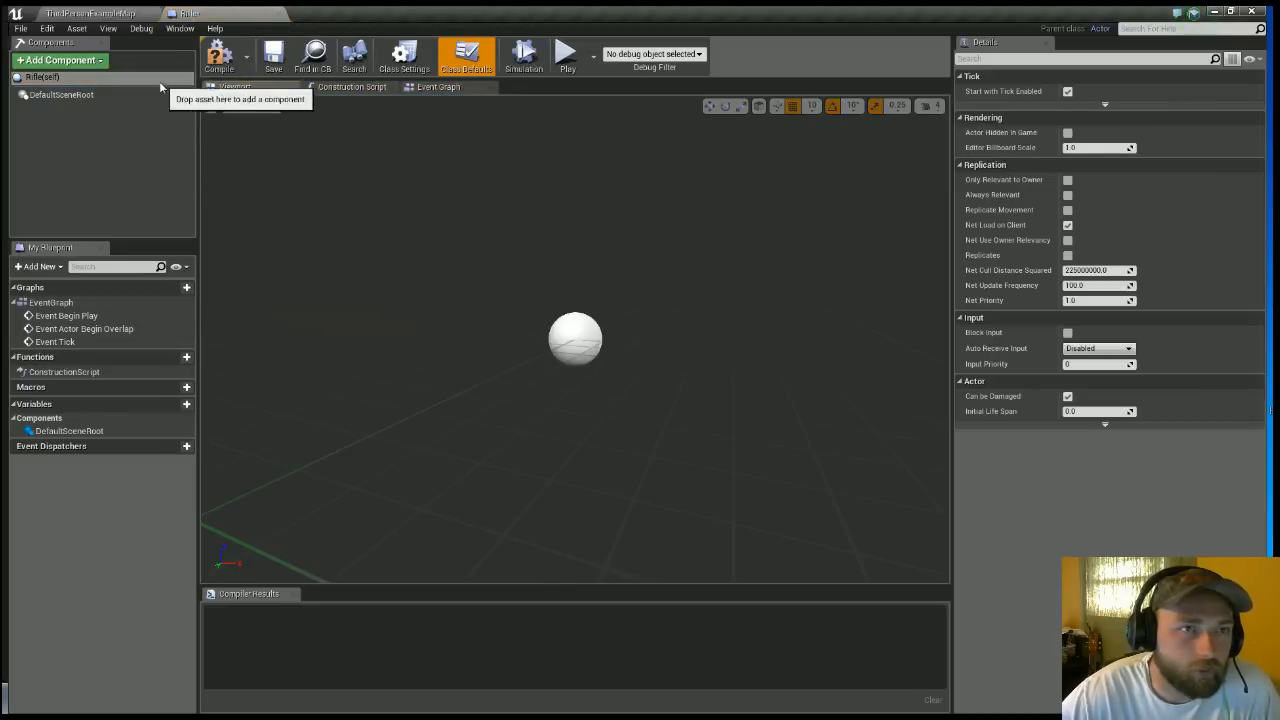
Add a skeletal mesh component using Assault_Rifle_A to Rifle, then compile and save.
click(59, 60)
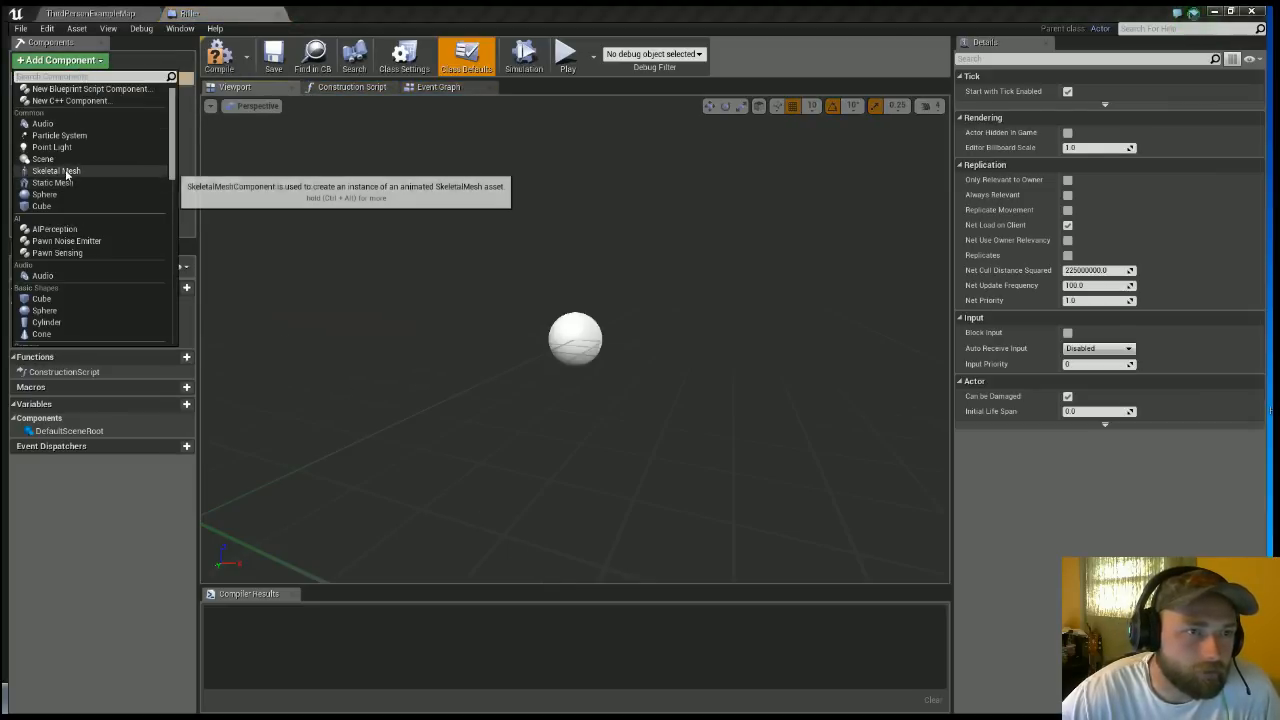
click(56, 171)
text(Rifle)
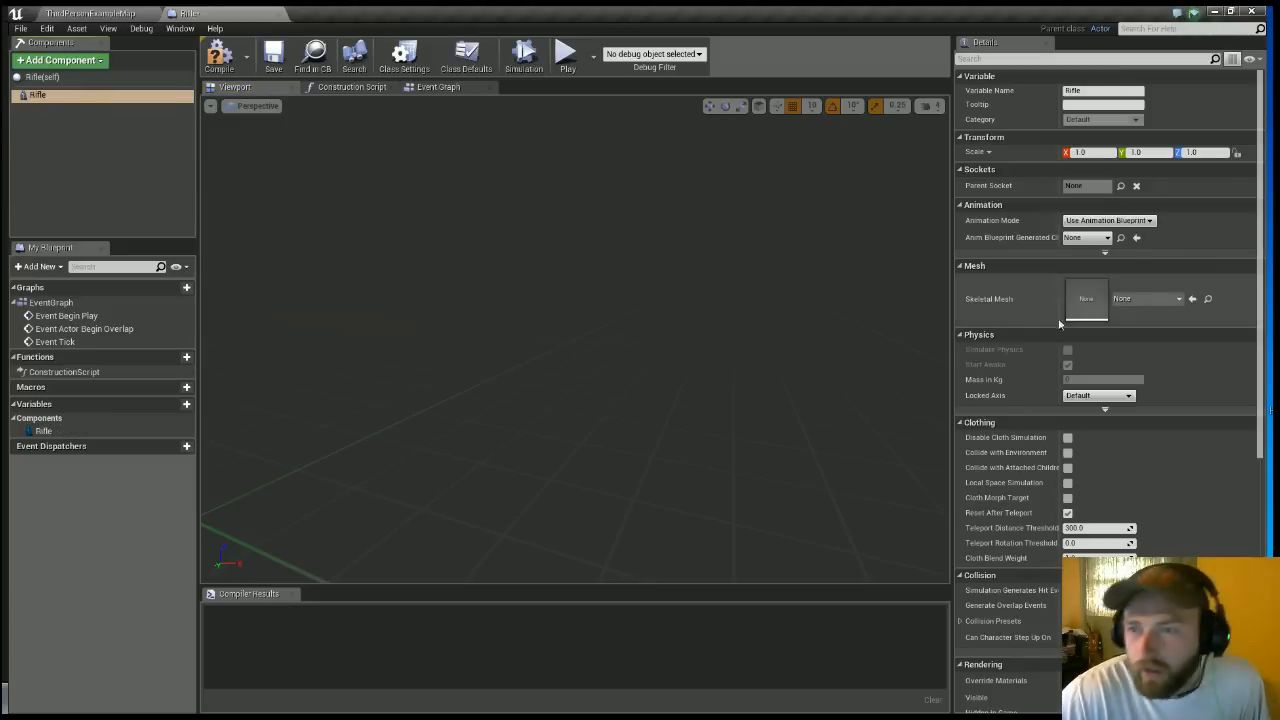
click(1147, 298)
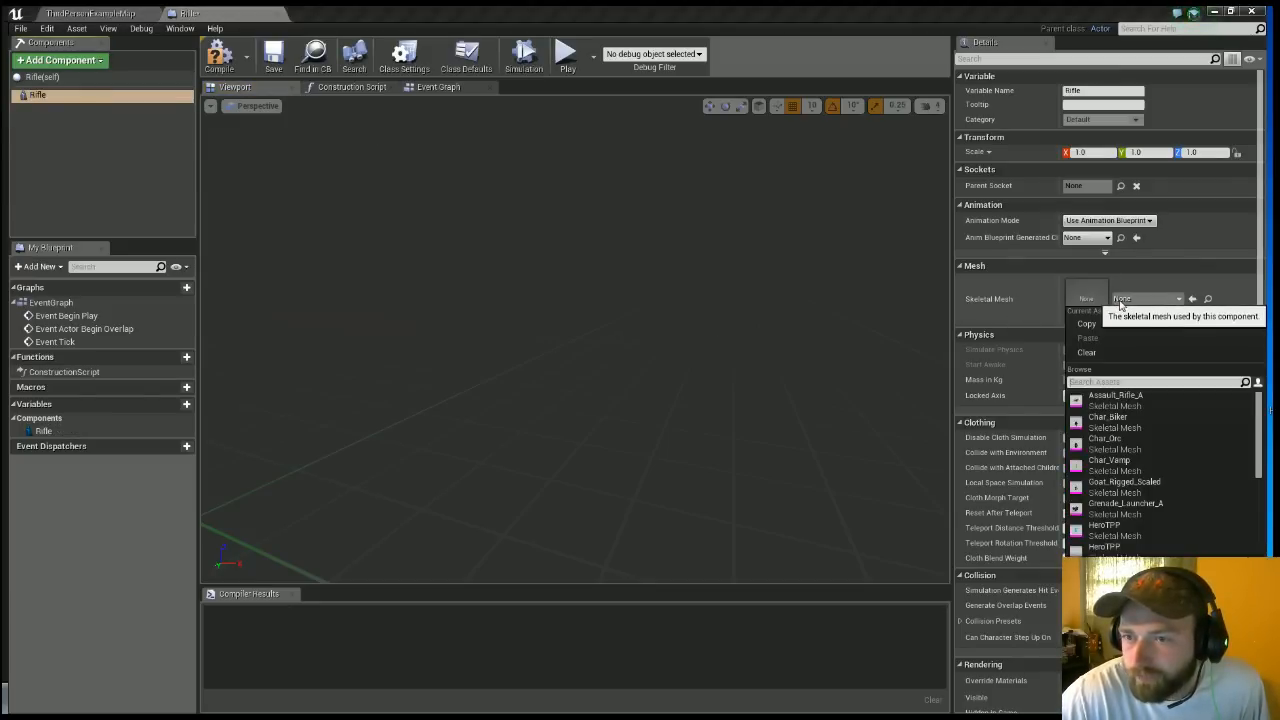
click(1115, 395)
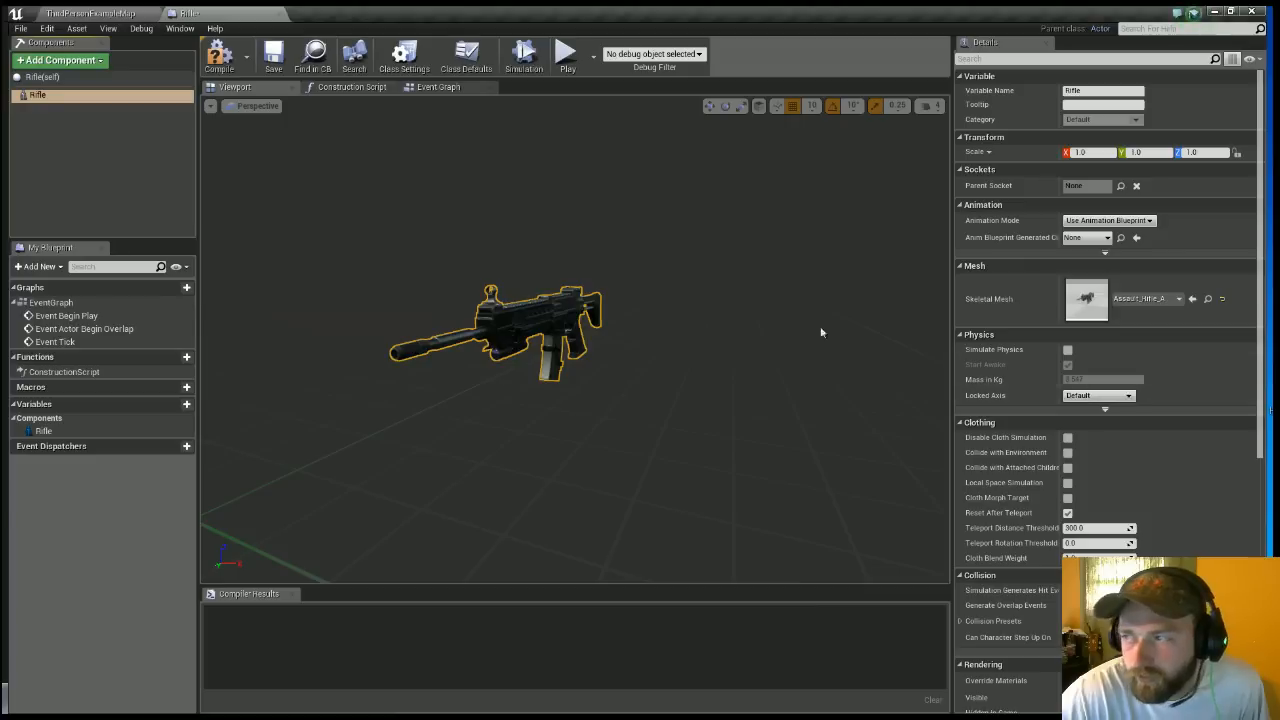
click(273, 56)
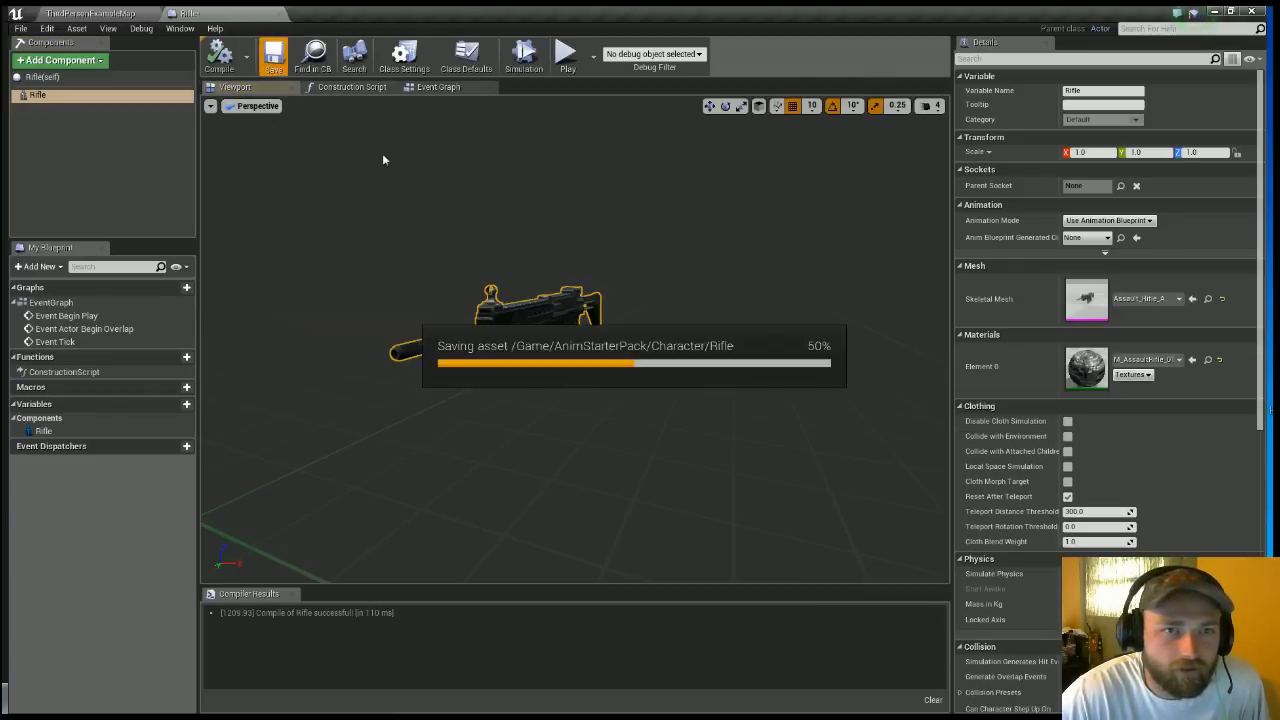
click(438, 87)
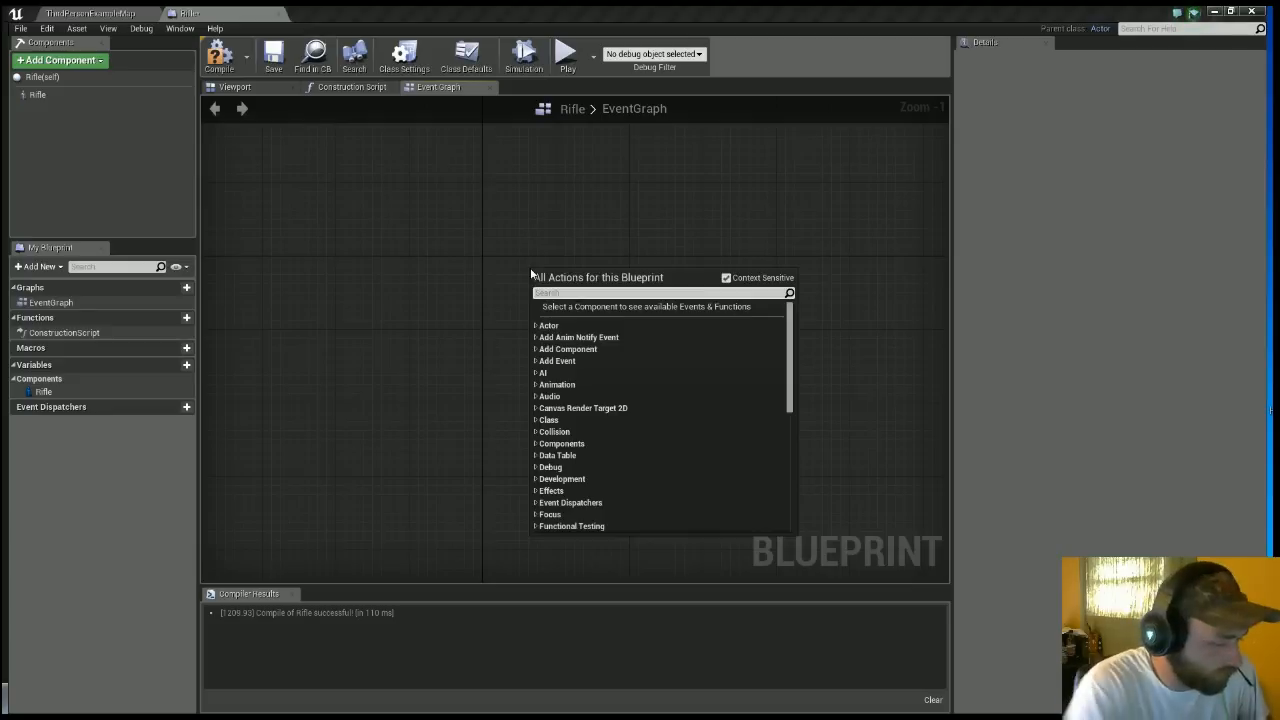
Add a custom event named Fire Weapon that drives a Line Trace node.
text(custome e)
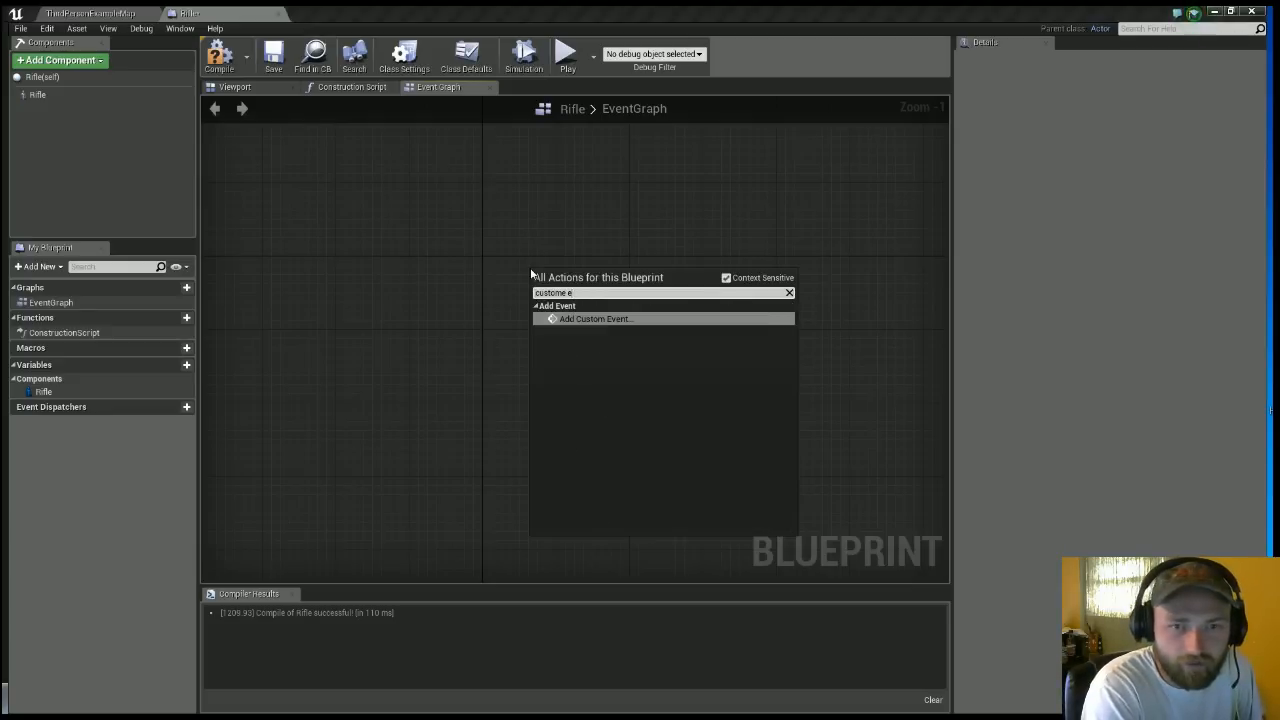
click(595, 318)
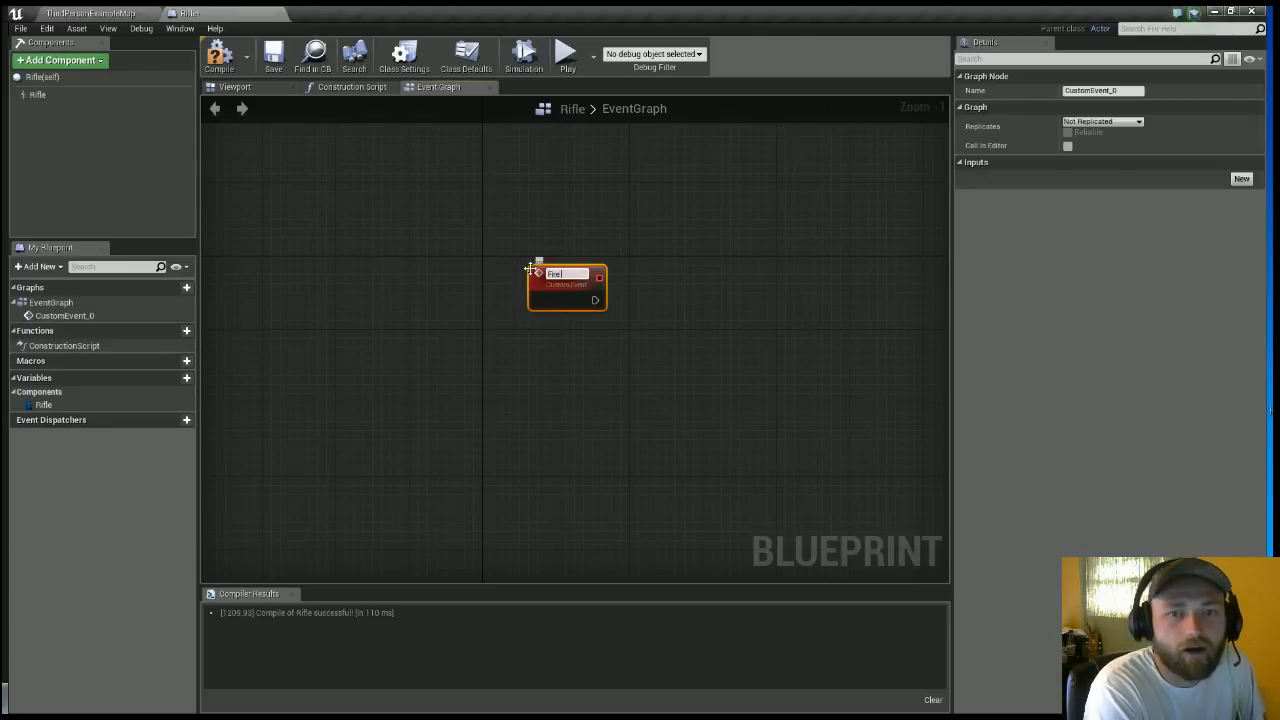
text(Fire Weapon)
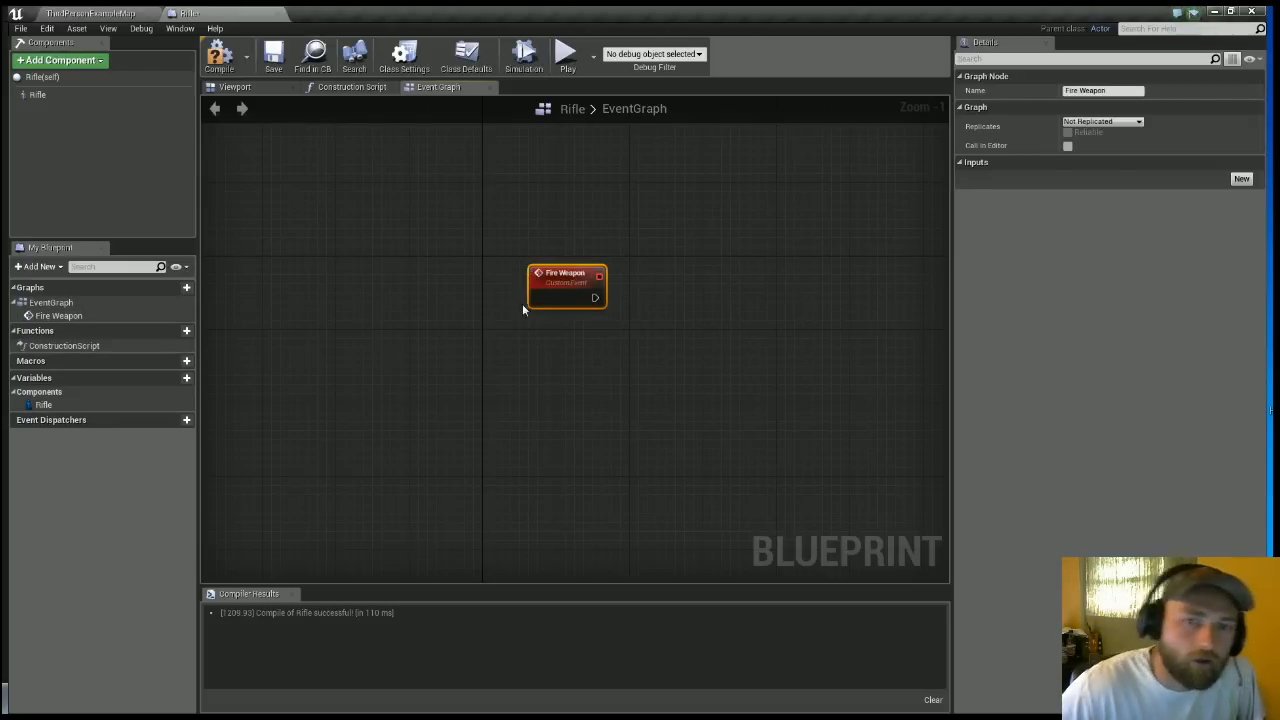
drag(596, 298, 710, 370)
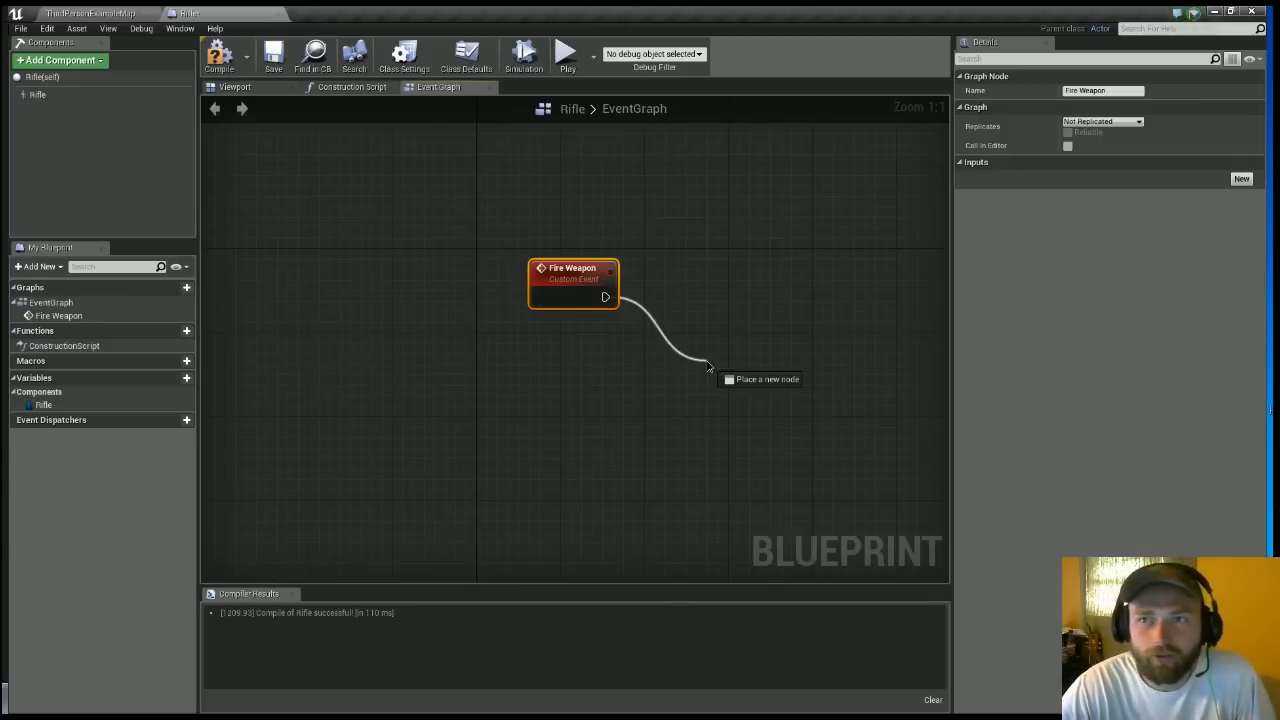
click(705, 367)
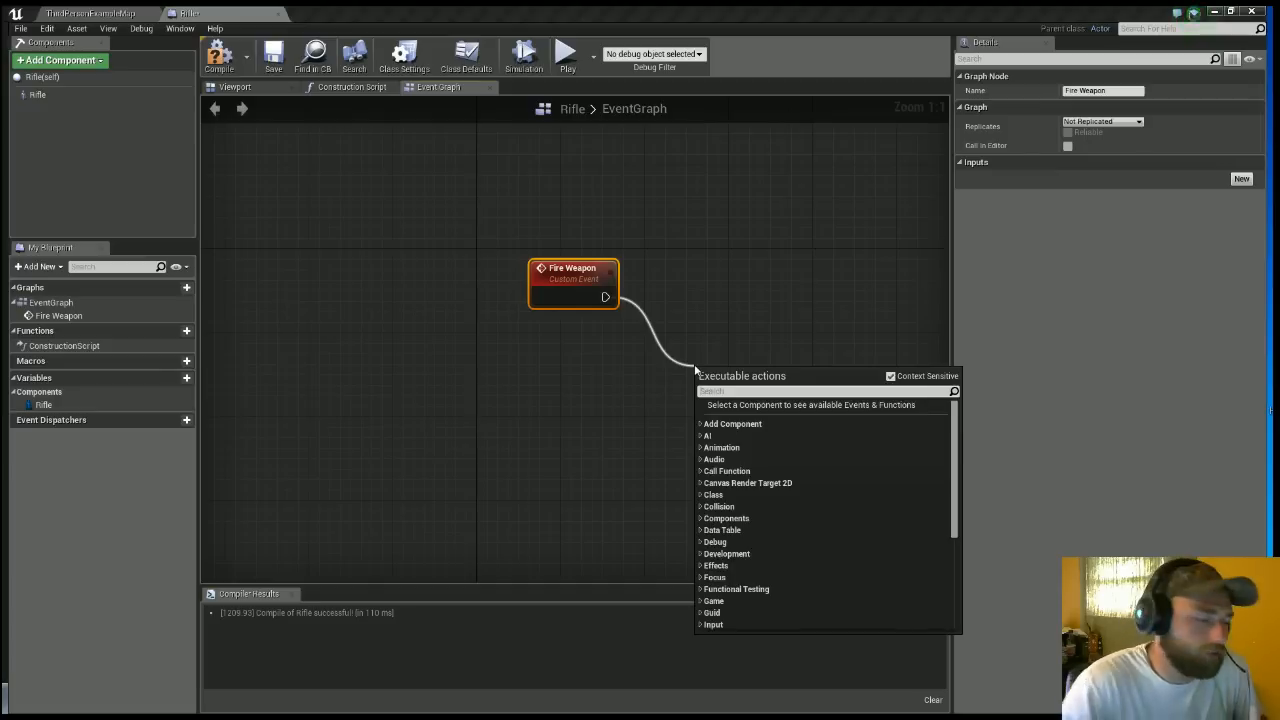
text(line)
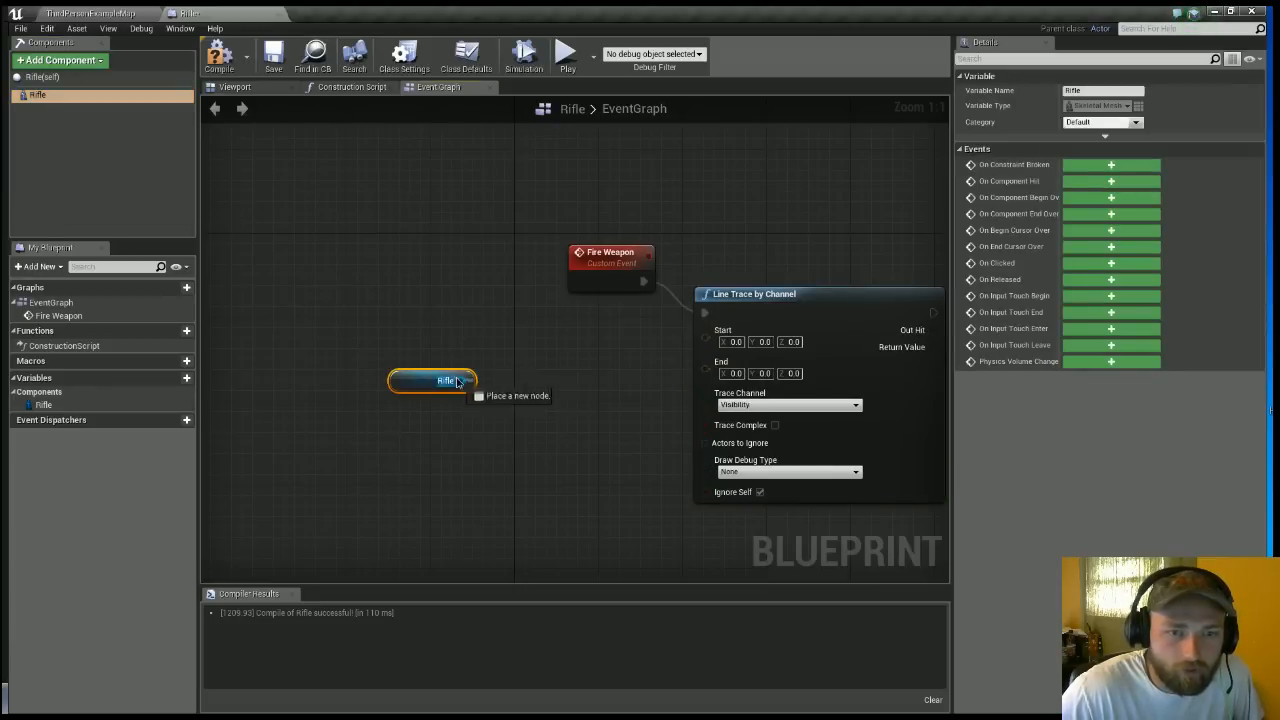
Feed the Rifle's MuzzleFlash socket location into the line trace start.
drag(470, 380, 548, 378)
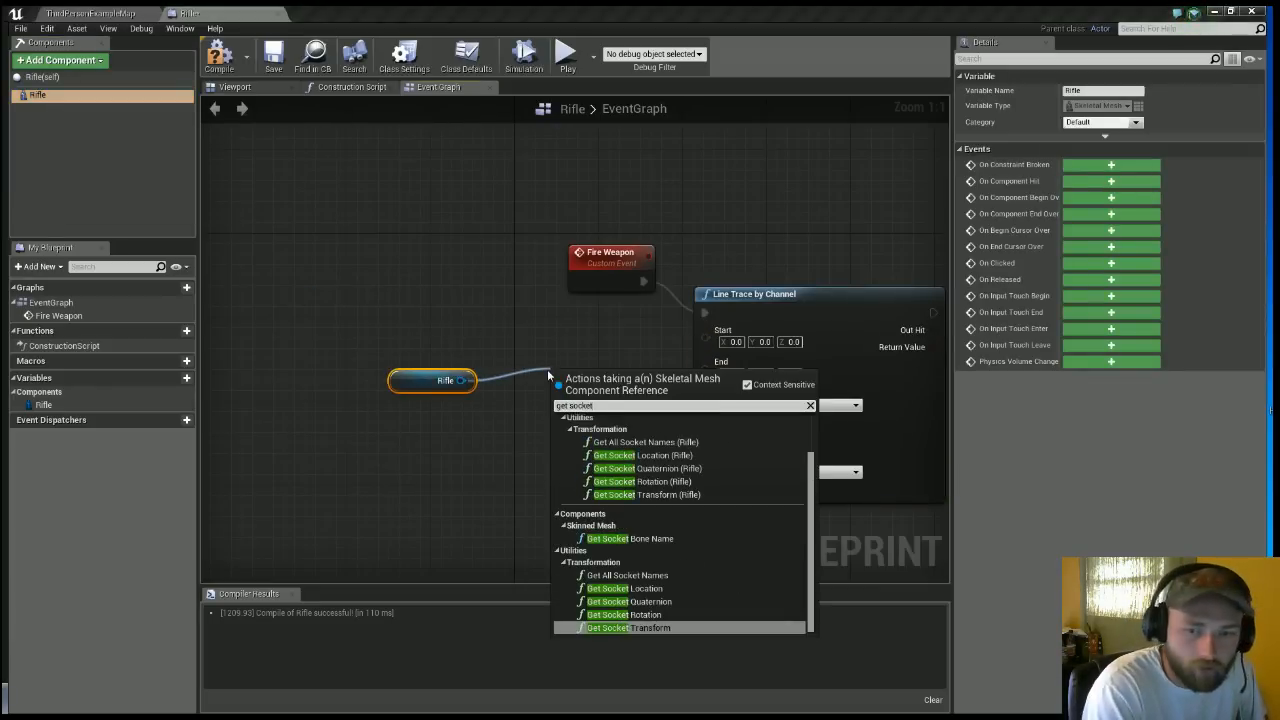
click(614, 455)
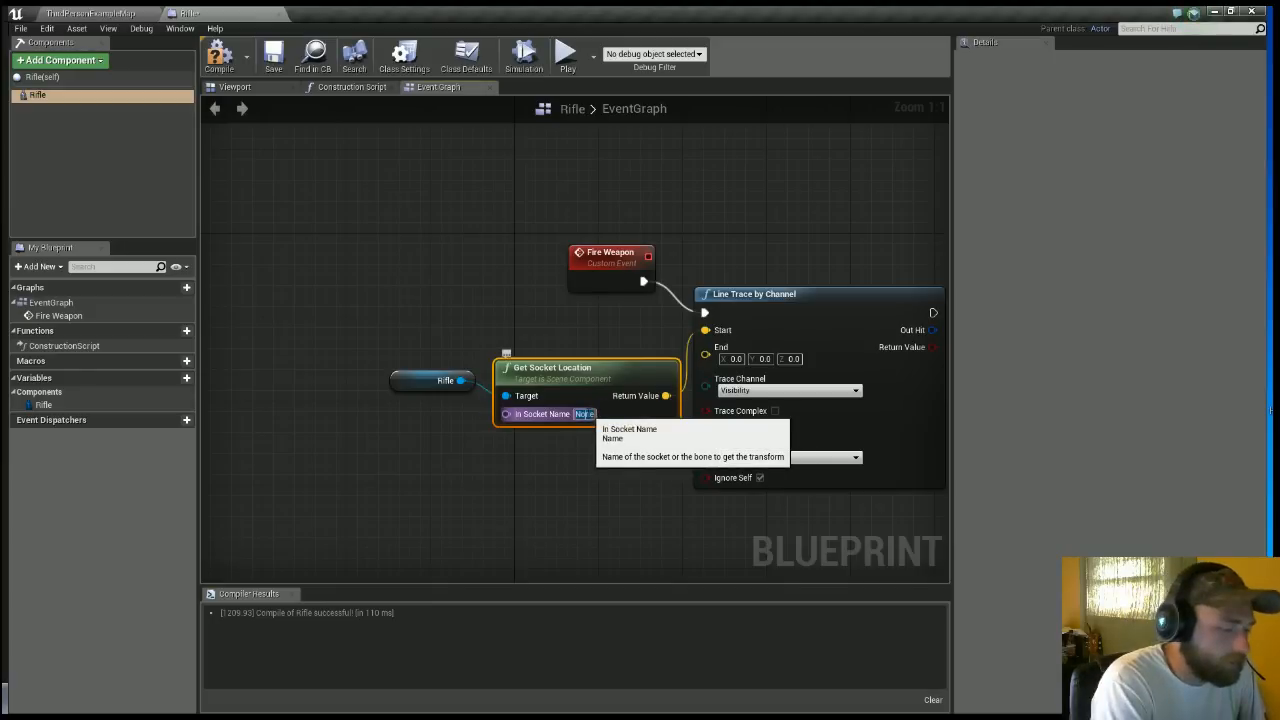
text(MuzzleFlash)
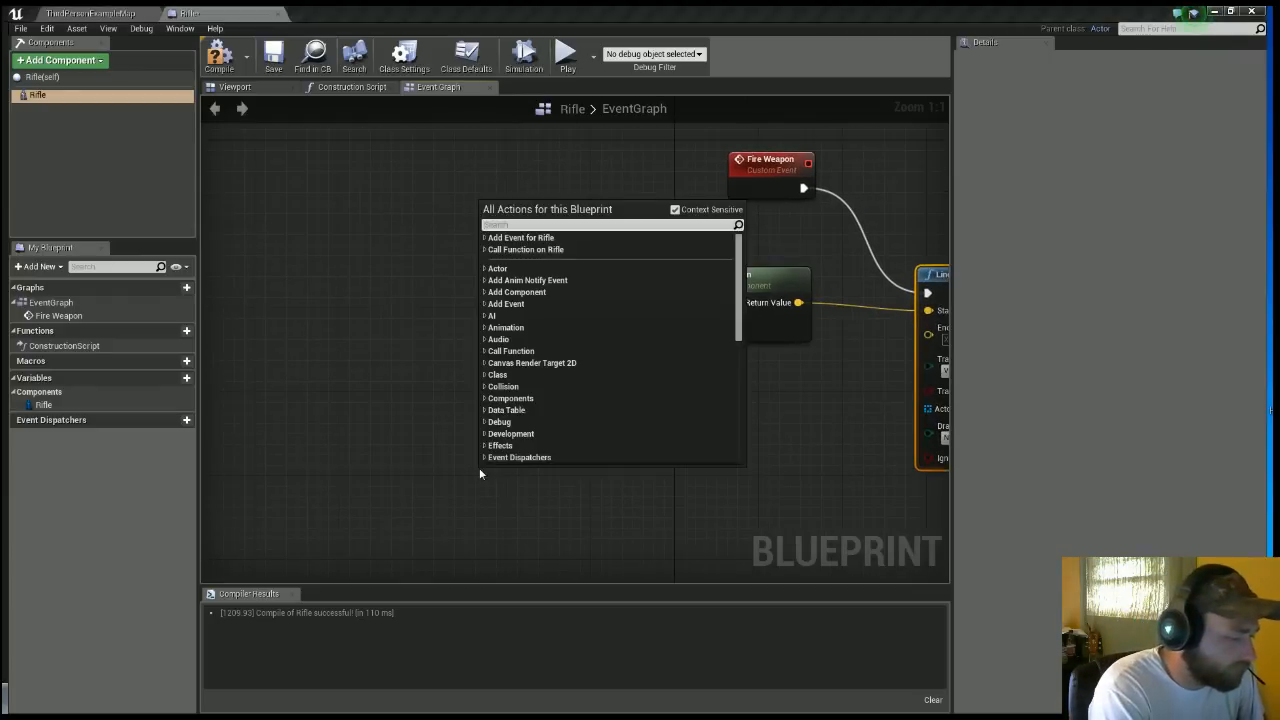
End the trace at the socket location plus forward vector times 2000, with debug drawing.
text(get forward ve)
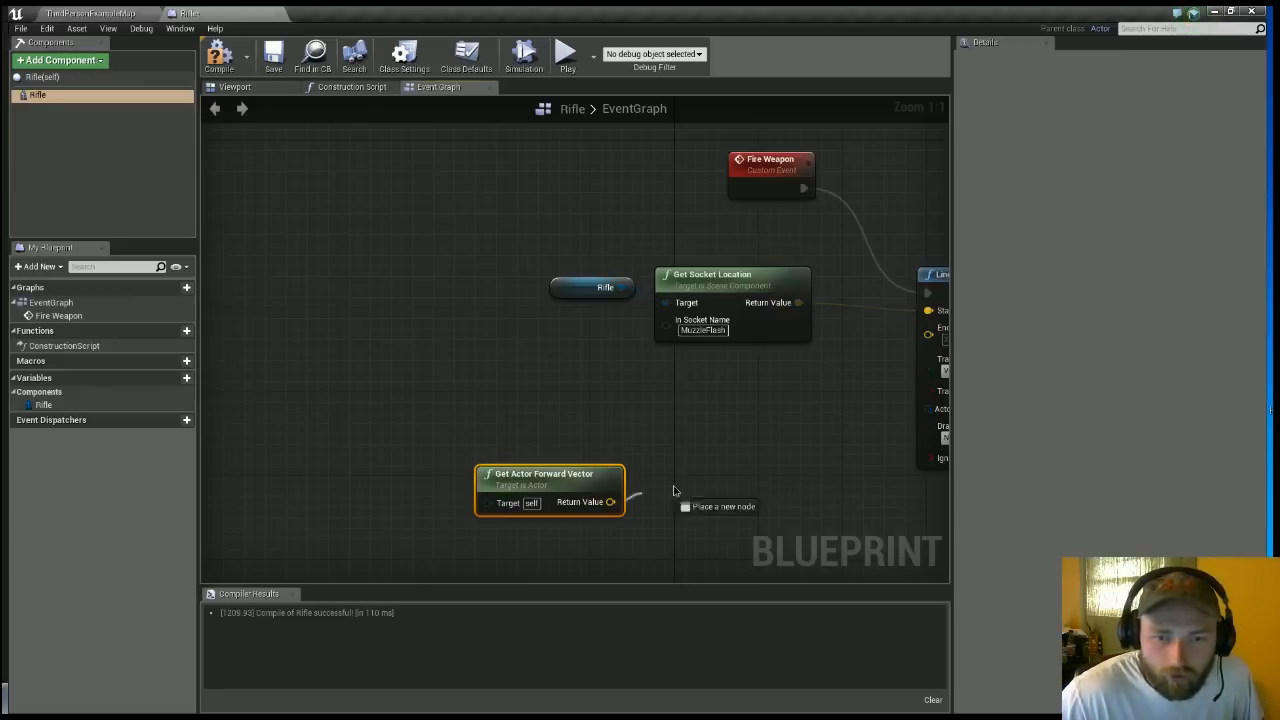
drag(610, 501, 697, 497)
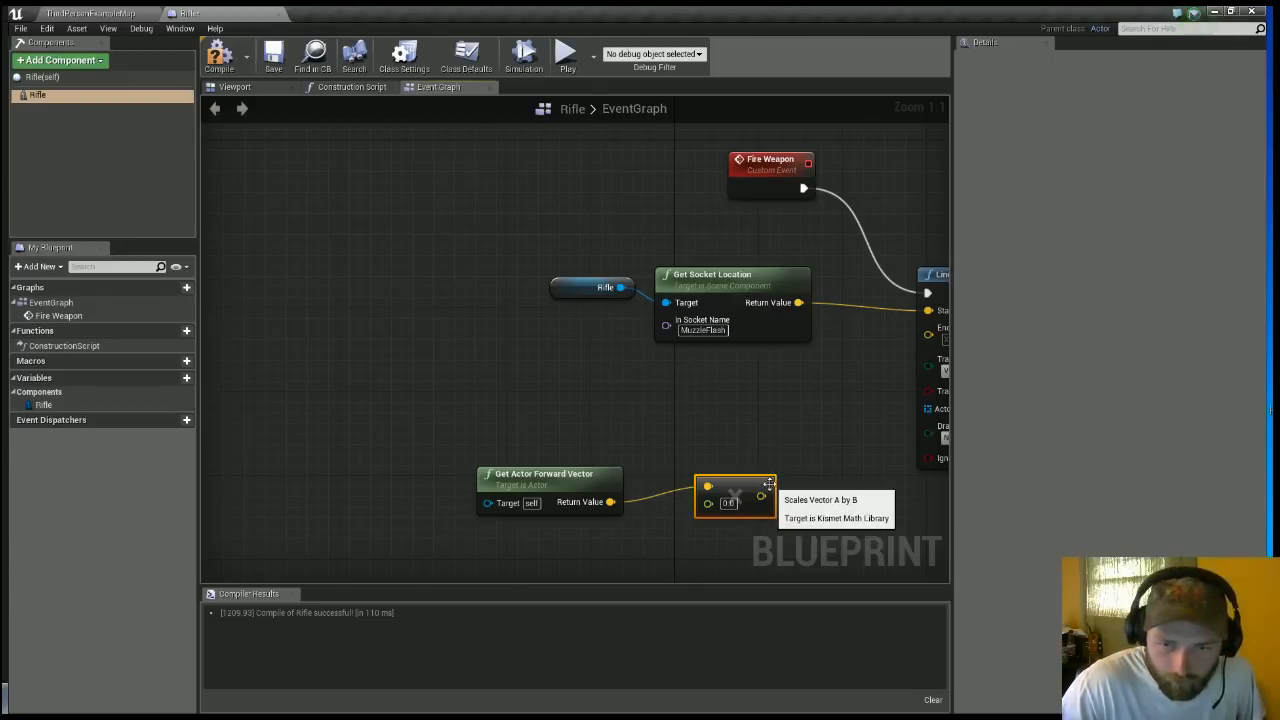
drag(770, 490, 805, 463)
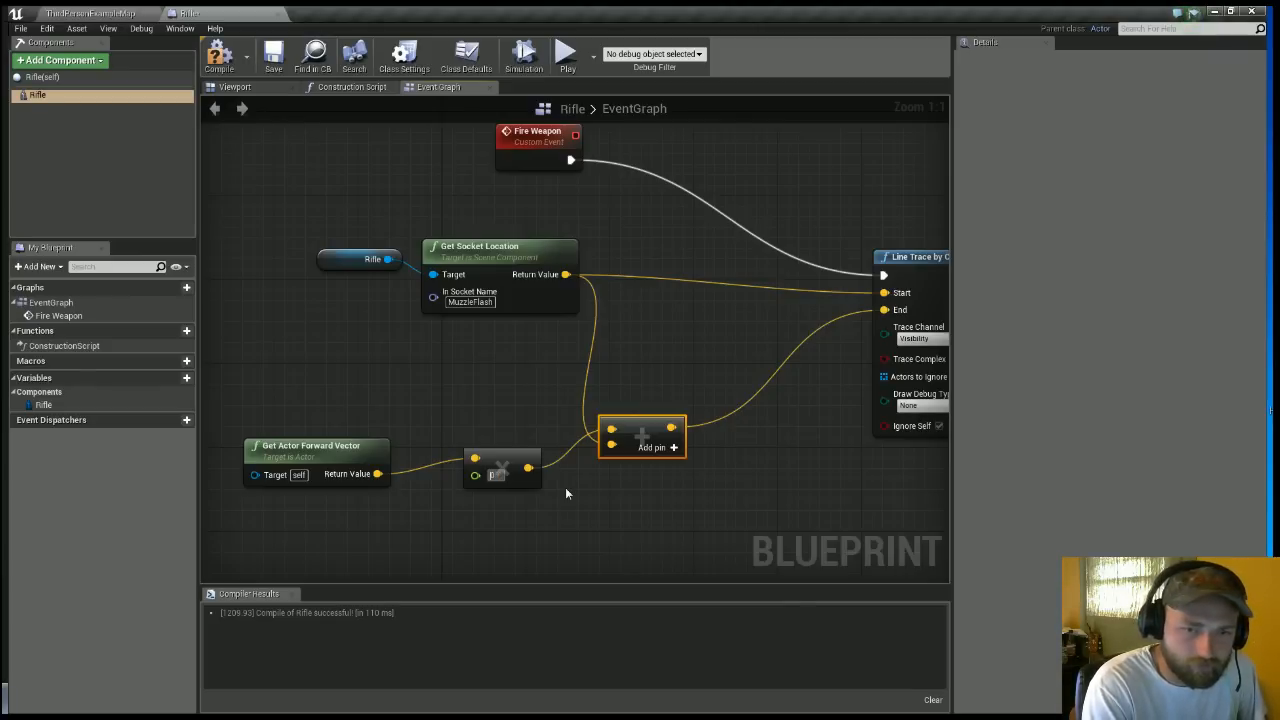
text(2000)
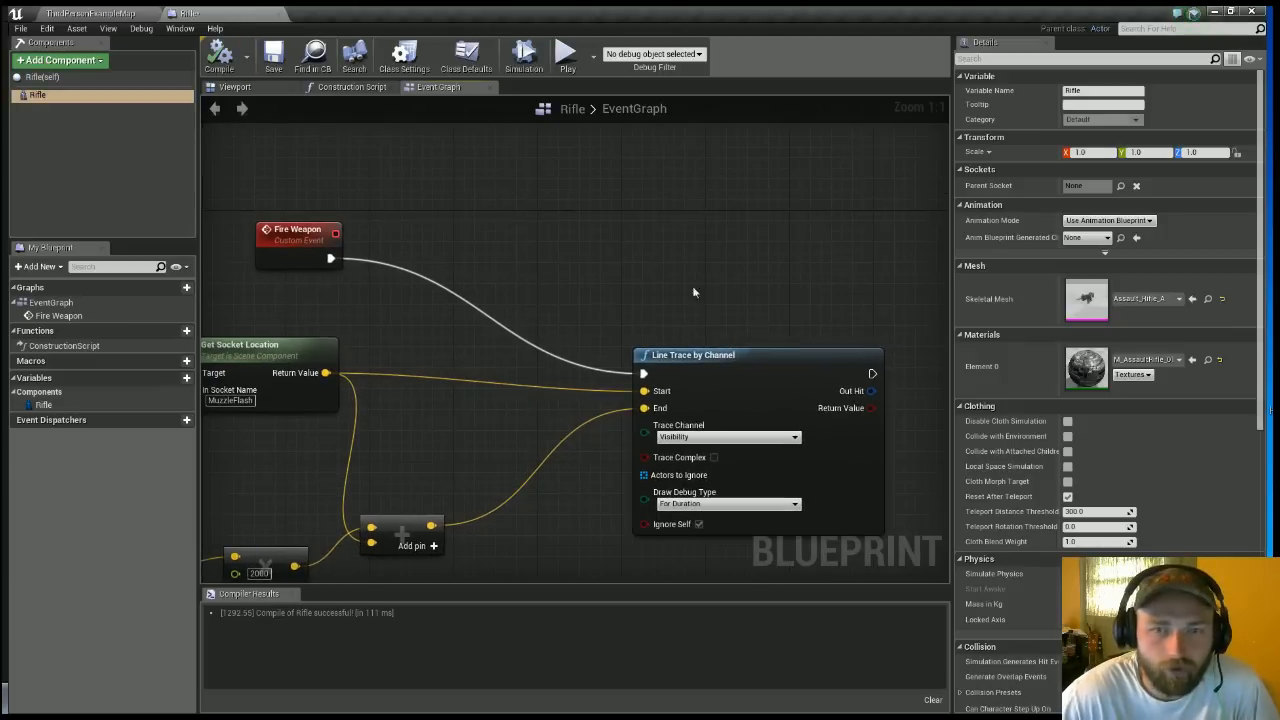
click(235, 87)
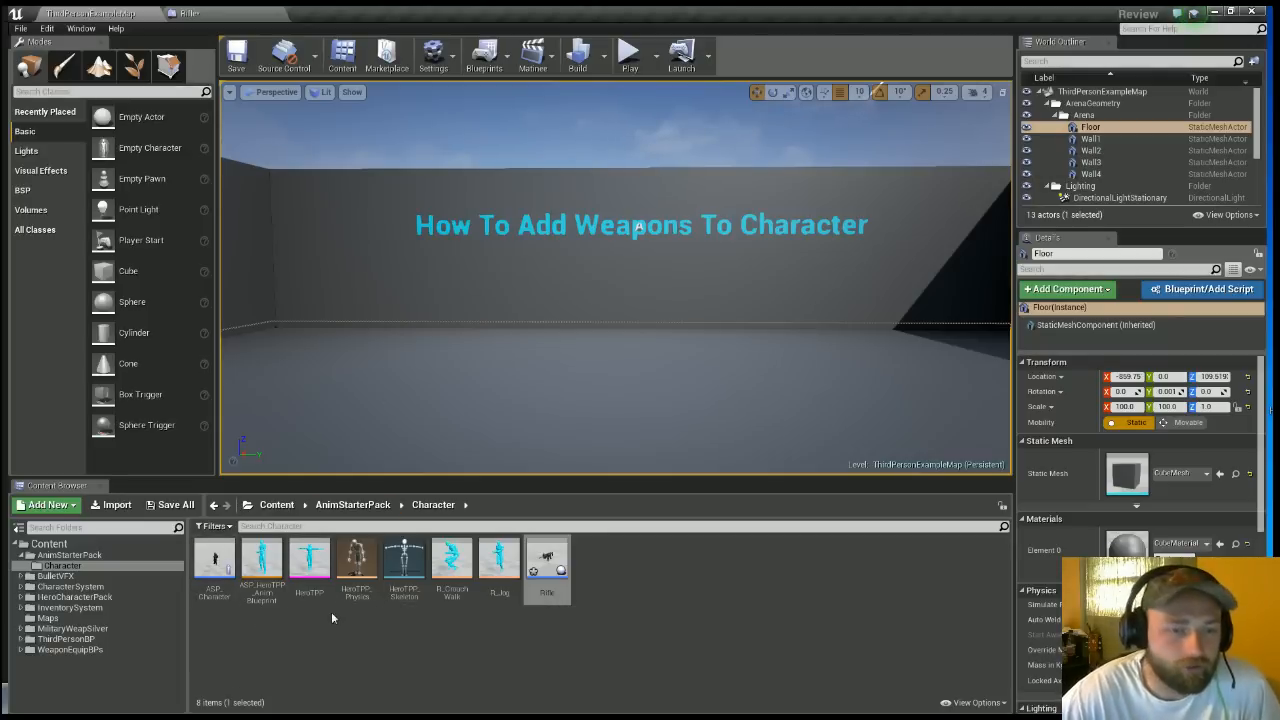
Add a Weapon socket to the hand_r bone of the HeroTPP skeleton.
double_click(309, 557)
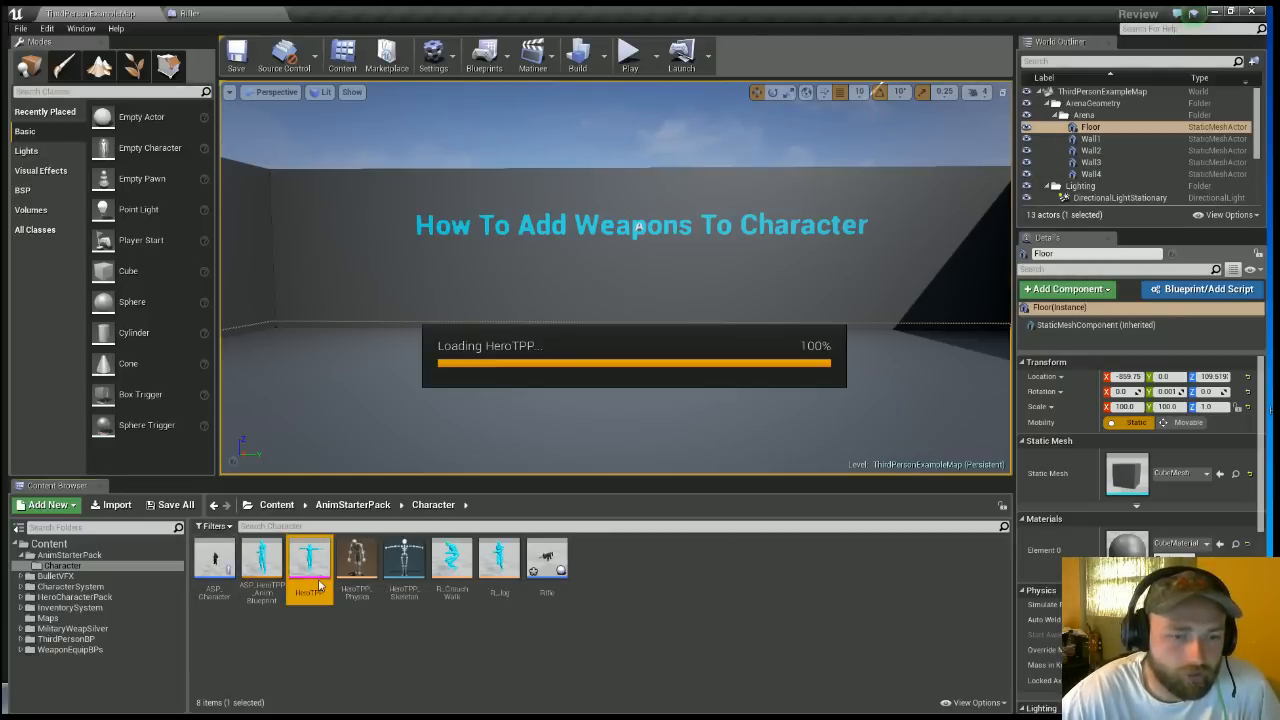
double_click(308, 556)
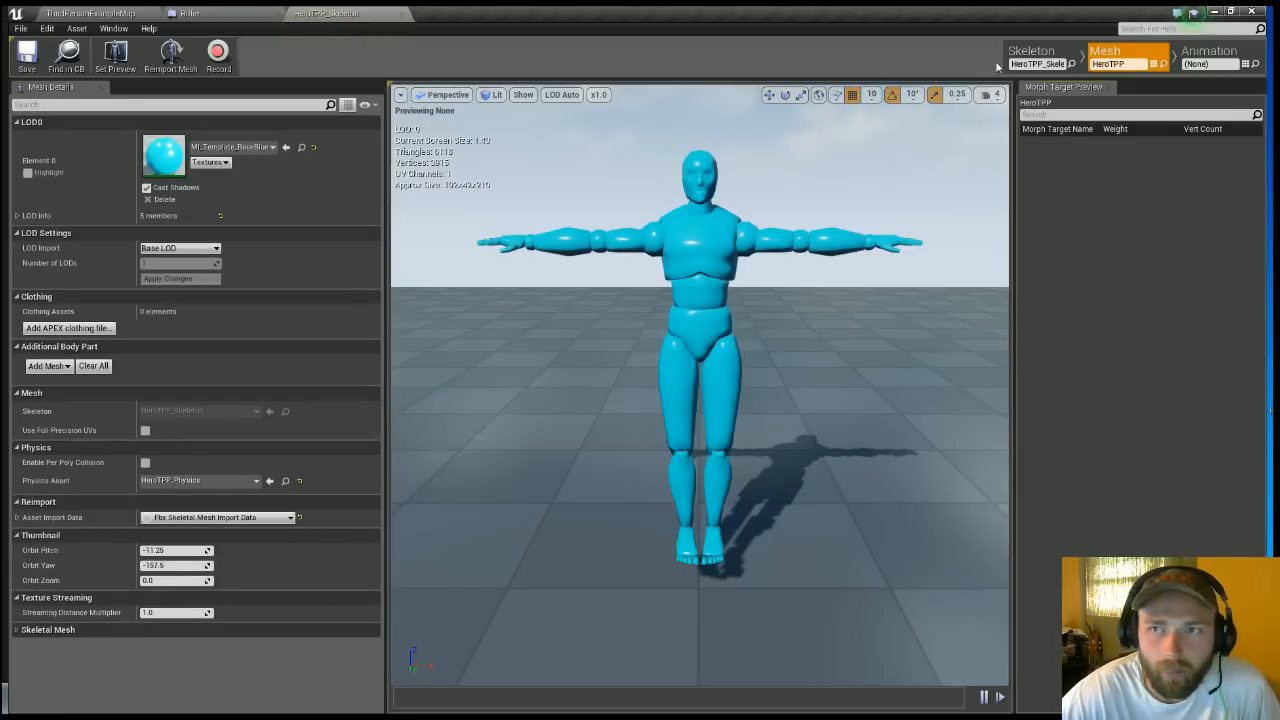
click(1031, 50)
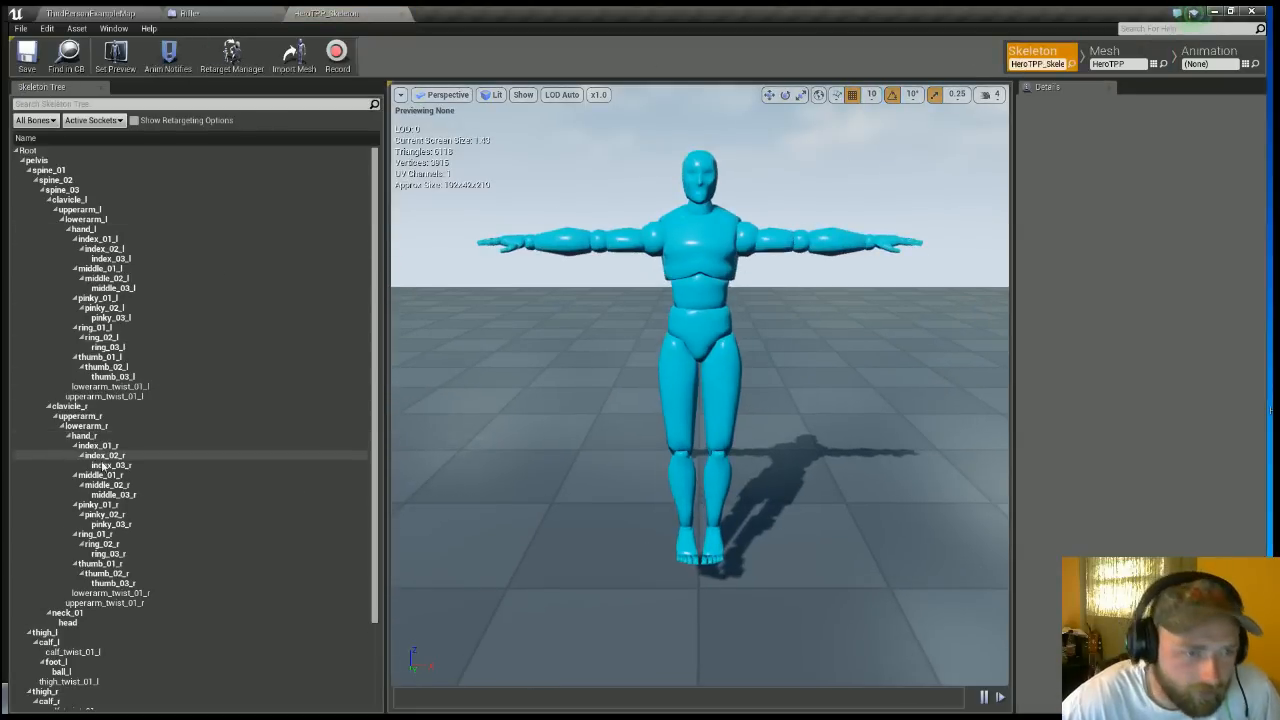
right_click(85, 435)
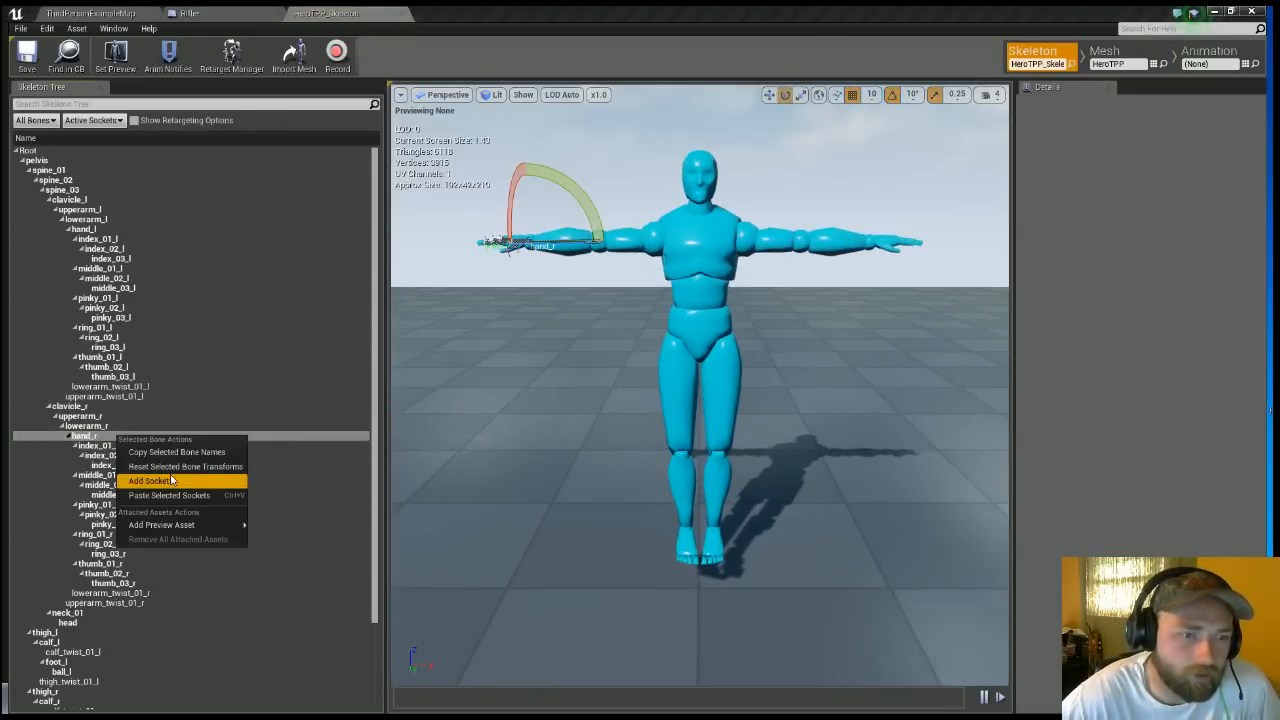
click(149, 481)
text(Weapon)
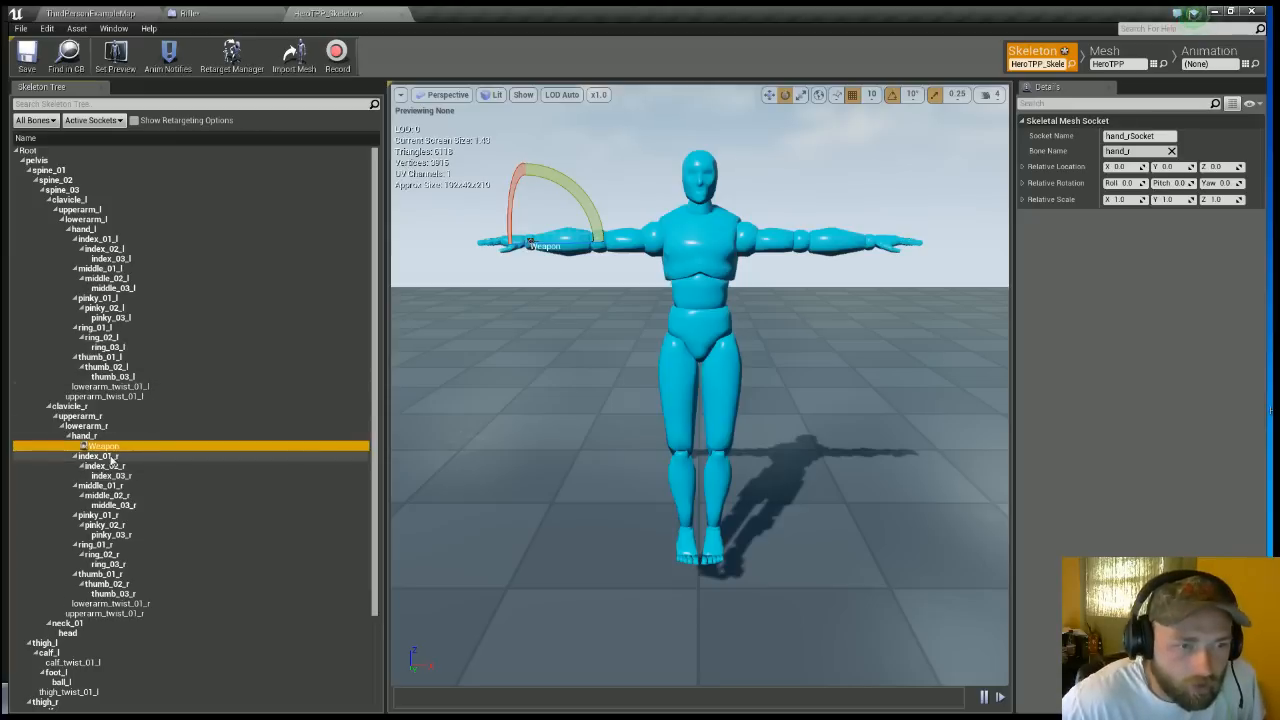
Preview Assault_Rifle_A on the Weapon socket and view the character's 3D preview.
right_click(100, 446)
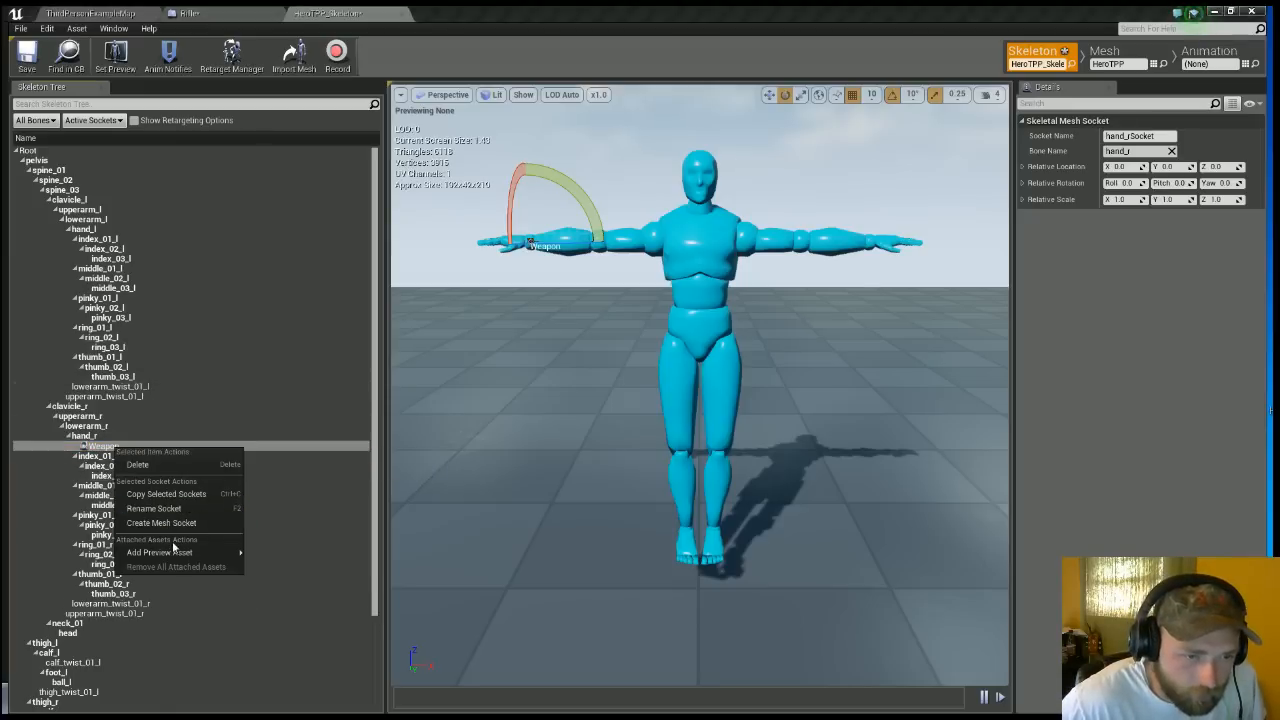
click(147, 553)
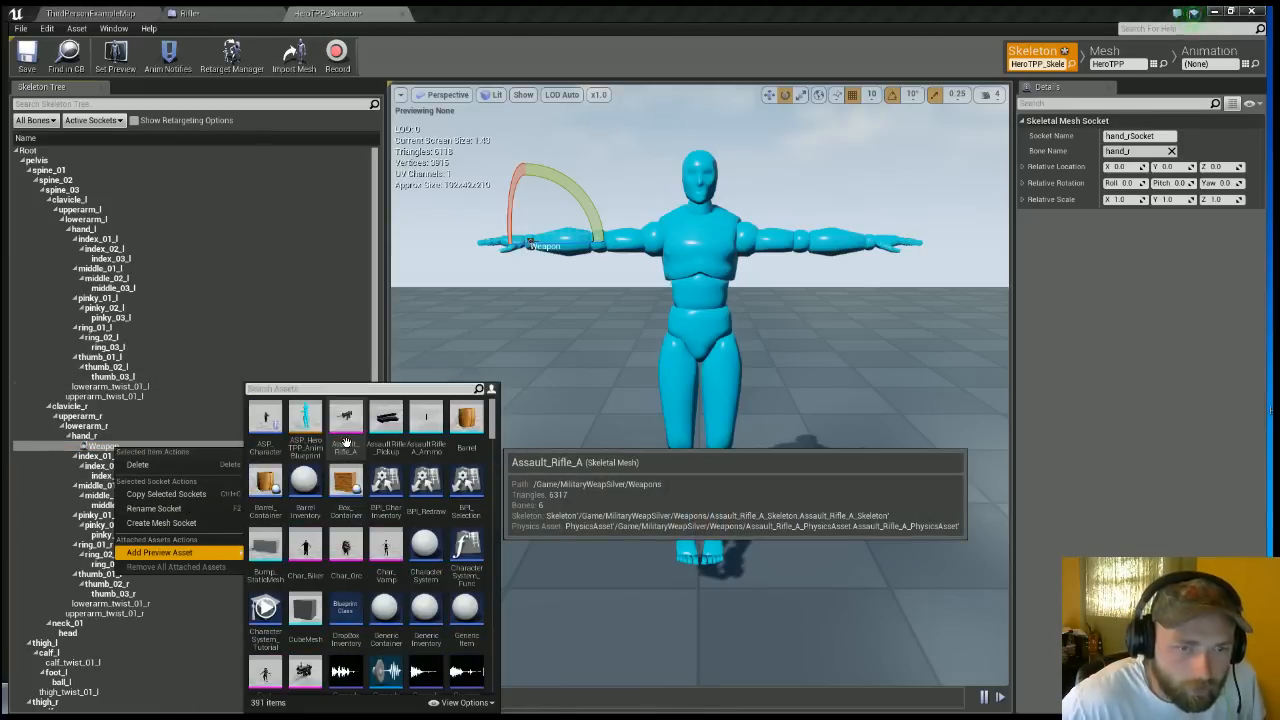
click(158, 552)
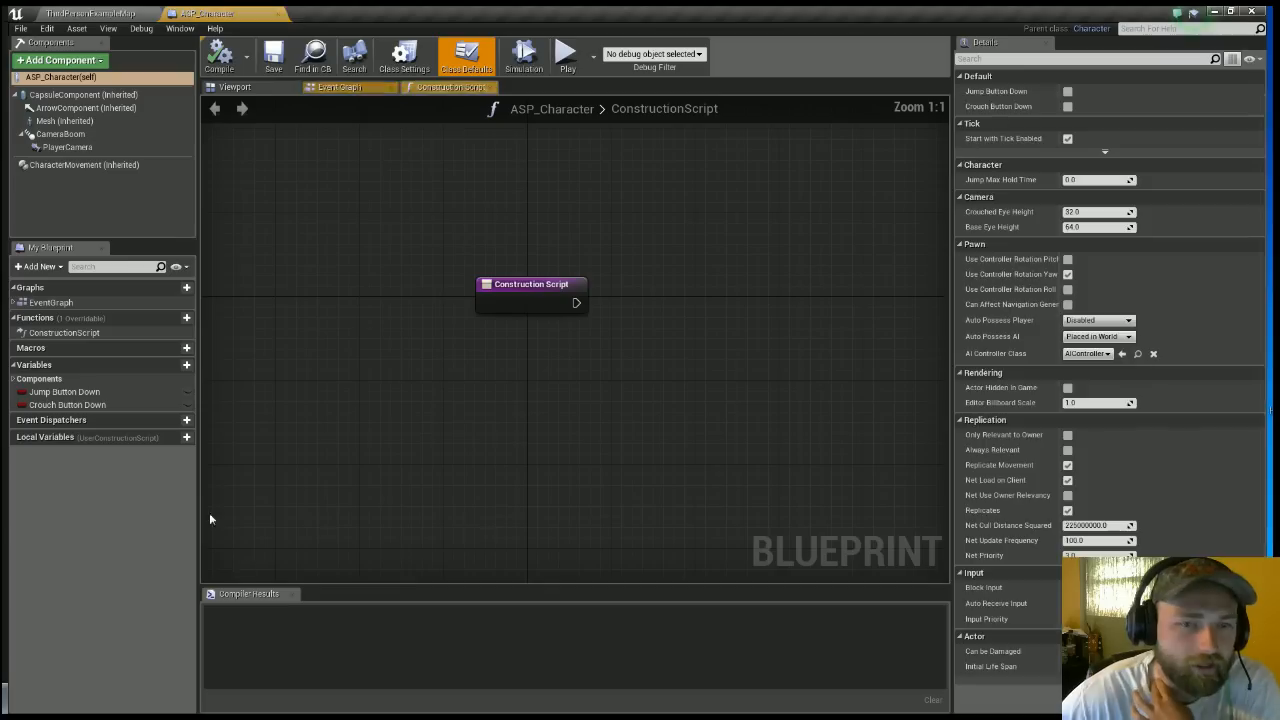
click(235, 87)
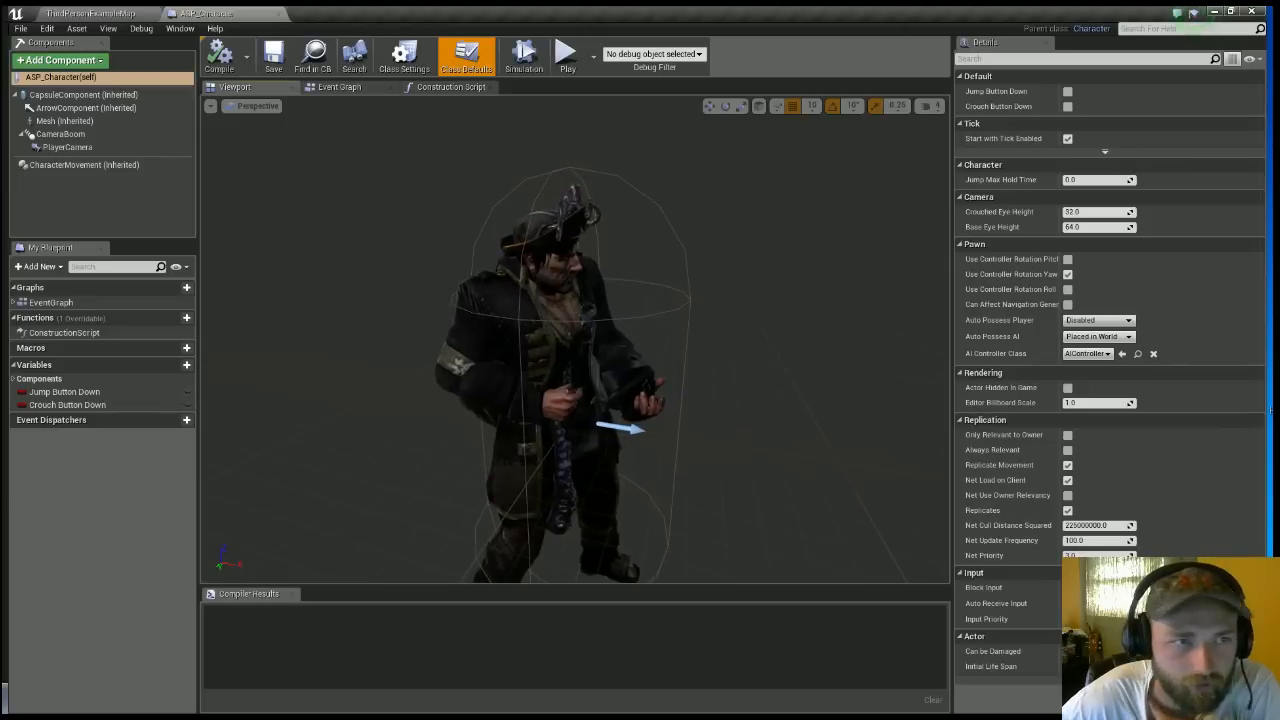
mouse_move(58, 60)
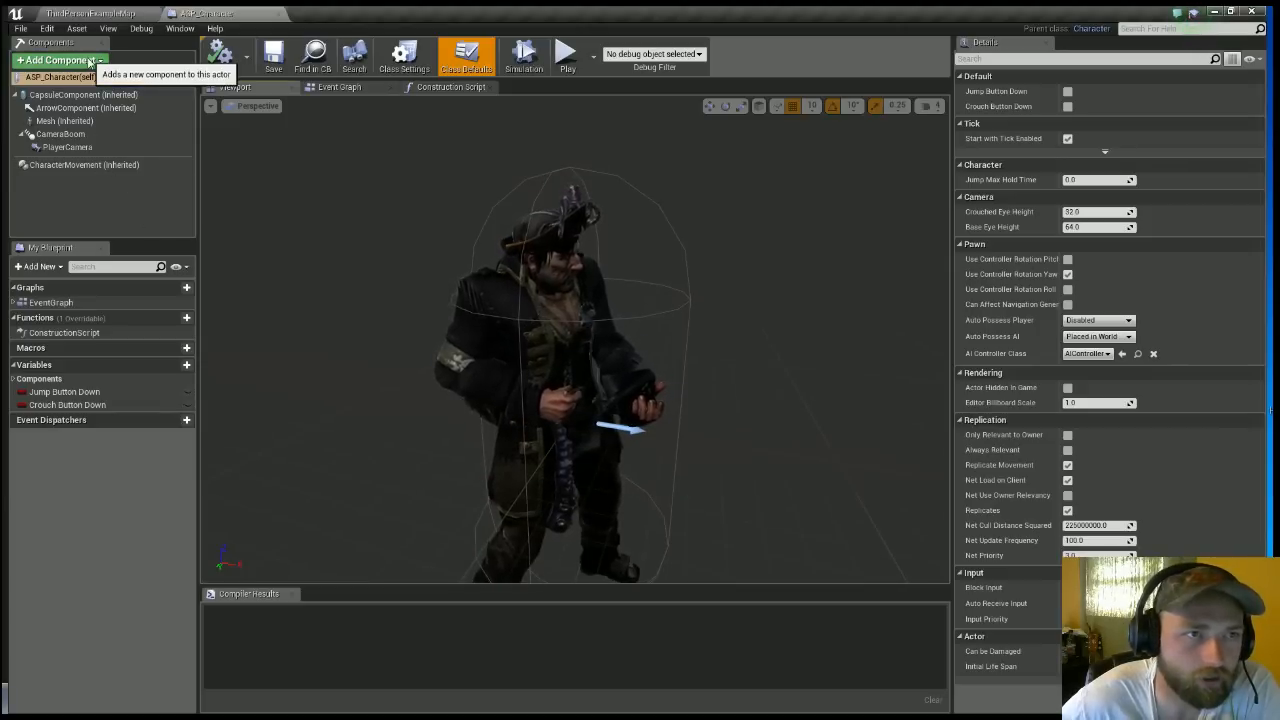
Add a Child Actor component named Rifle with its Child Actor Class set to Rifle.
click(58, 60)
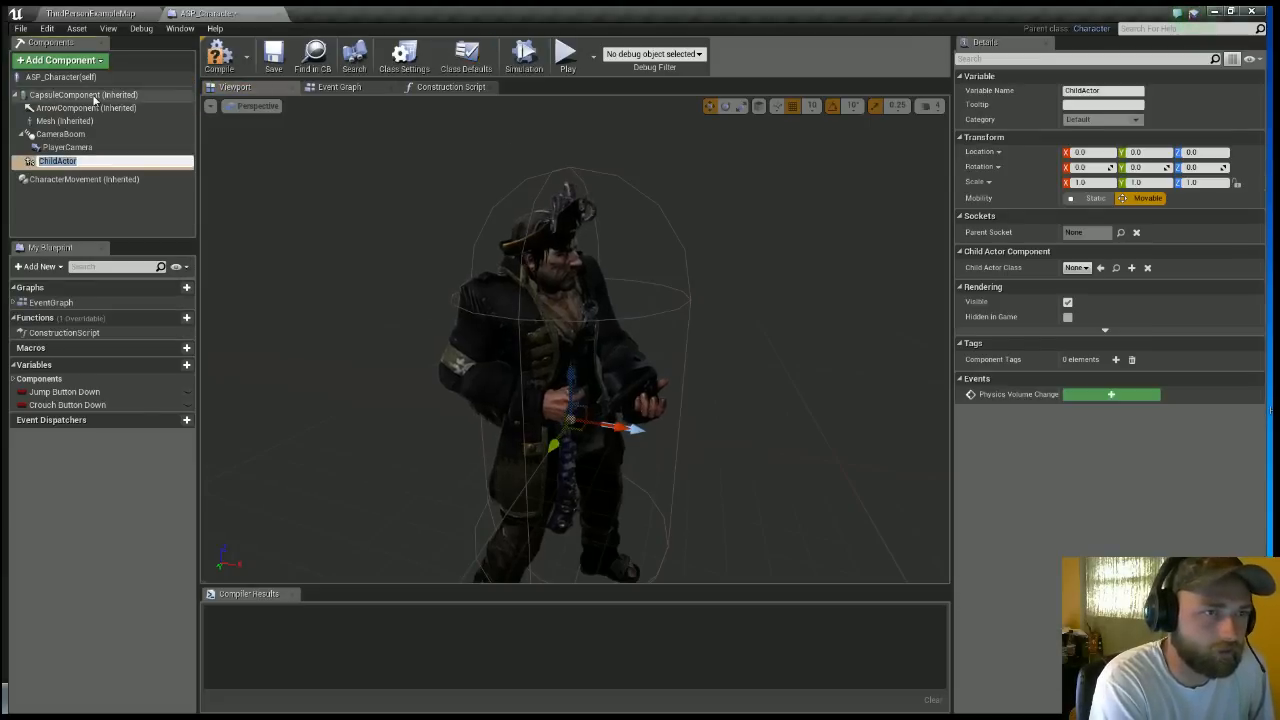
text(Rifle)
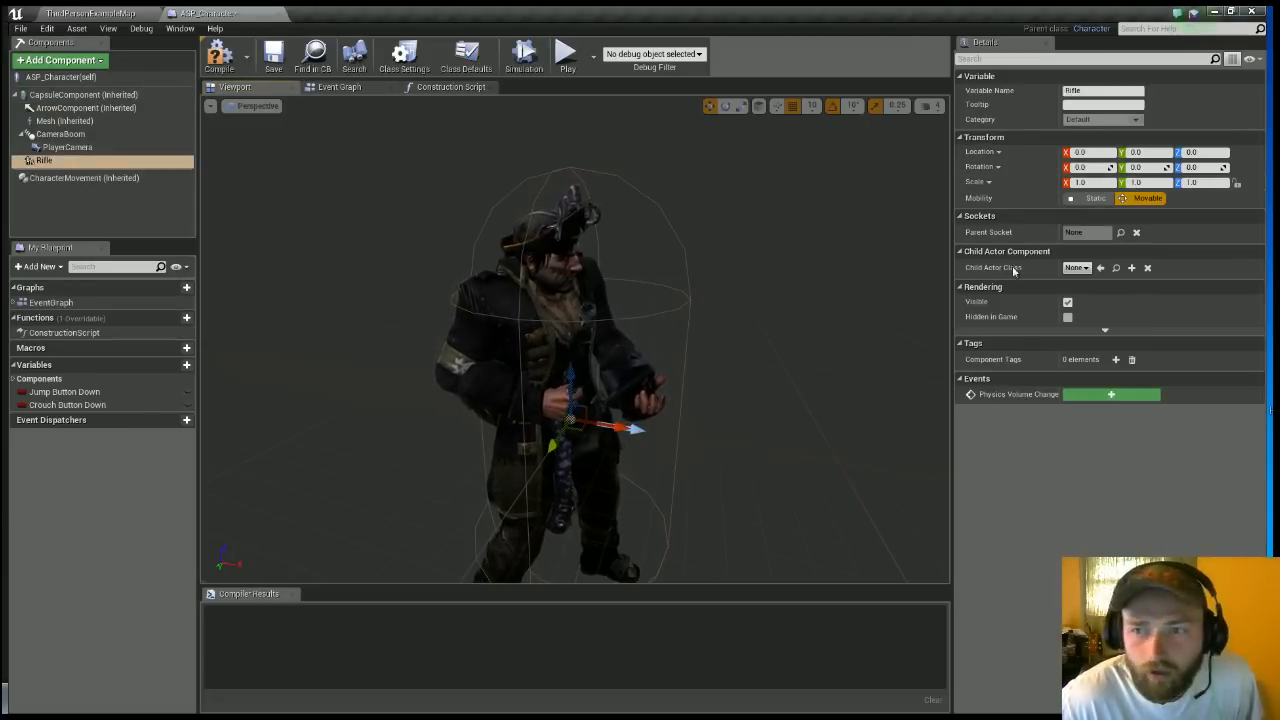
click(1078, 267)
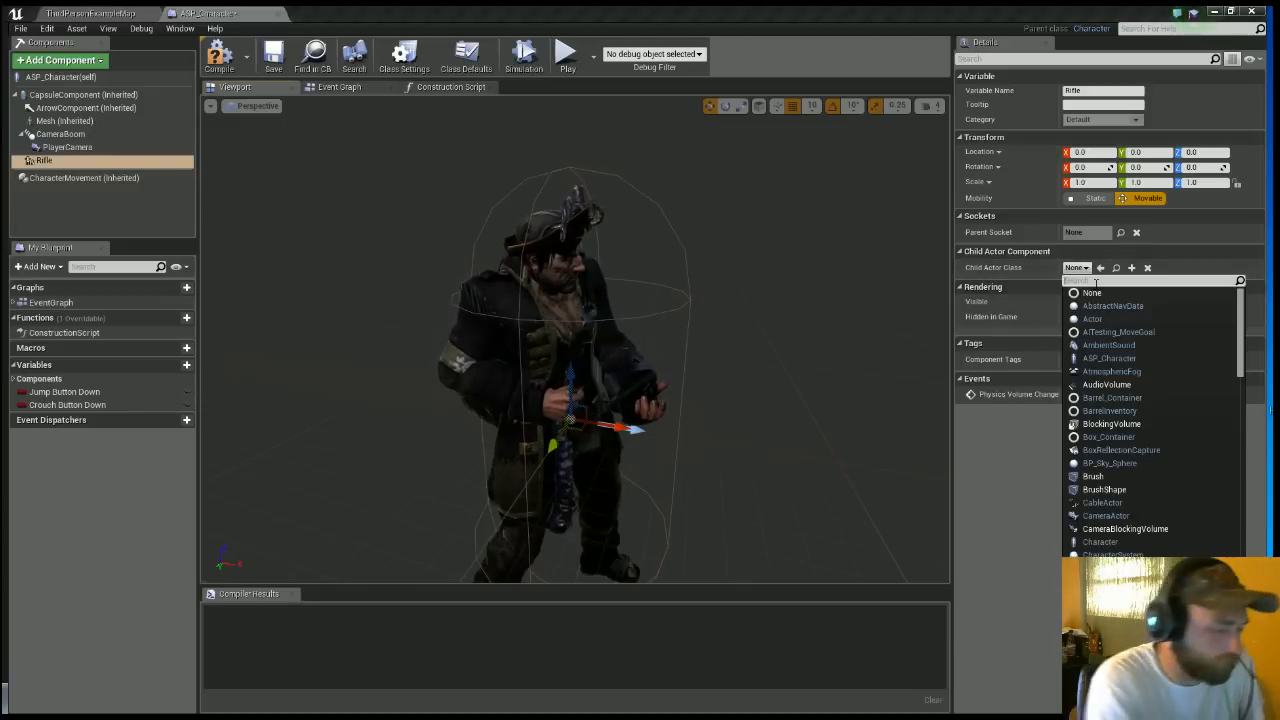
text(rifle)
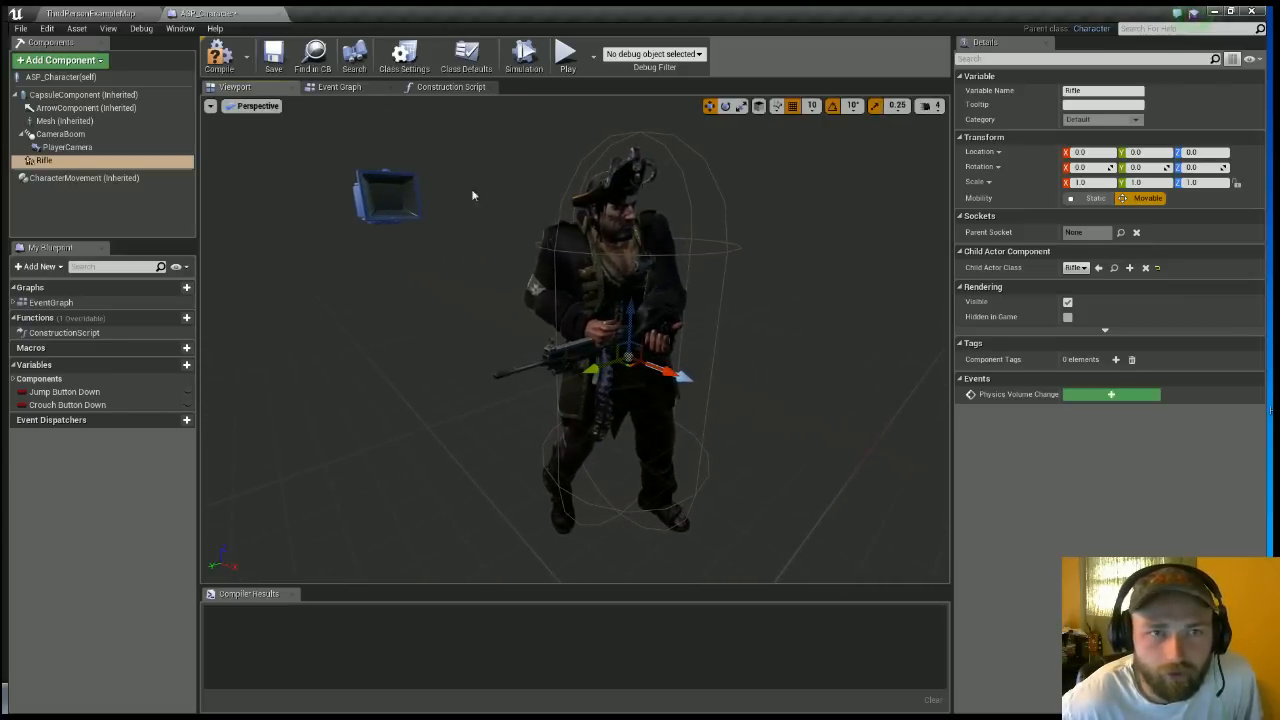
click(451, 87)
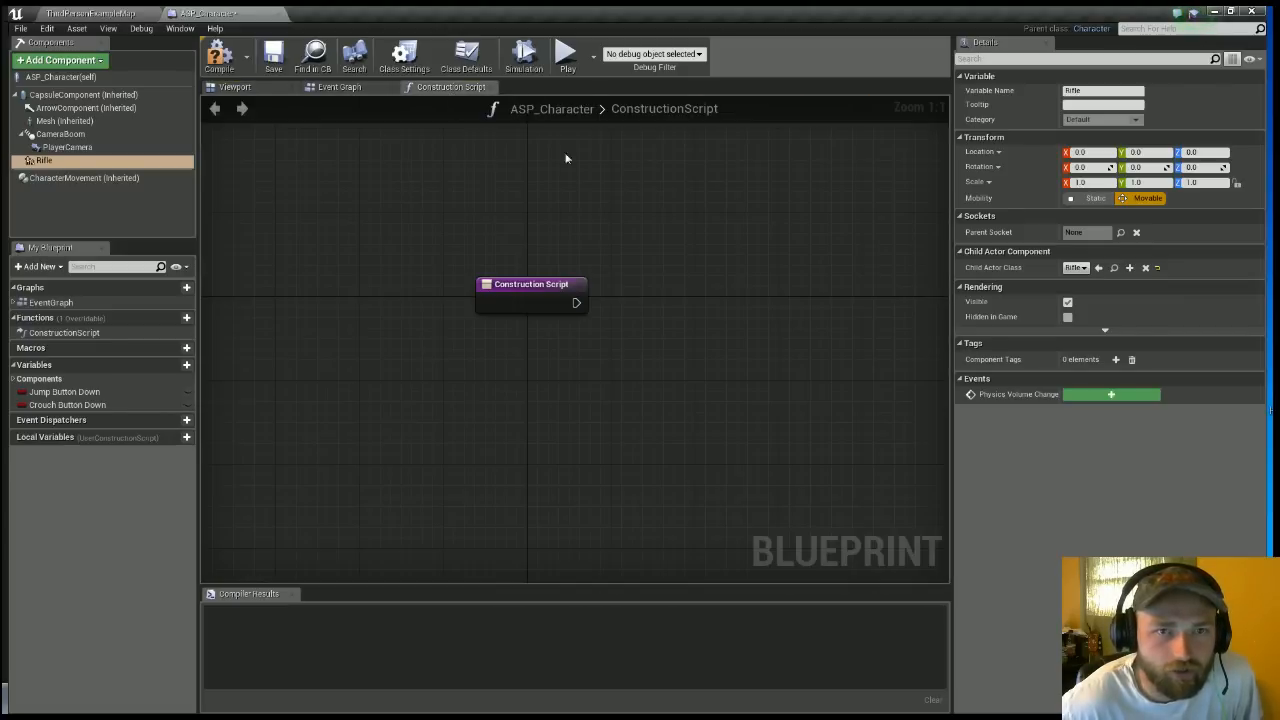
Attach Rifle to Mesh at the Weapon socket using Snap to Target, then compile and save.
drag(578, 303, 560, 390)
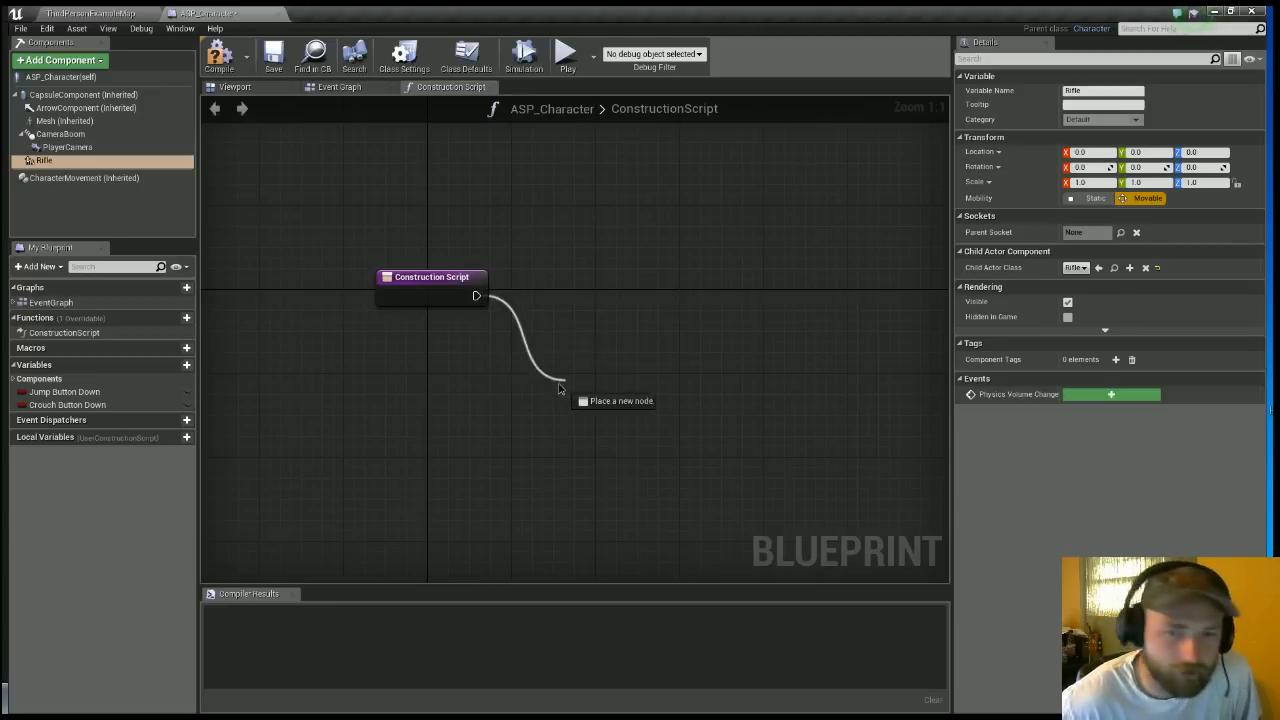
click(560, 390)
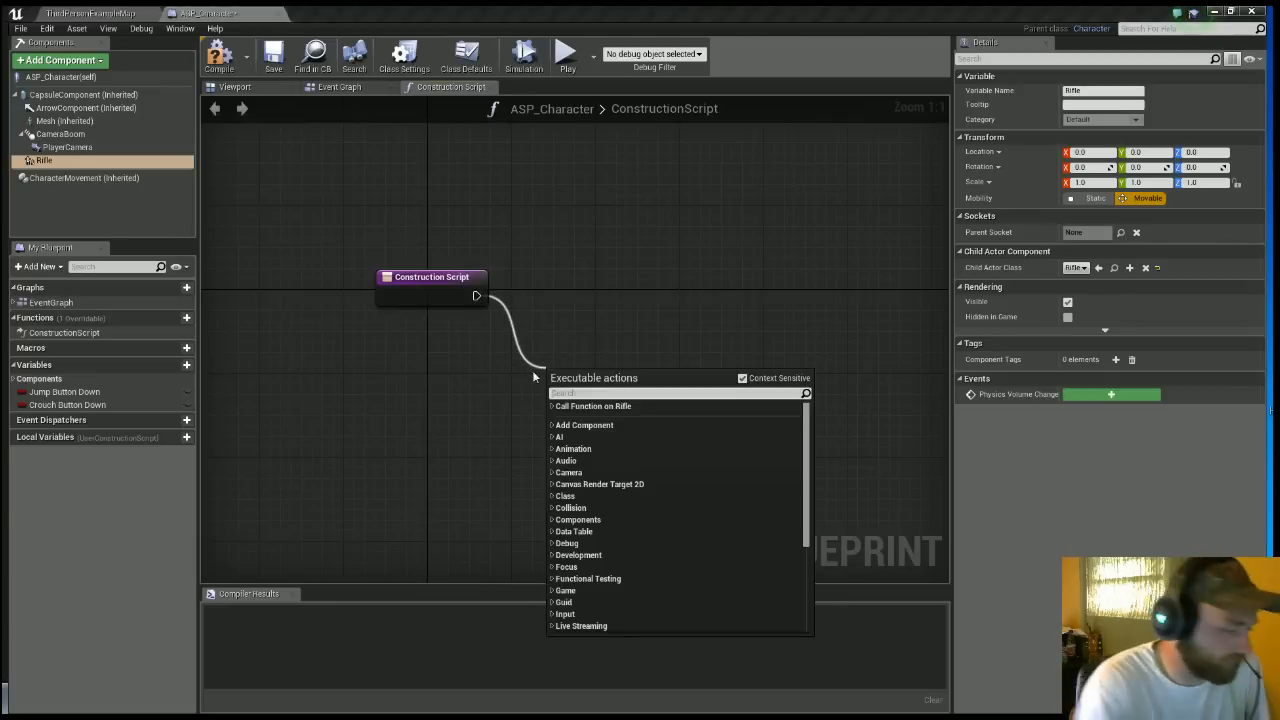
text(attach to)
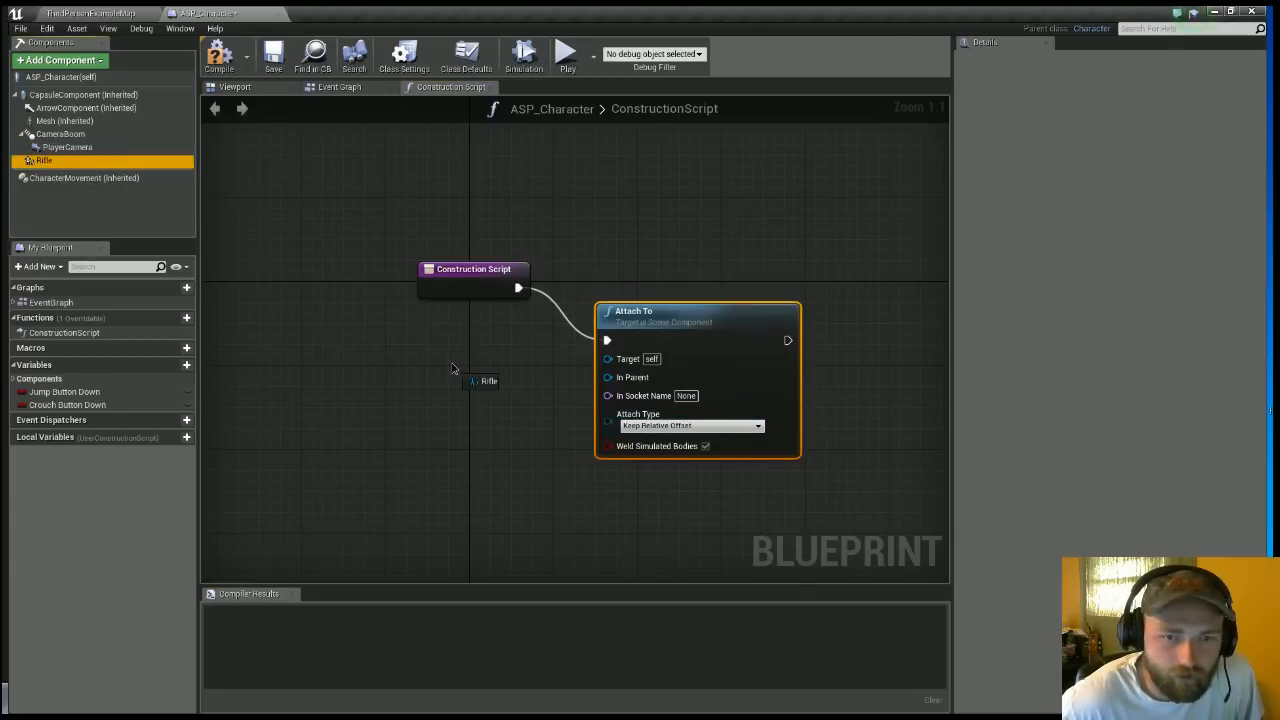
click(489, 381)
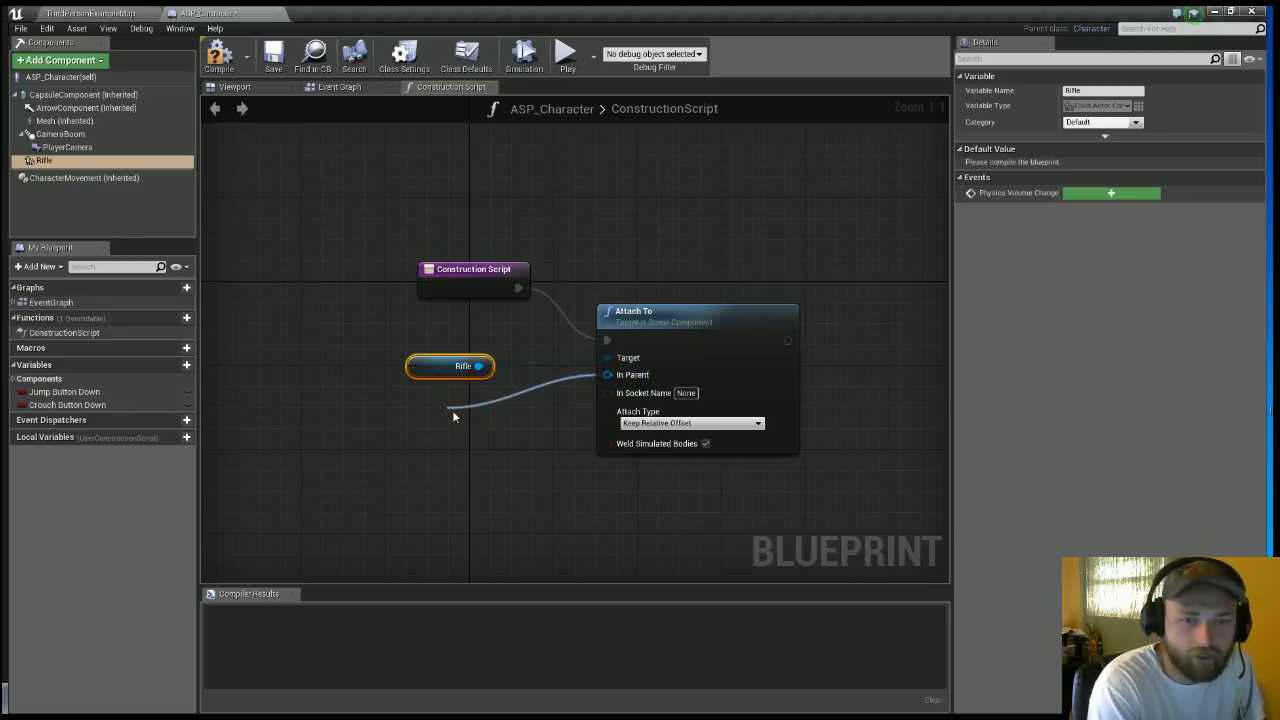
click(490, 418)
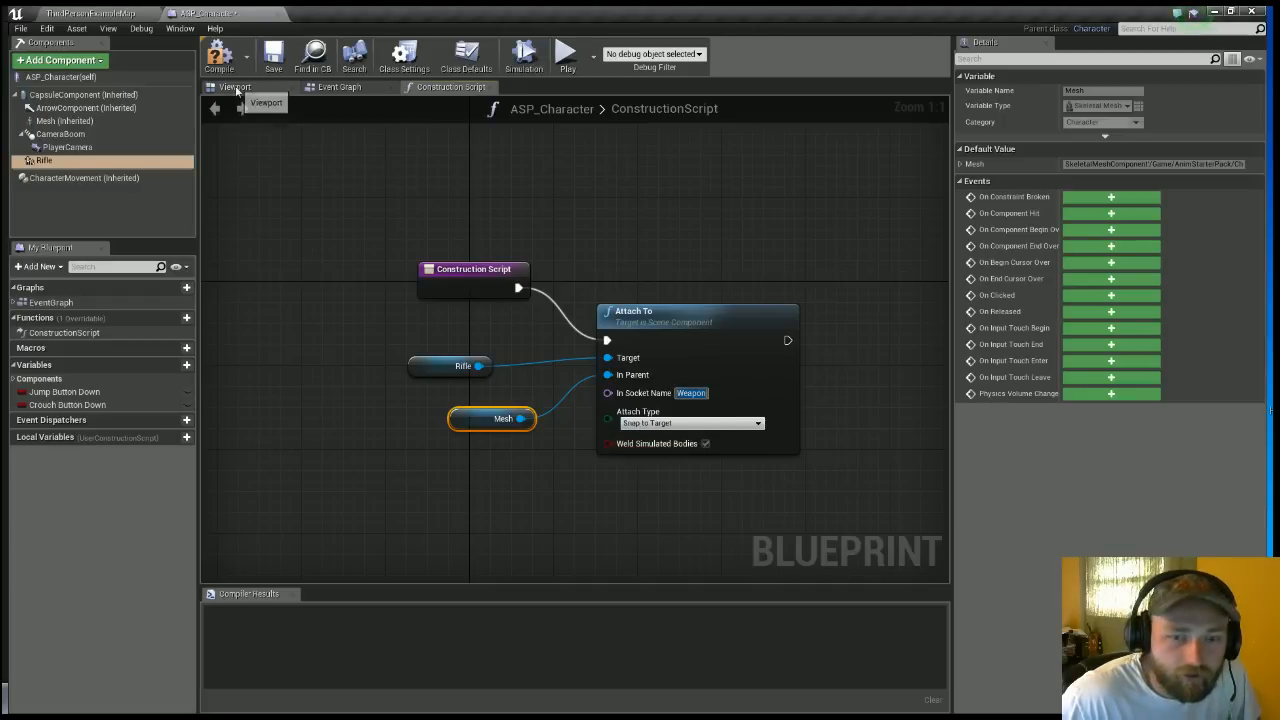
click(273, 55)
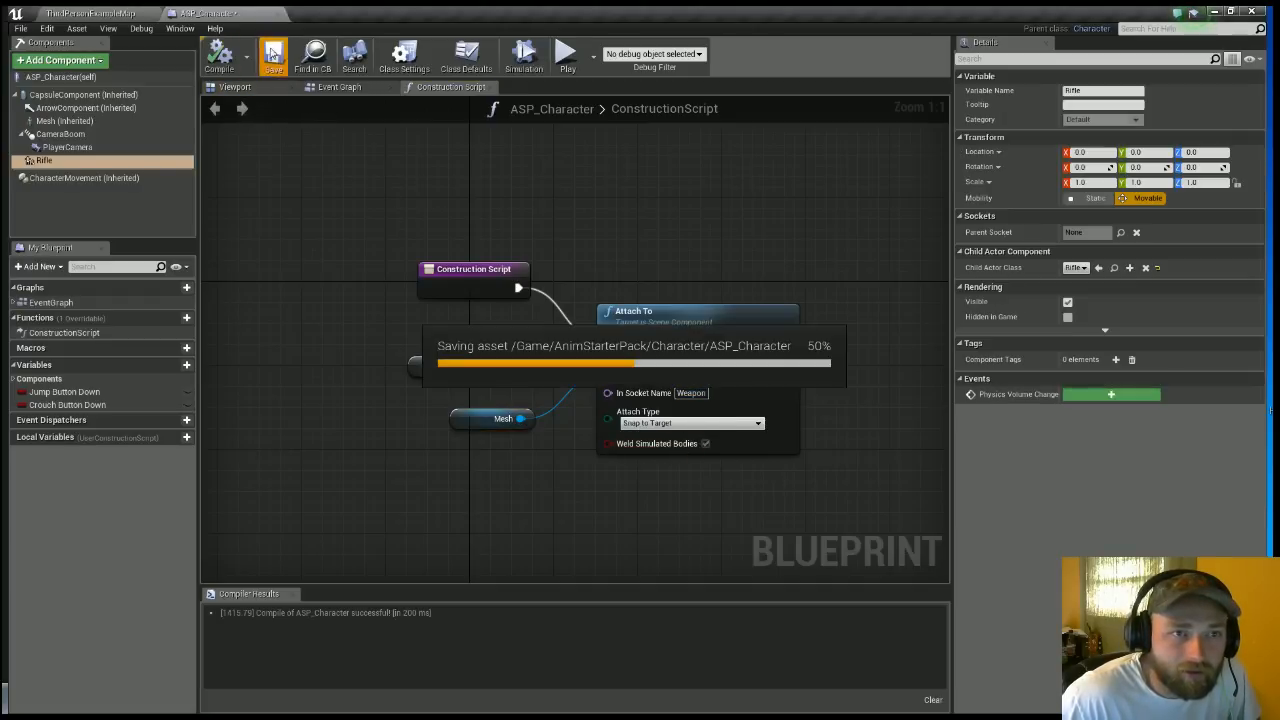
click(234, 87)
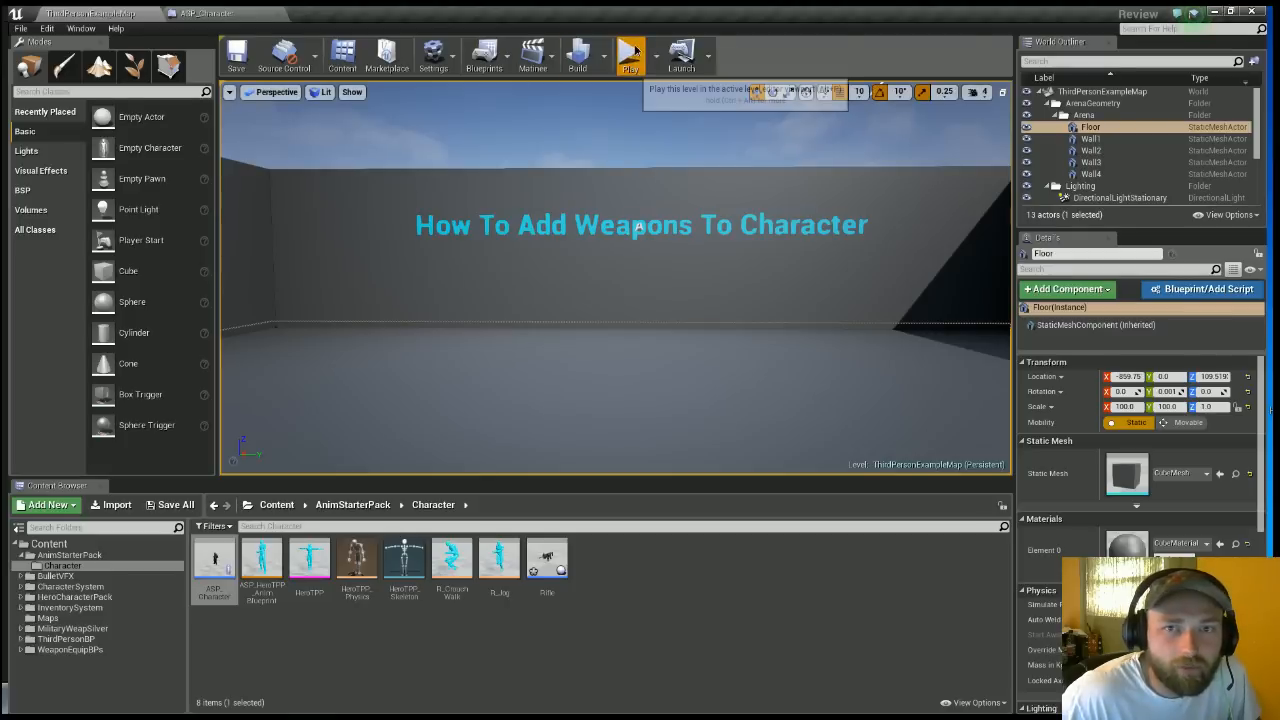
Check the preview shows the rifle in the character's hand, then open the Event Graph.
click(630, 55)
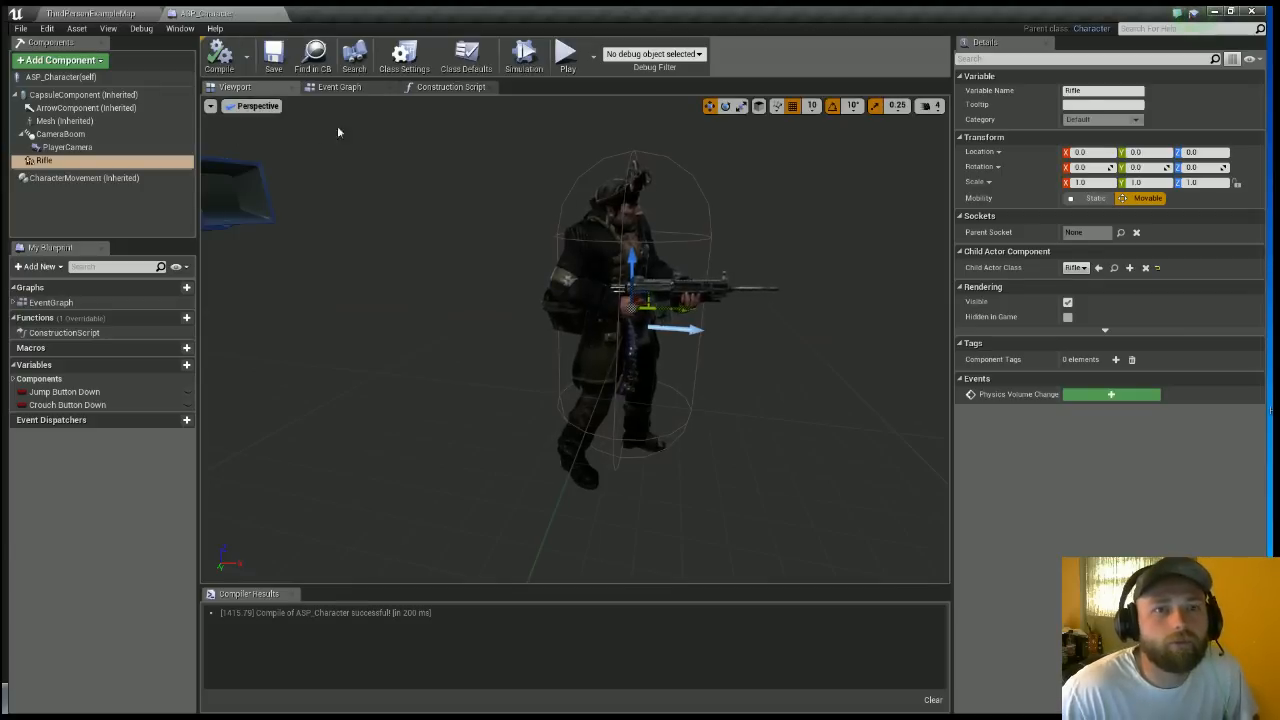
click(339, 87)
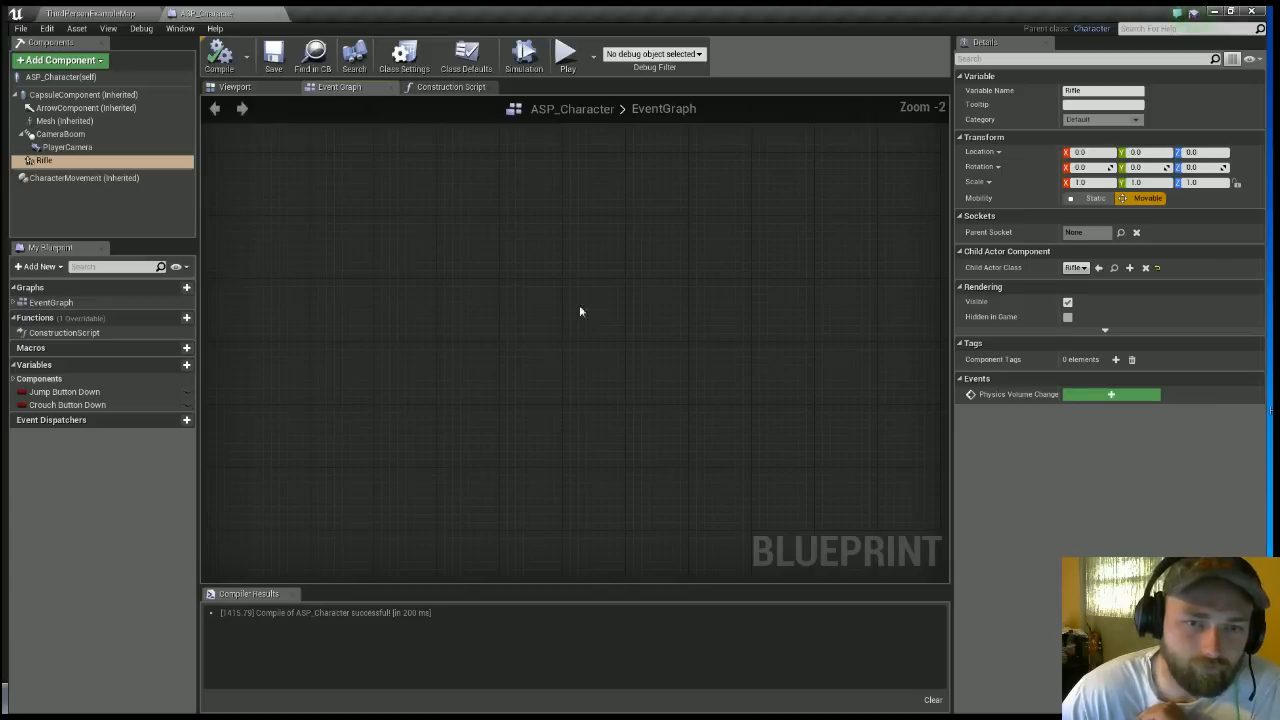
Add the InputAction Fire event and search for a Cast To Rifle node.
right_click(580, 311)
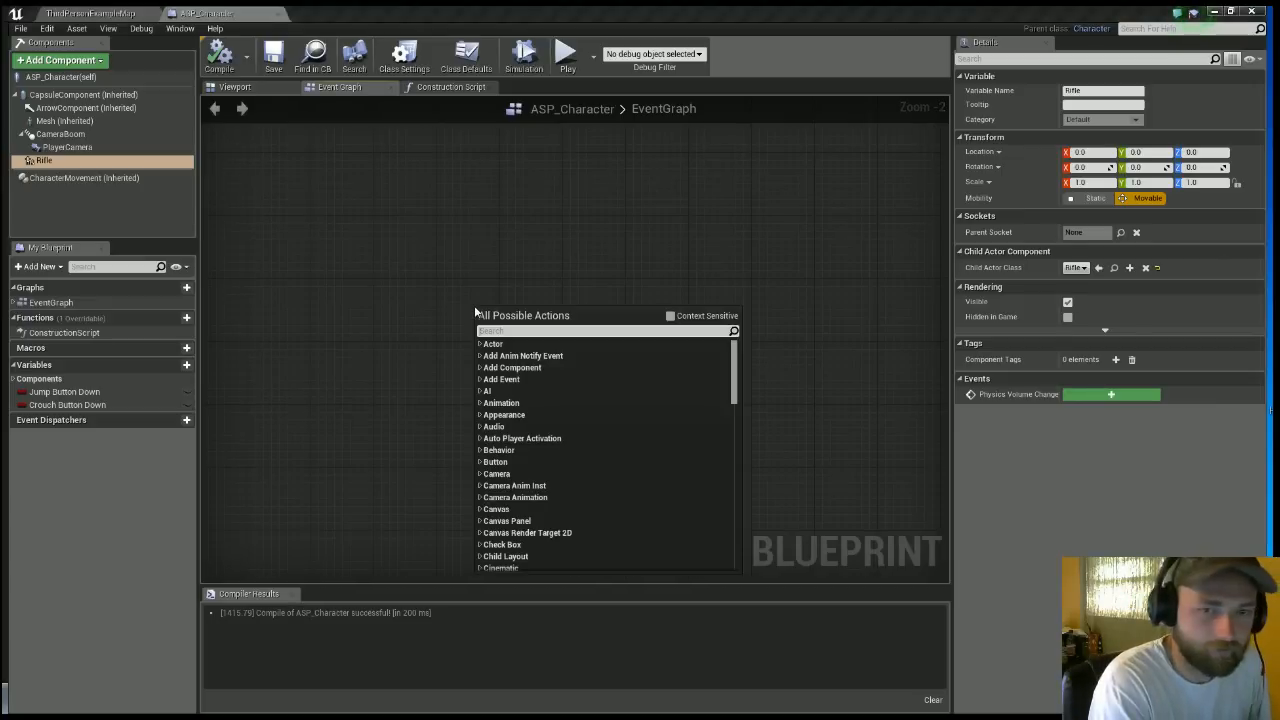
text(fire)
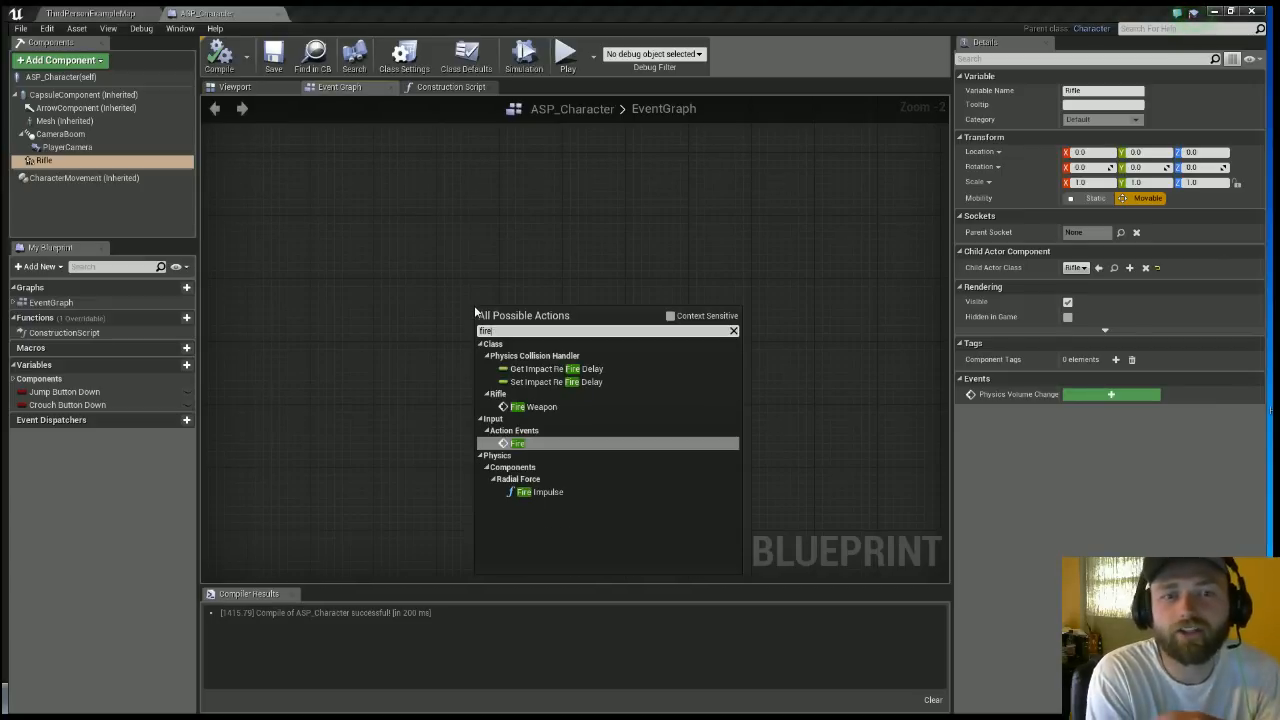
click(518, 443)
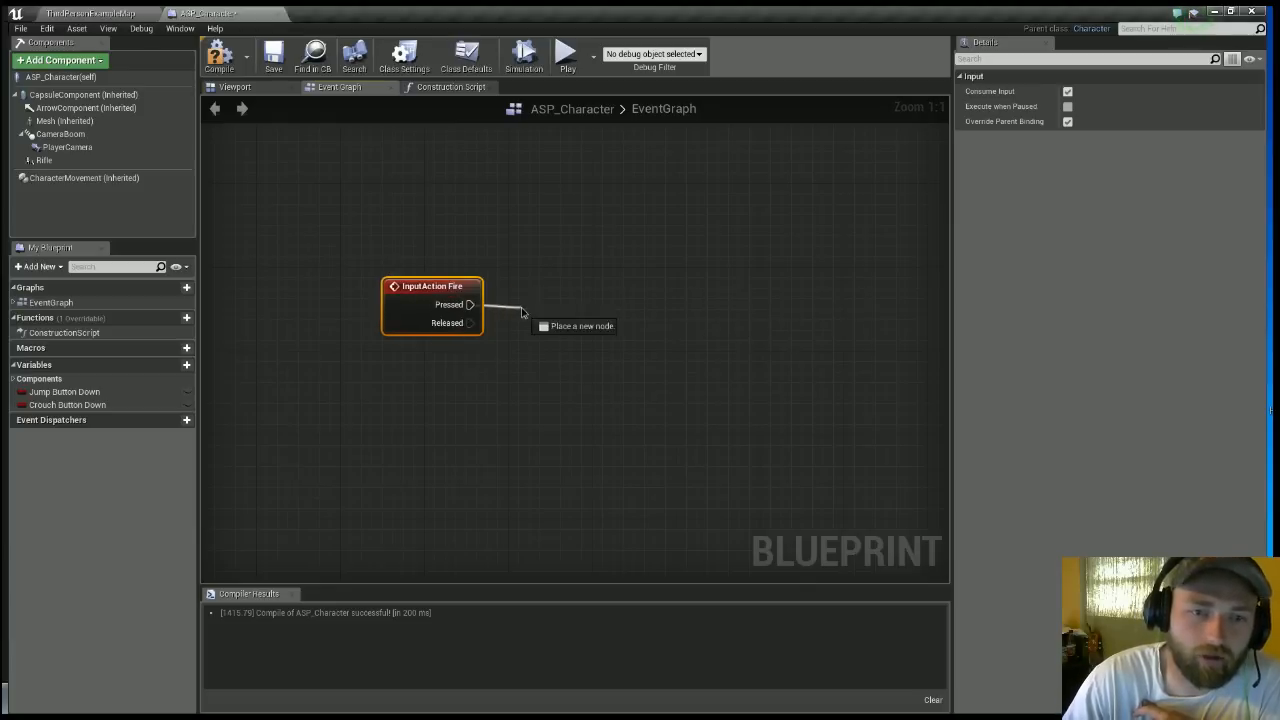
click(521, 314)
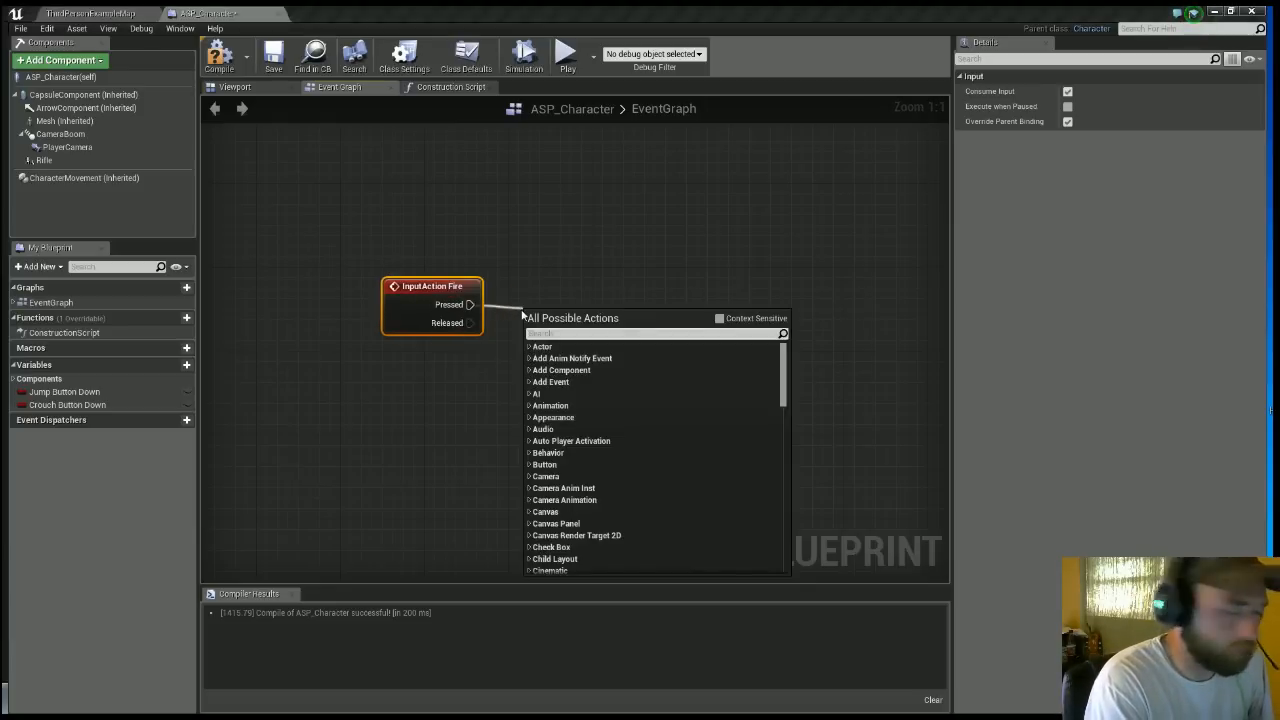
text(cast)
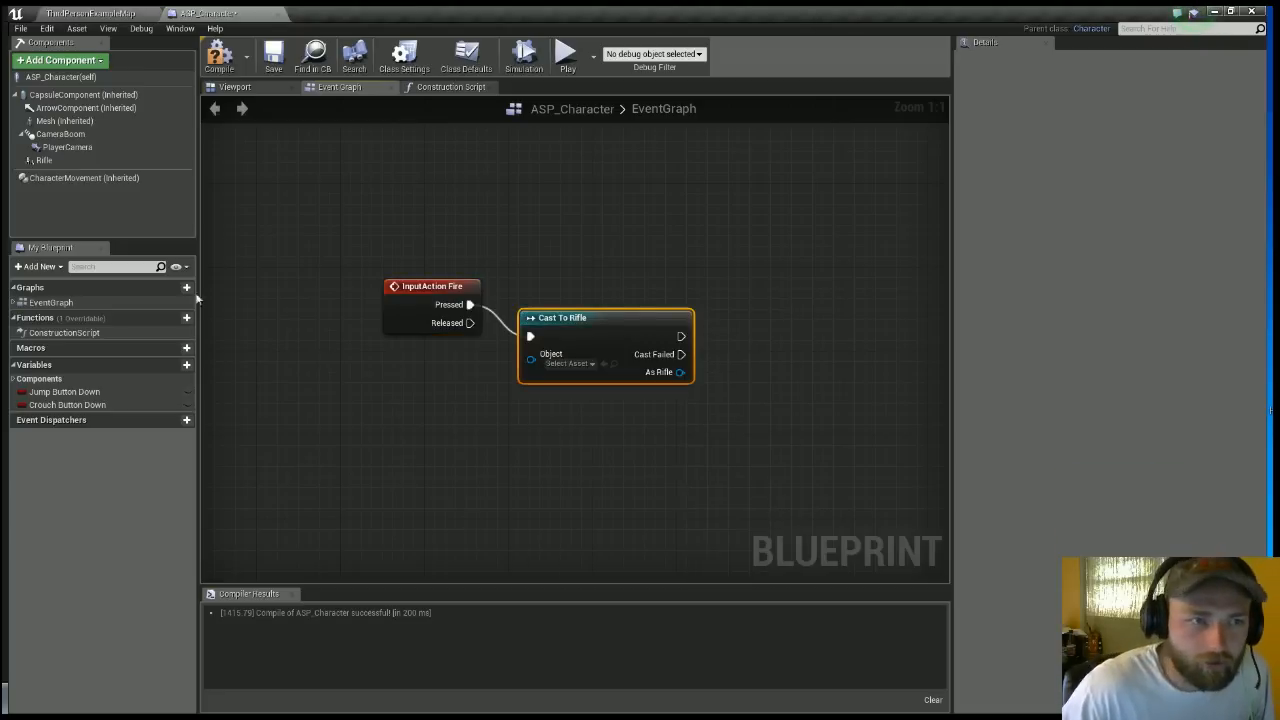
Feed the Rifle component's Child Actor into the Cast To Rifle object input.
drag(43, 160, 331, 435)
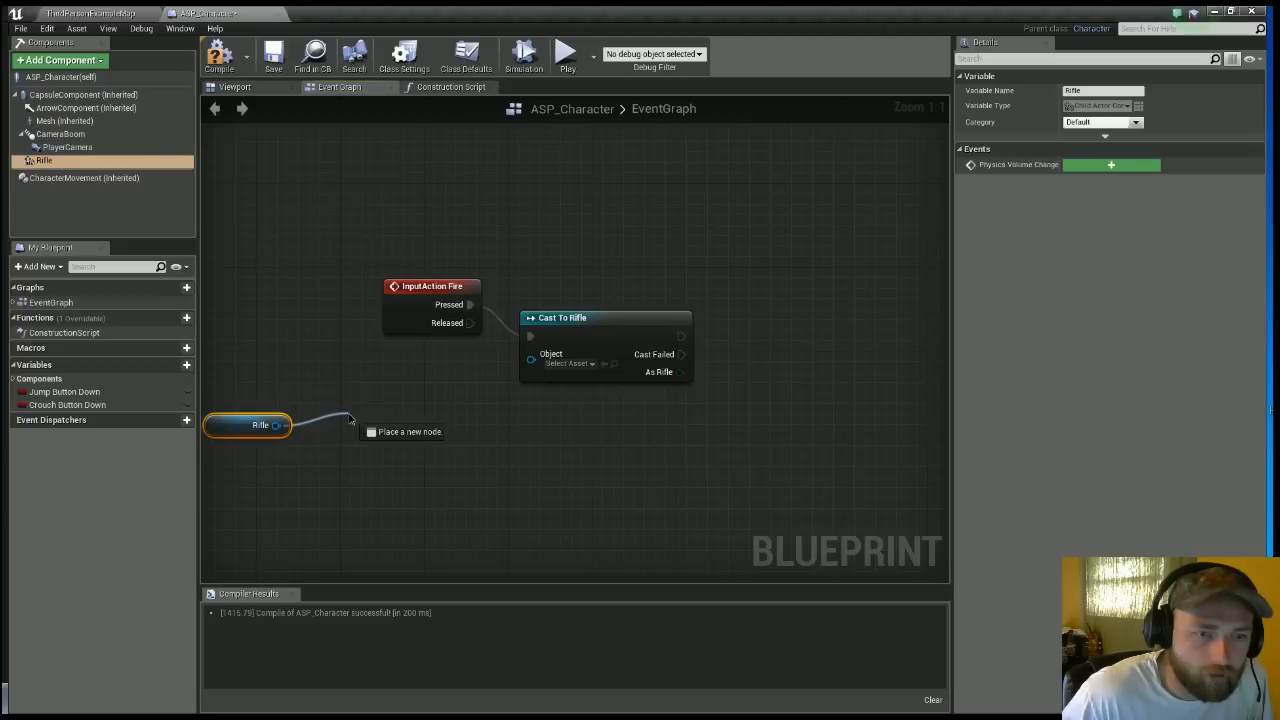
click(350, 410)
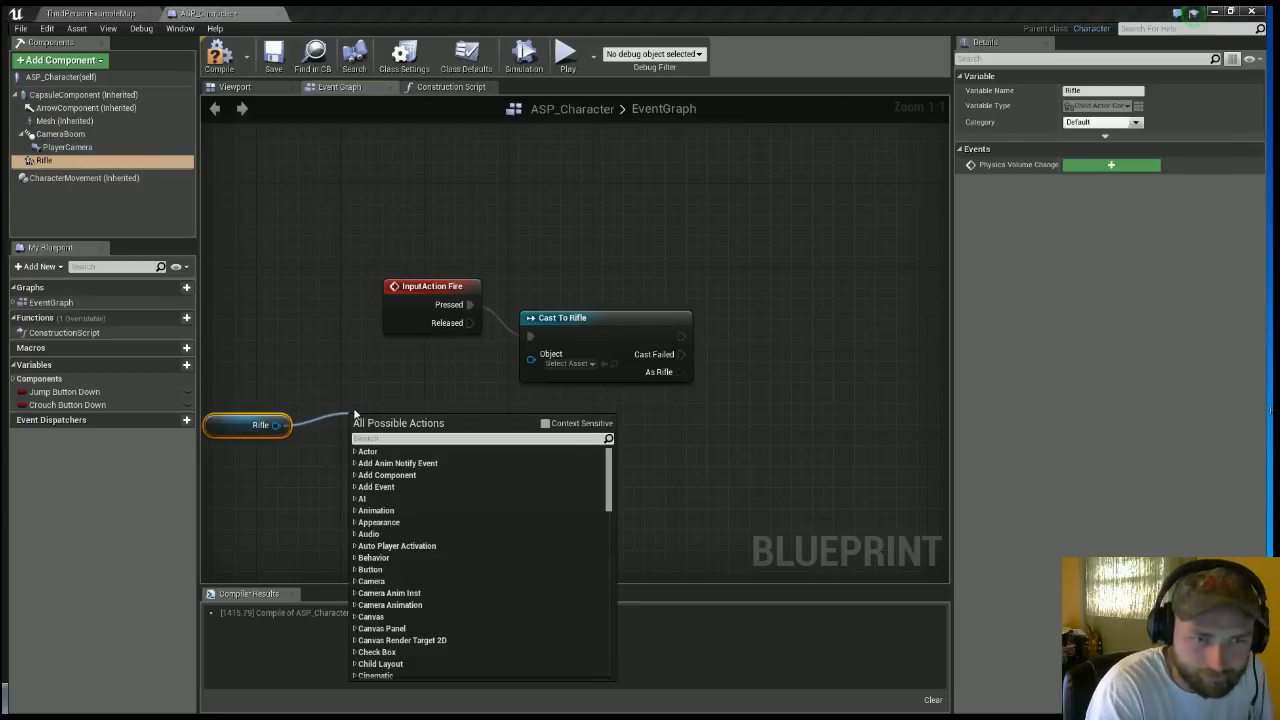
text(cachild actor)
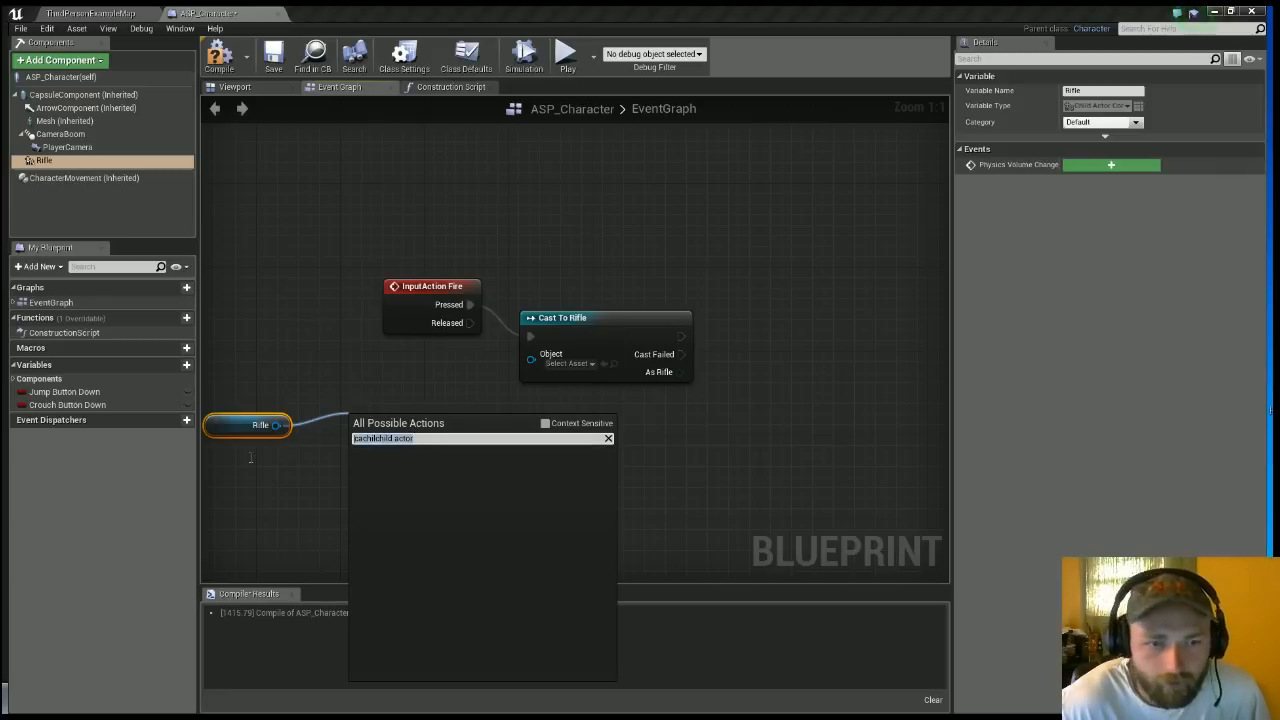
mouse_move(247, 463)
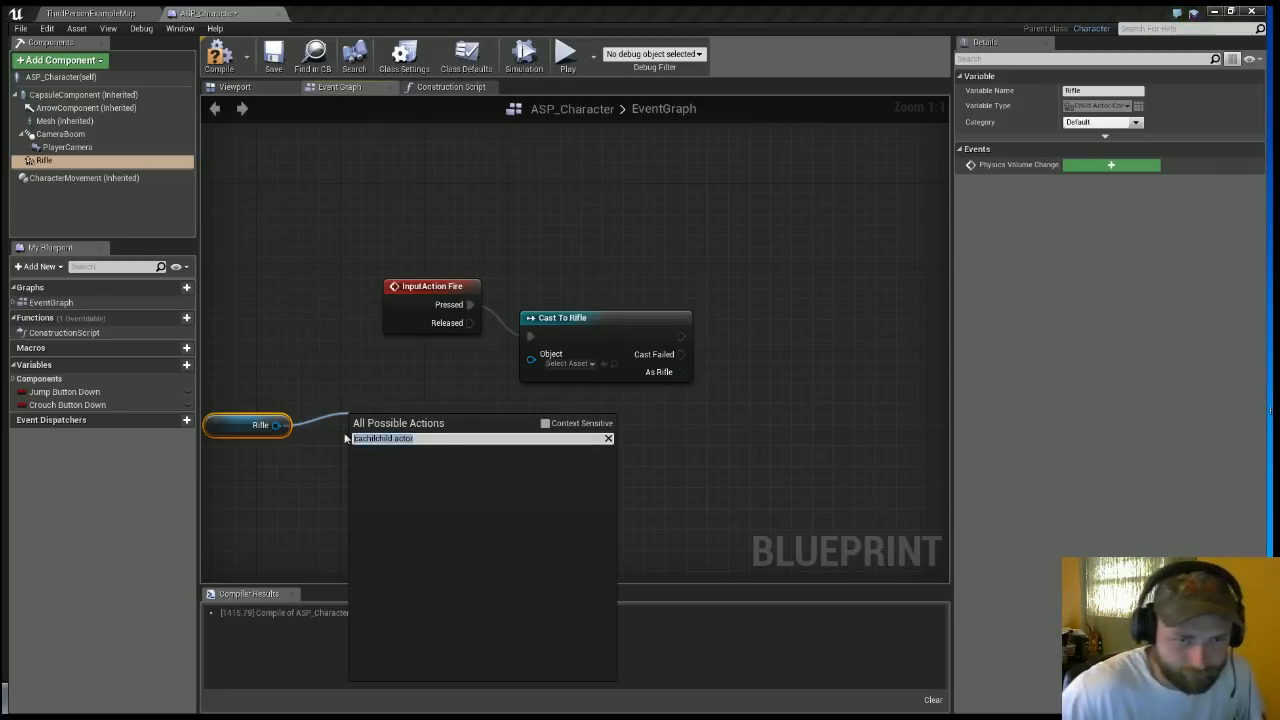
click(415, 438)
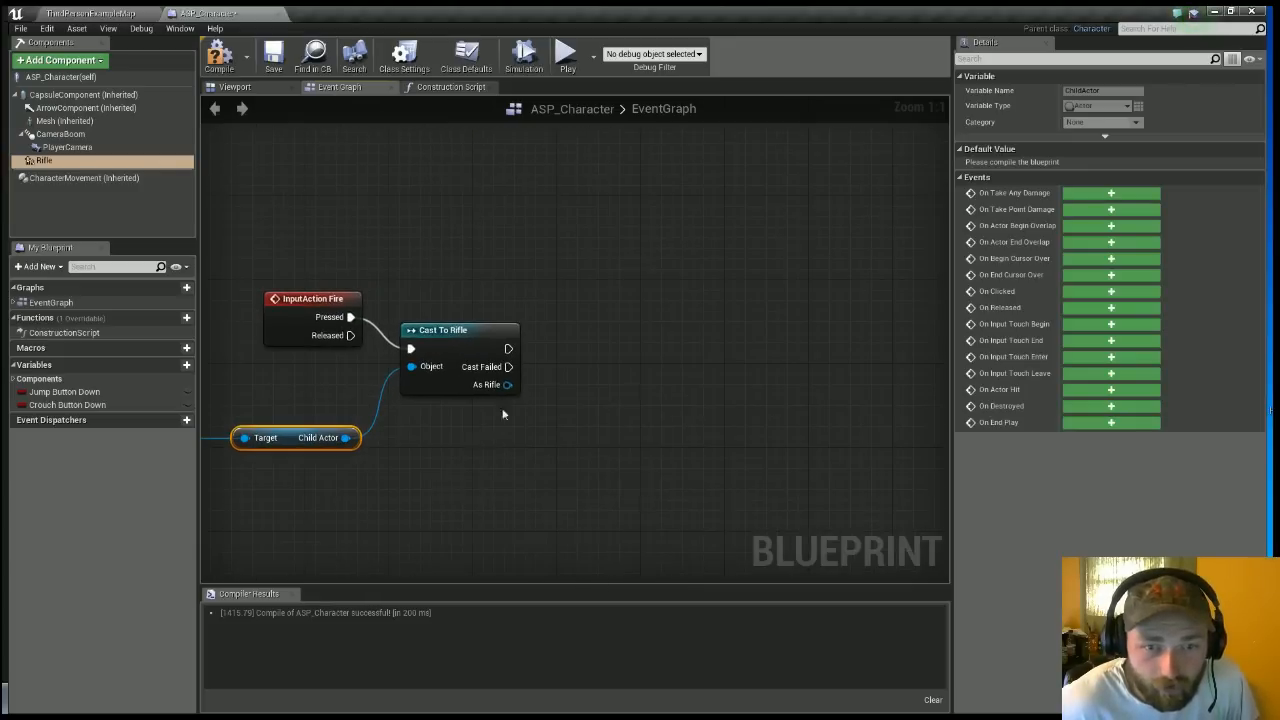
drag(508, 385, 590, 410)
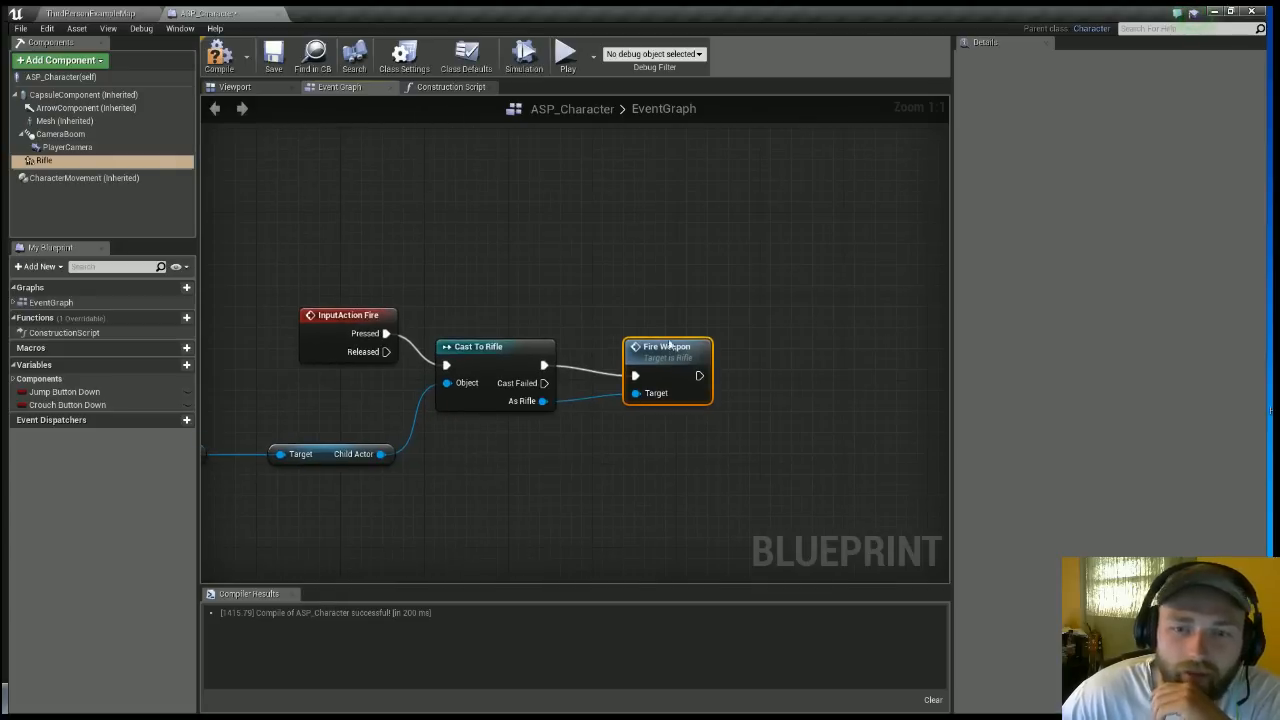
mouse_move(685, 387)
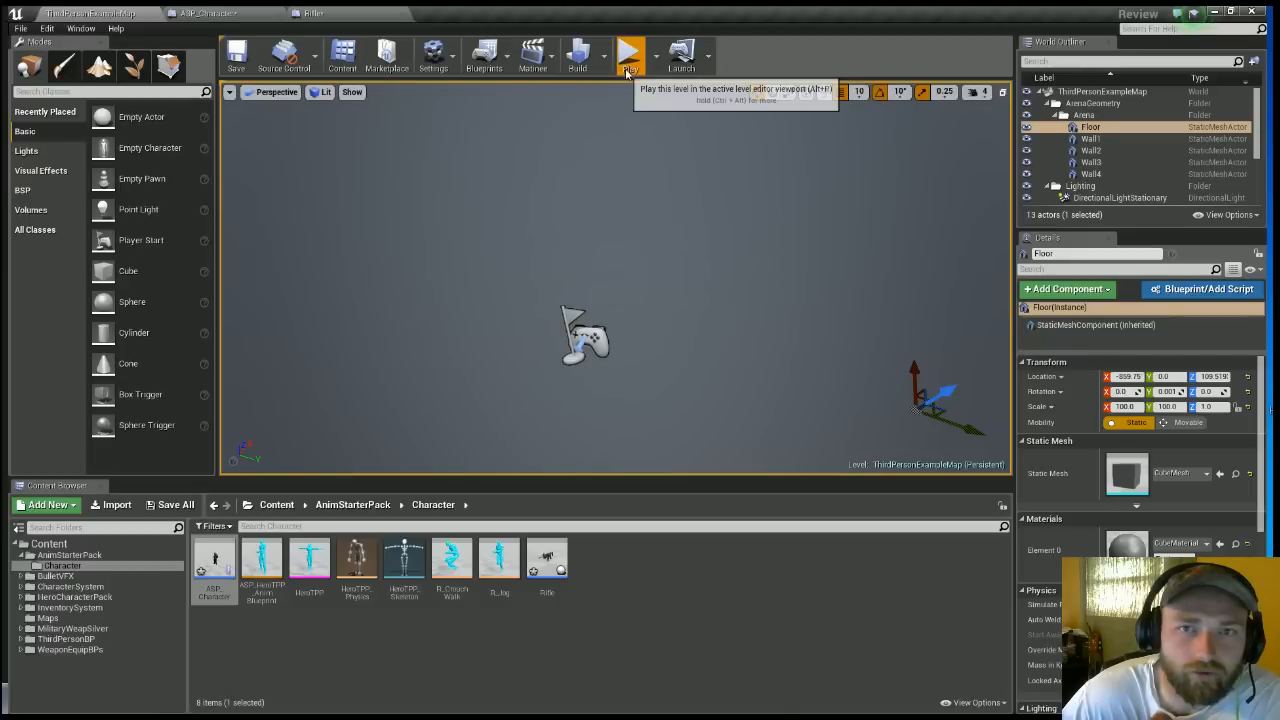
Switch to the Rifle blueprint tab to edit its event graph.
click(629, 55)
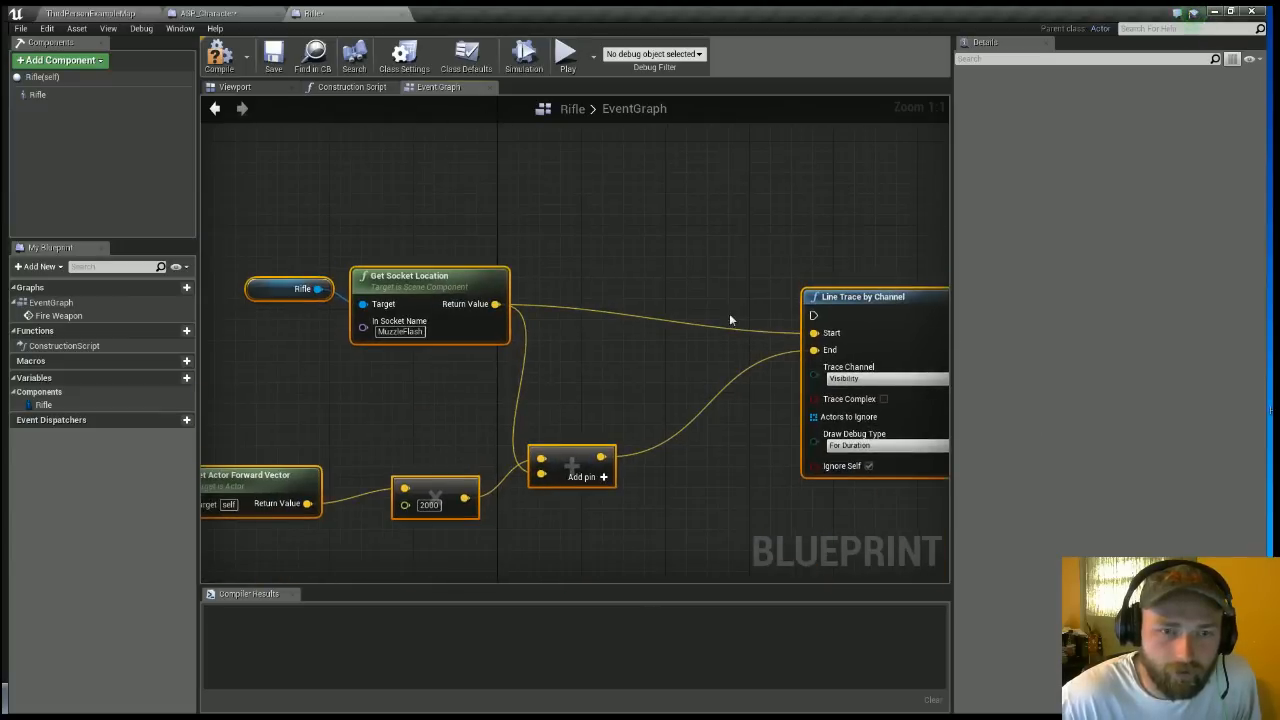
Play the RifleA_Fire04 sound at location from Fire Weapon, then search Get Socket Location.
scroll(down, 3)
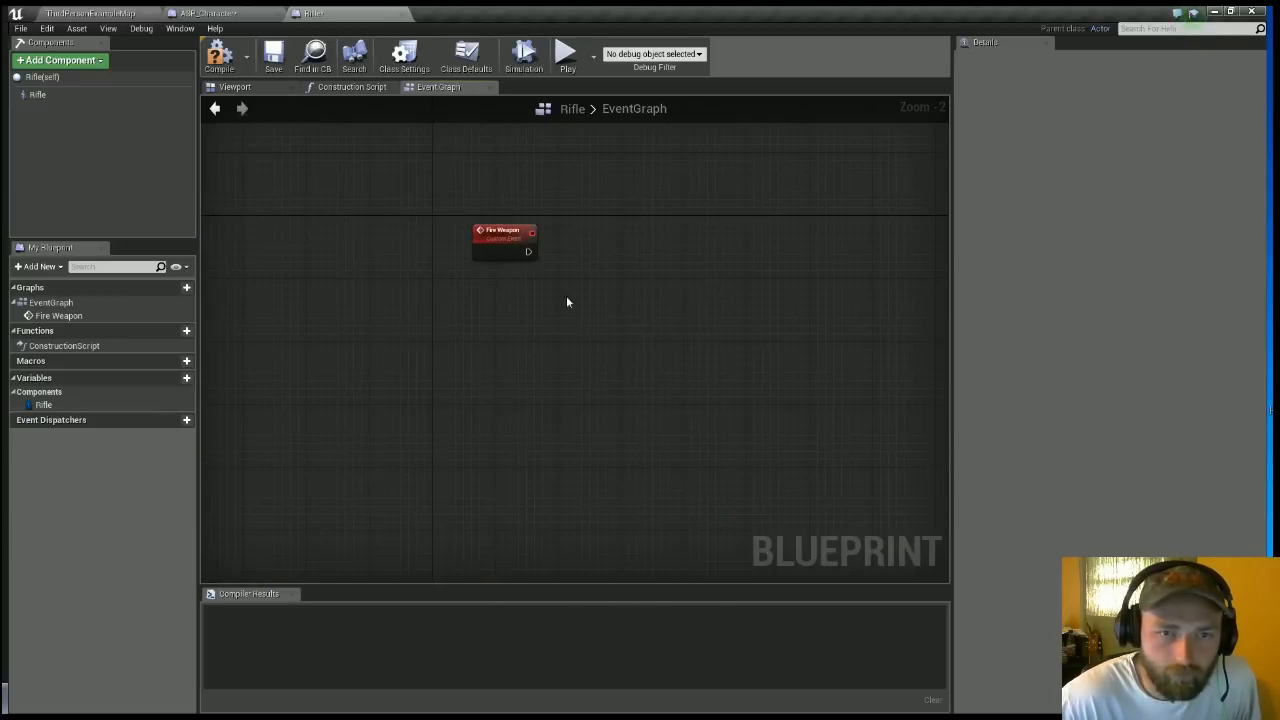
drag(528, 251, 563, 311)
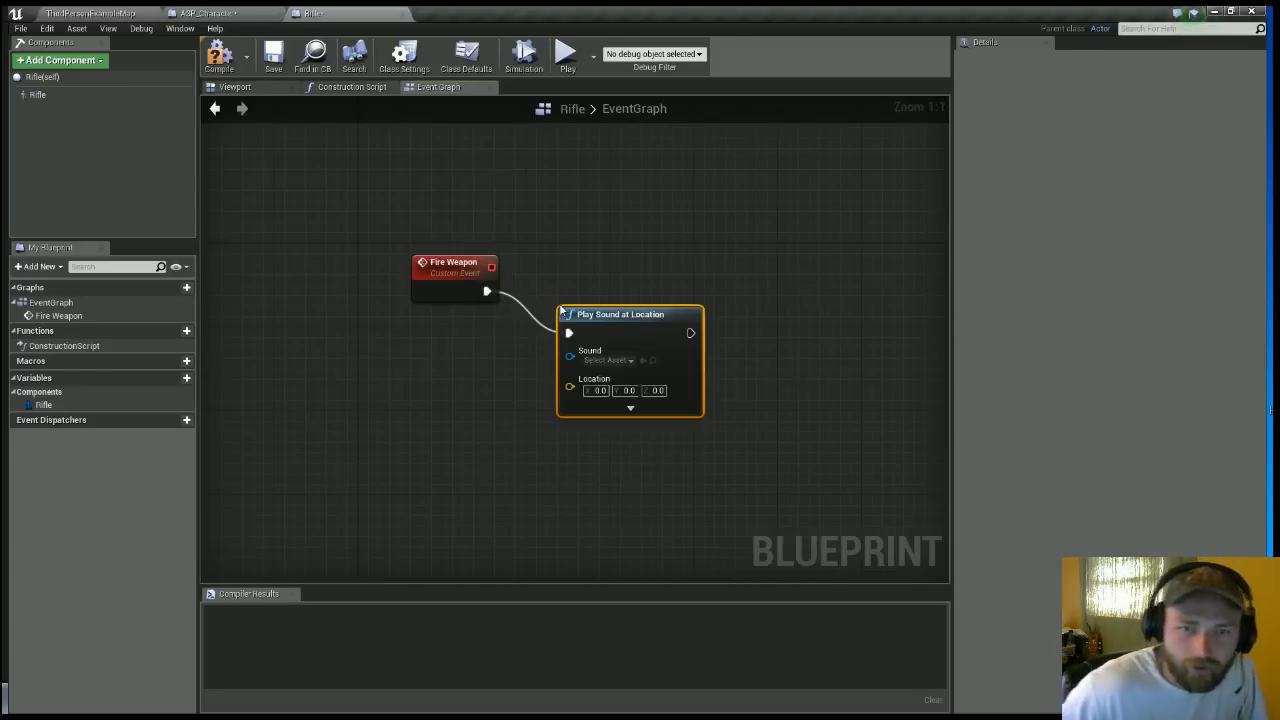
click(608, 360)
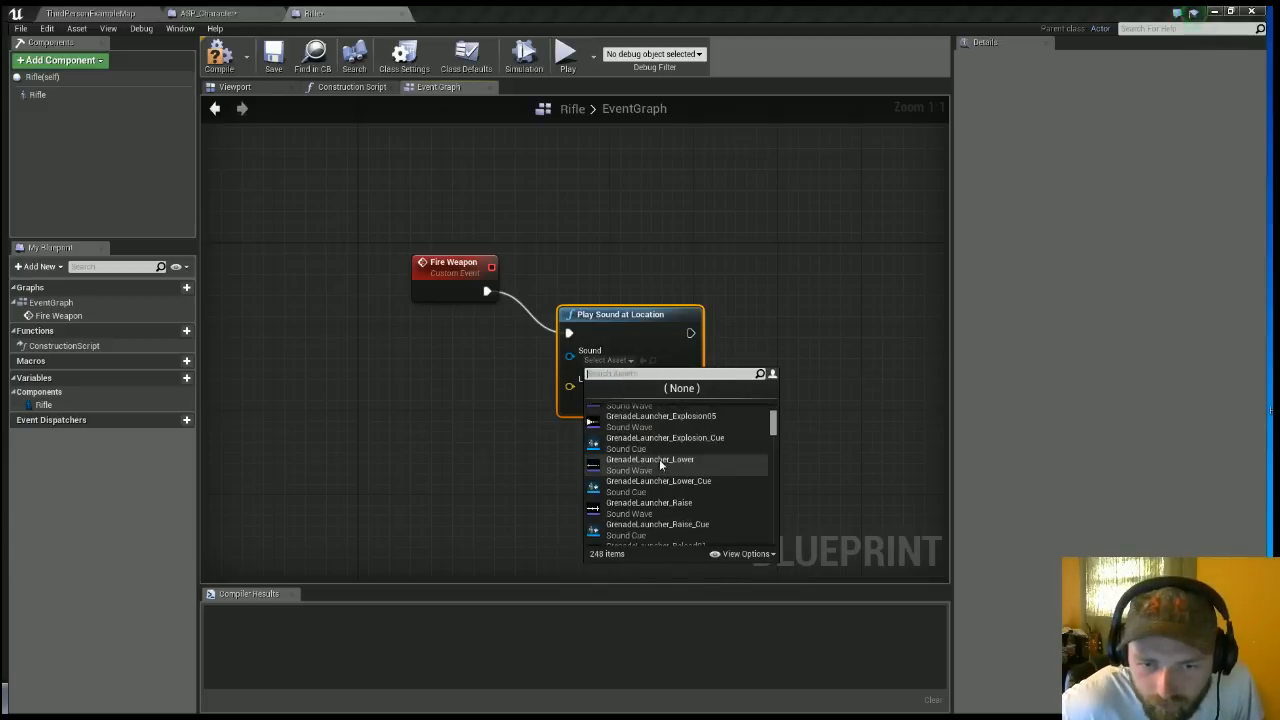
scroll(down, 3)
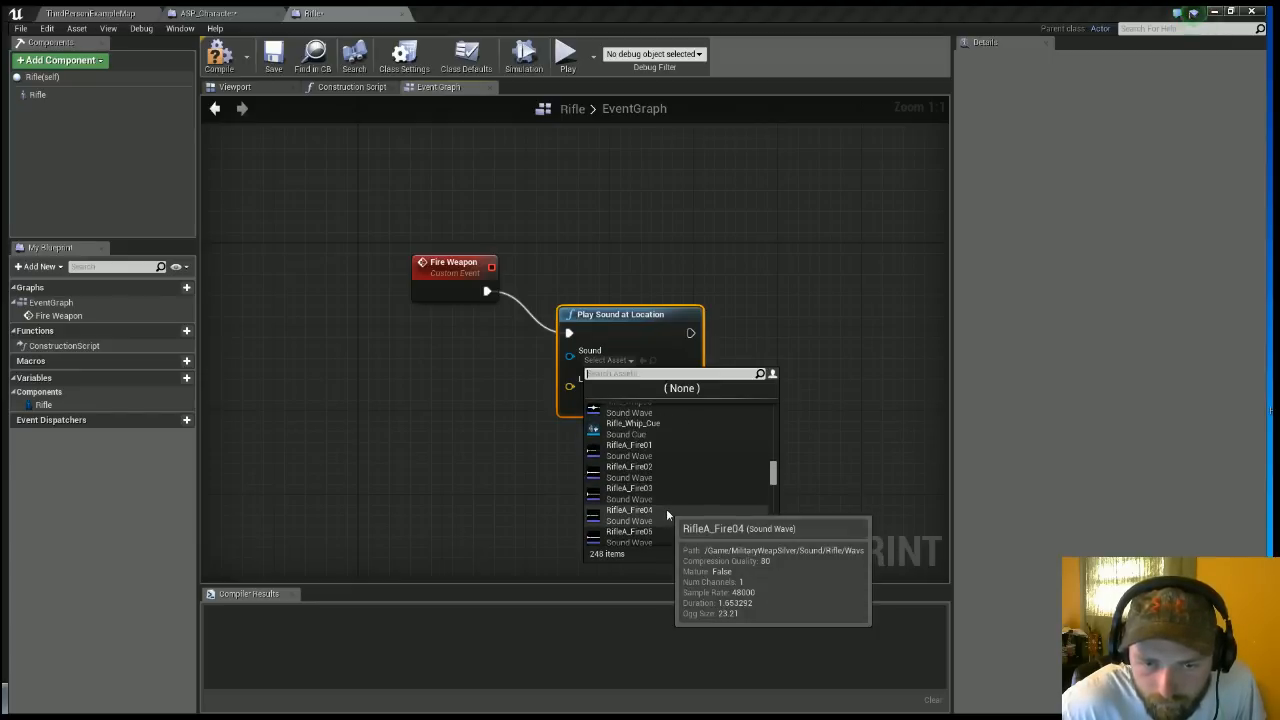
click(629, 509)
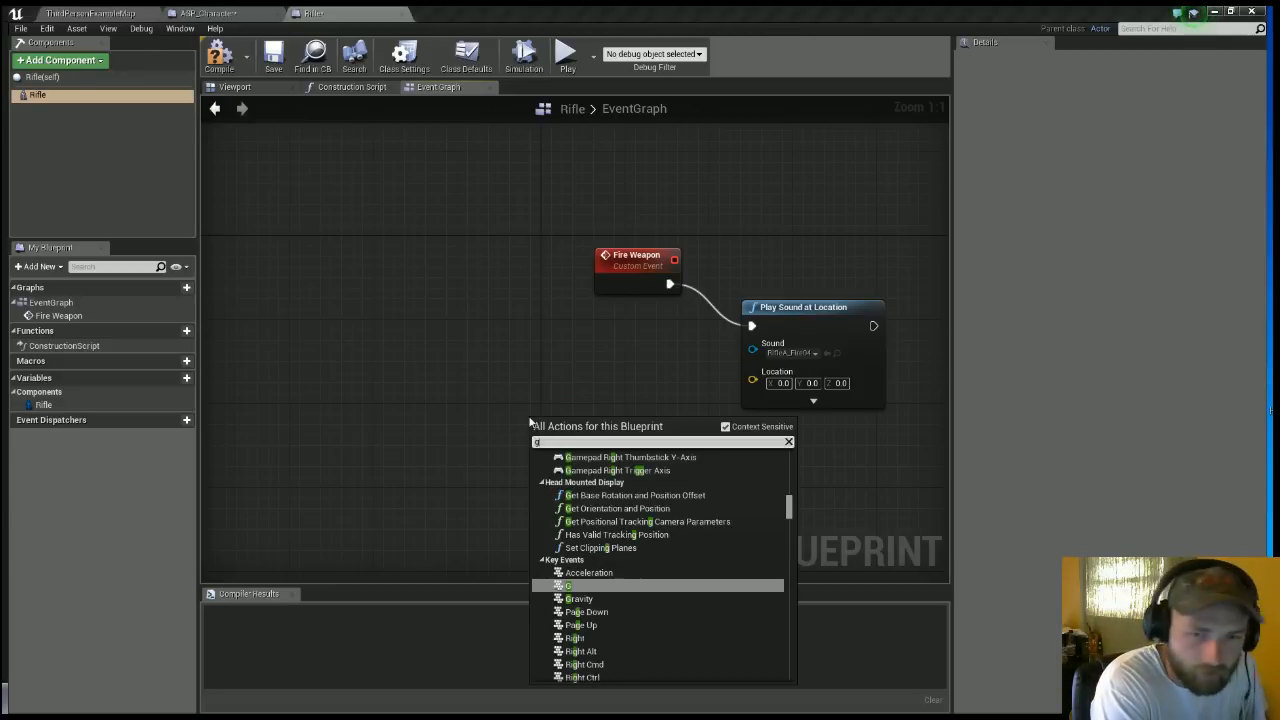
text(get socke)
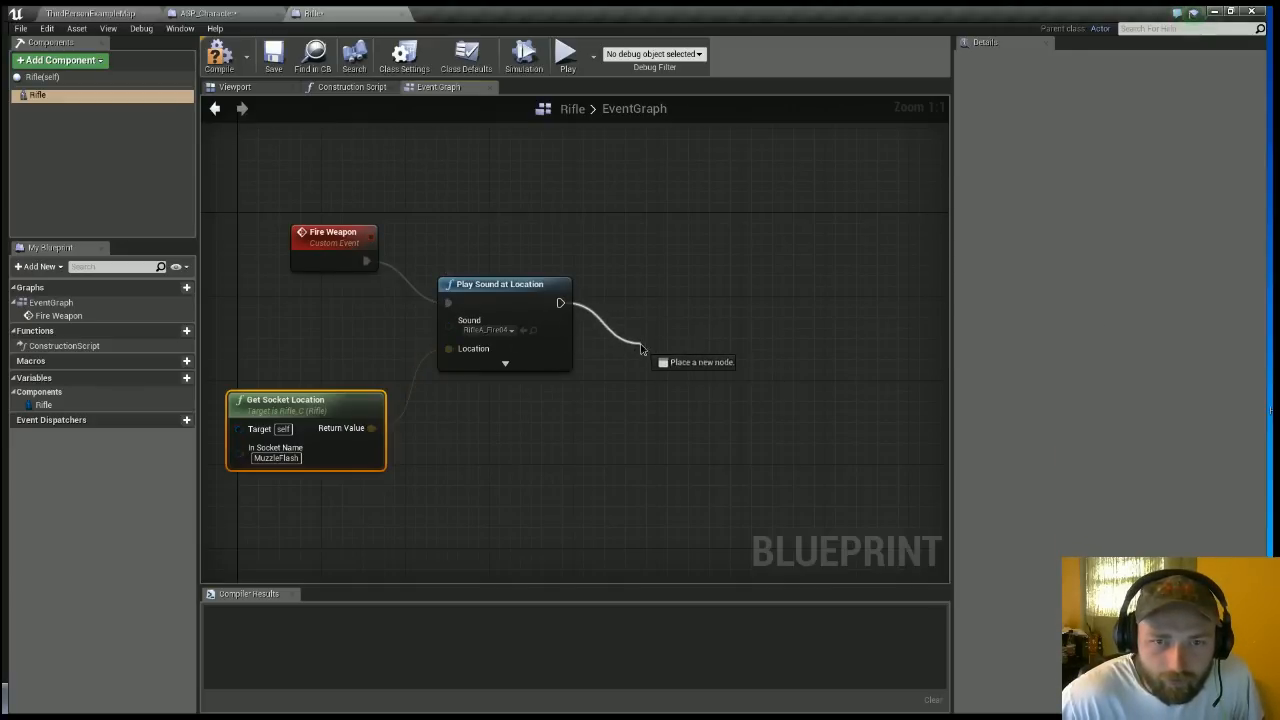
Add a Spawn Emitter at Location after the sound, fed by the muzzle socket location.
click(640, 348)
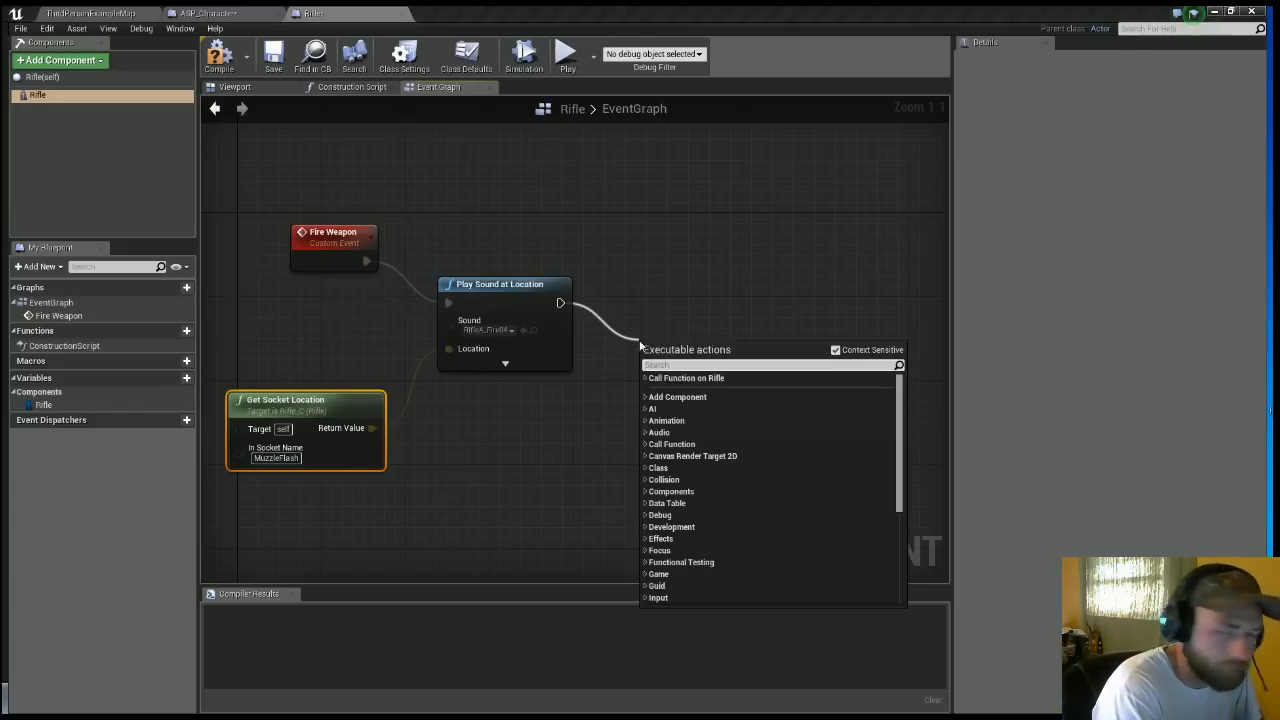
text(spawn)
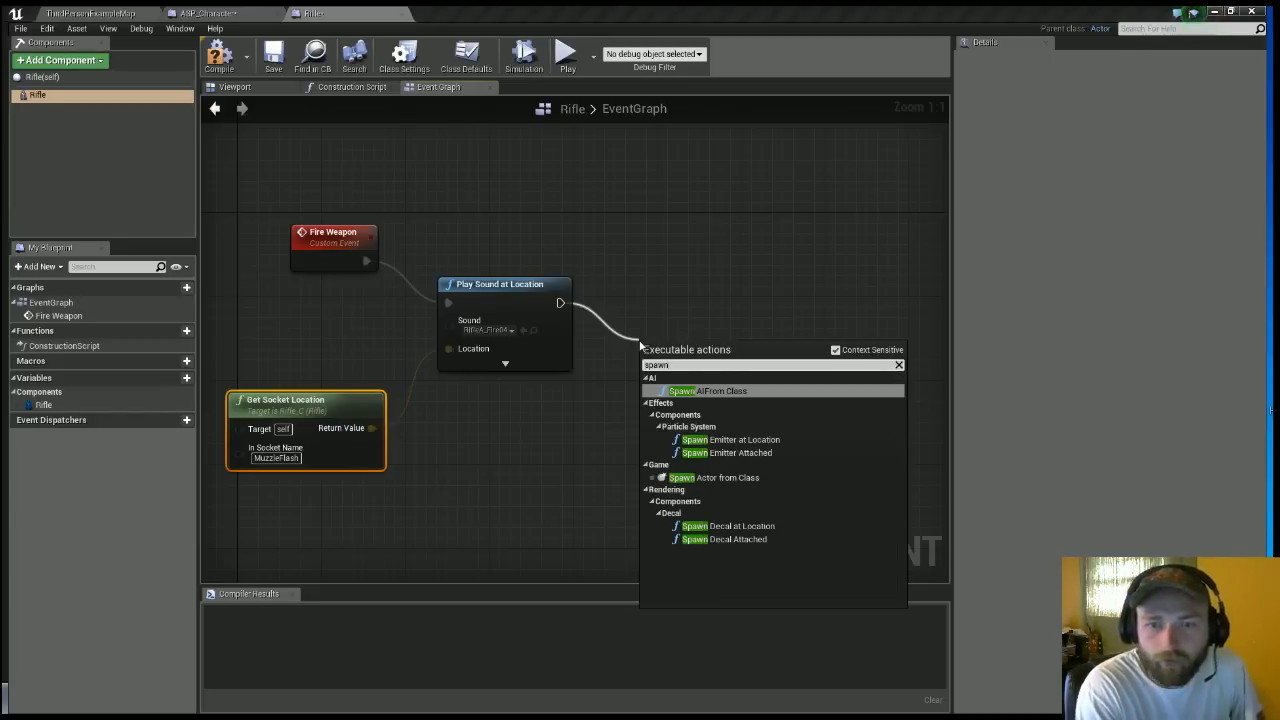
click(732, 439)
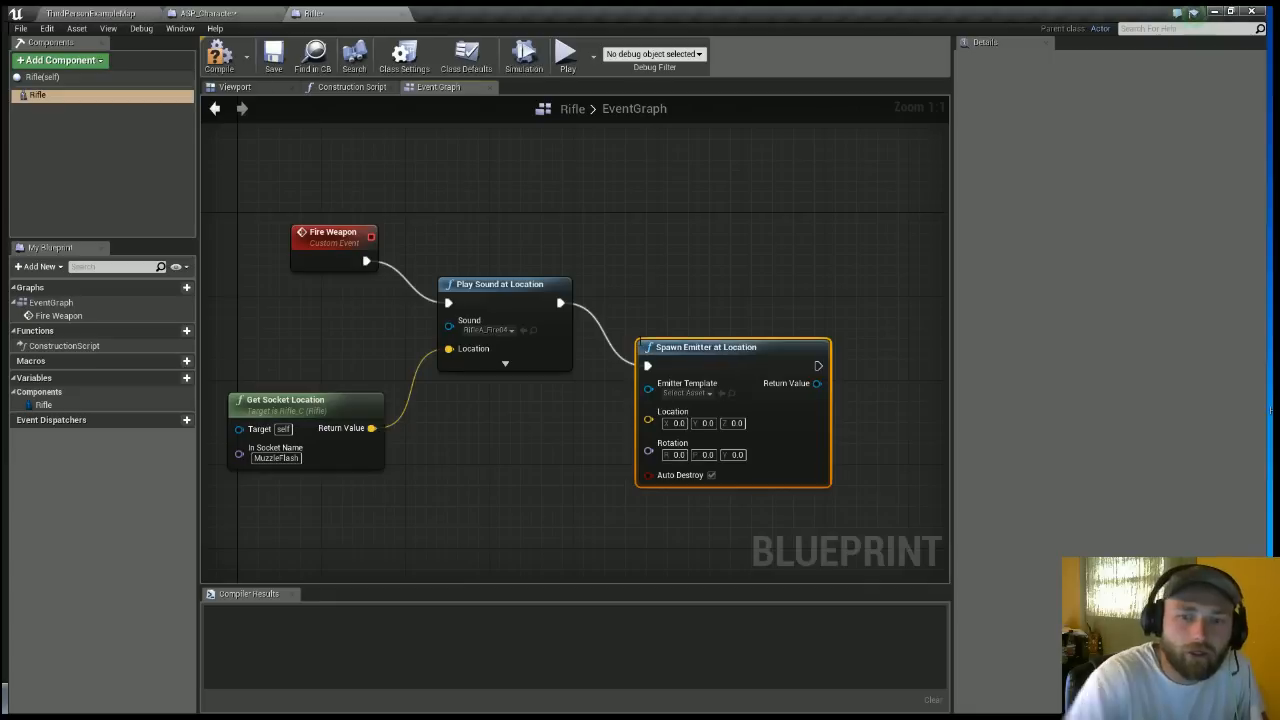
mouse_move(617, 378)
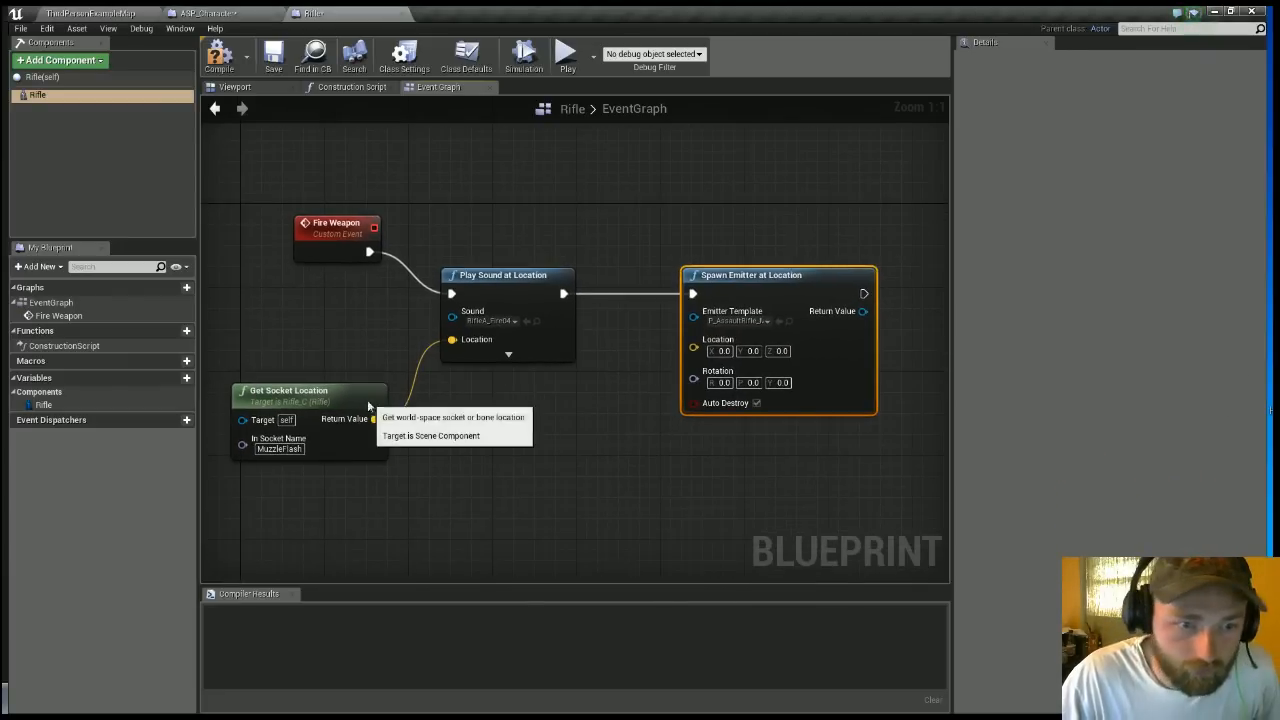
drag(375, 419, 693, 339)
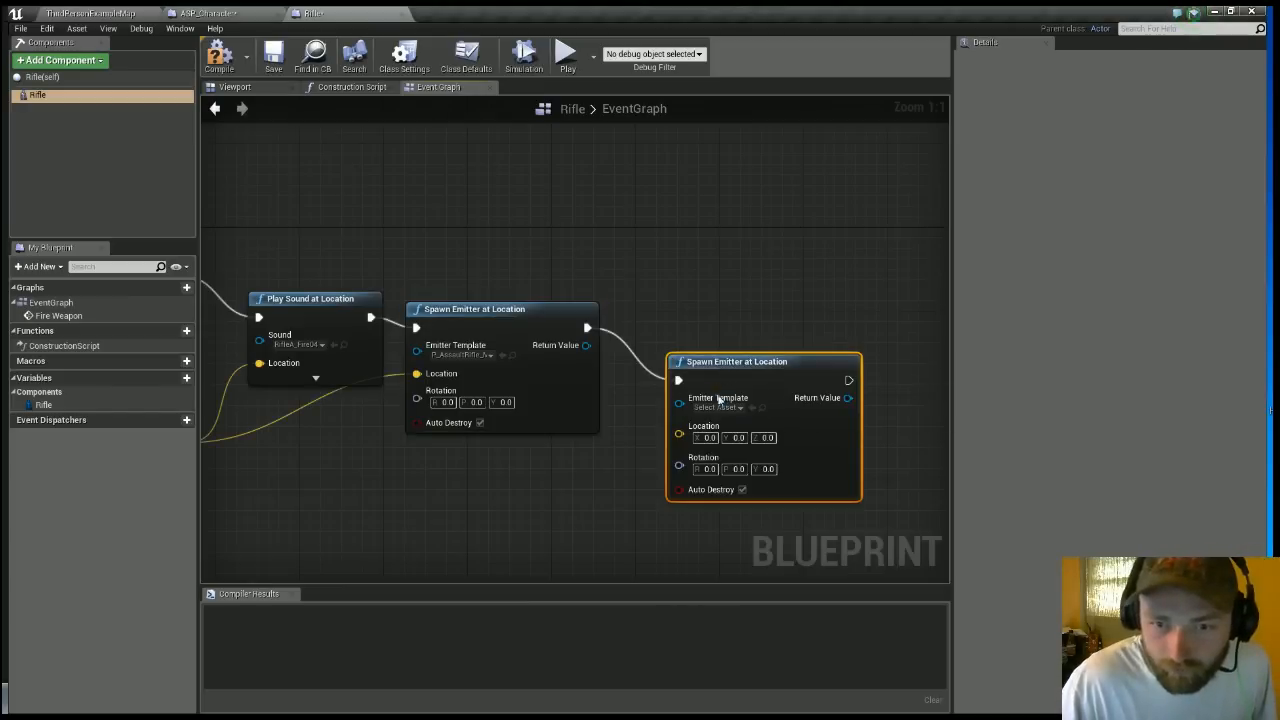
Set the second emitter's template to VFX_Eject_bullet and return to the level map.
click(718, 407)
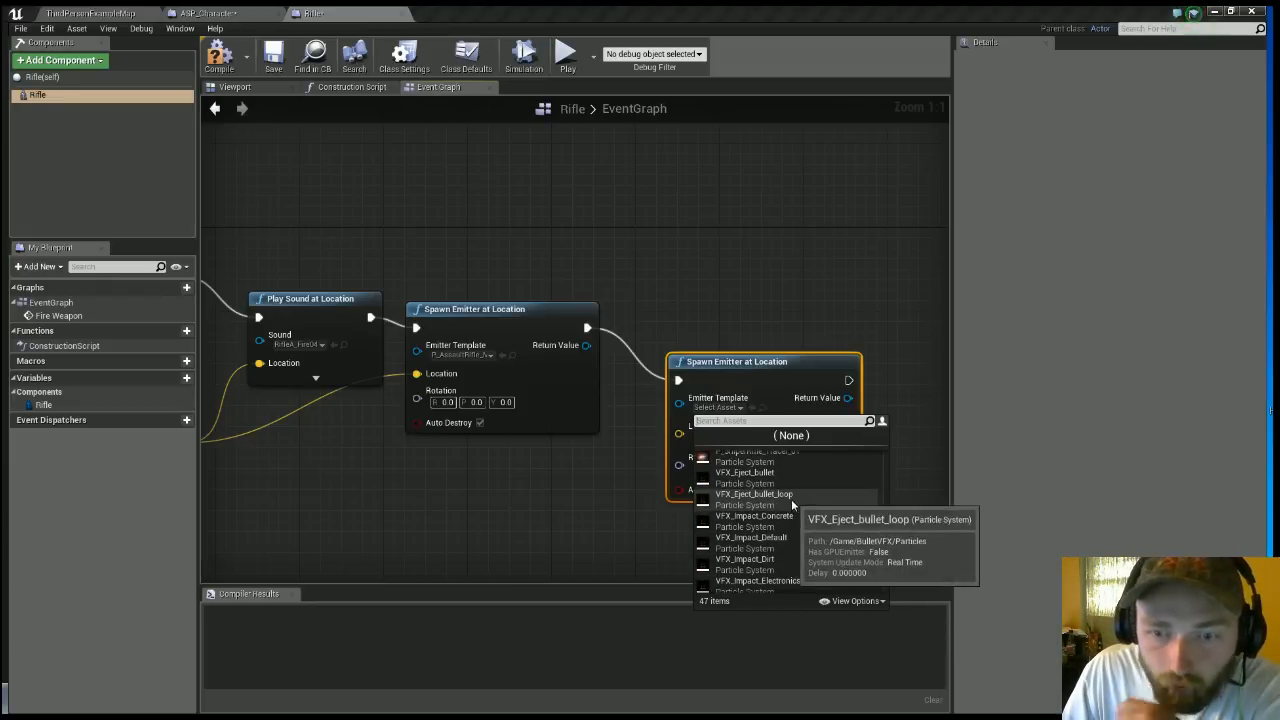
click(745, 472)
text(AmmoEject)
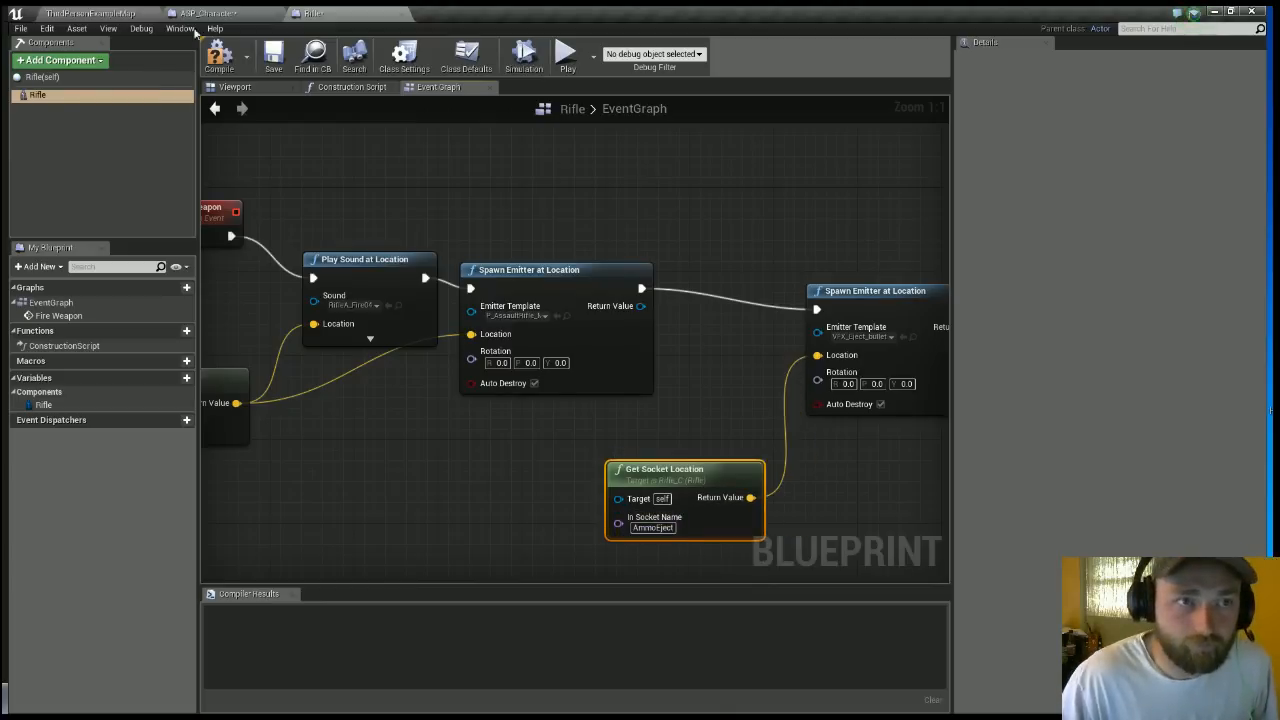
click(218, 56)
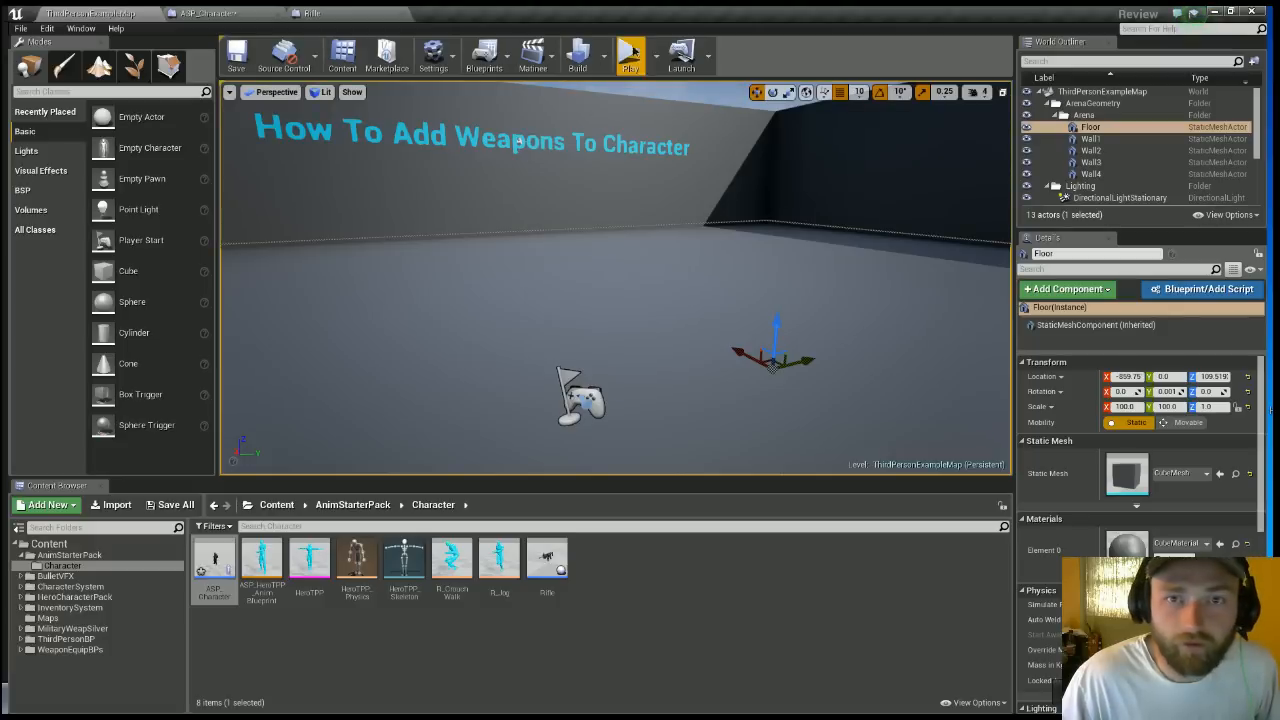
click(630, 55)
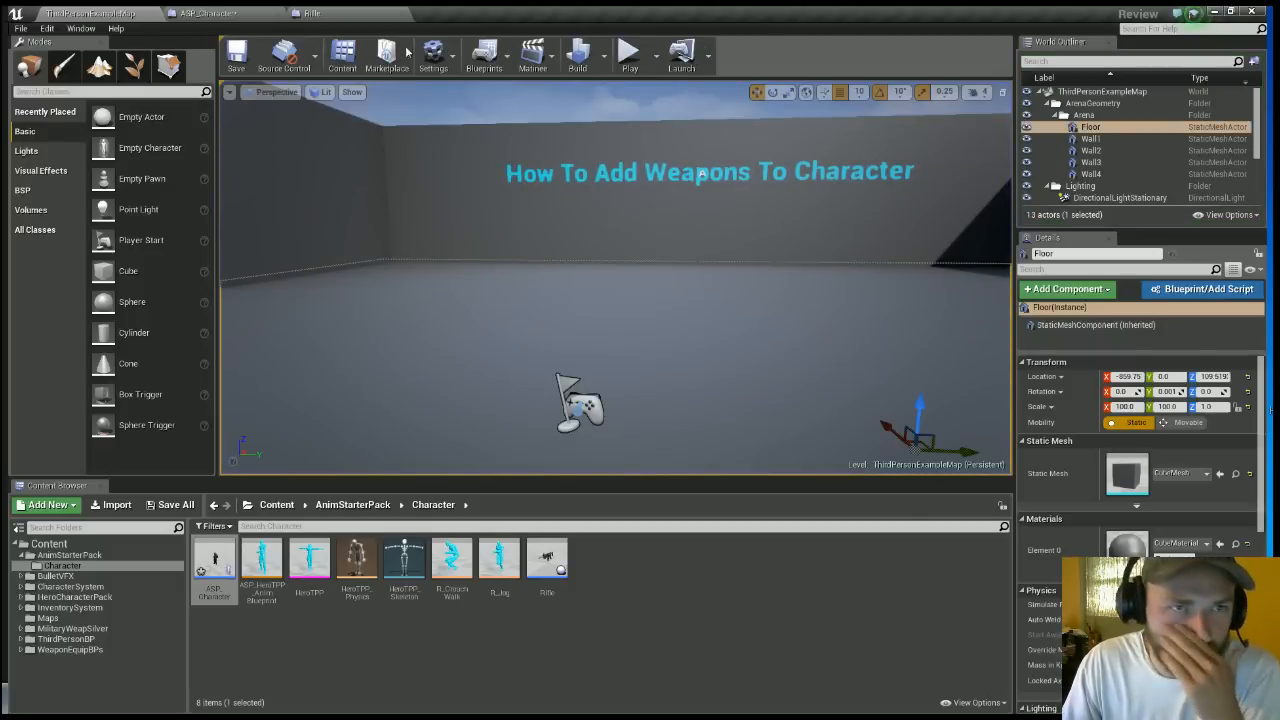
mouse_move(387, 55)
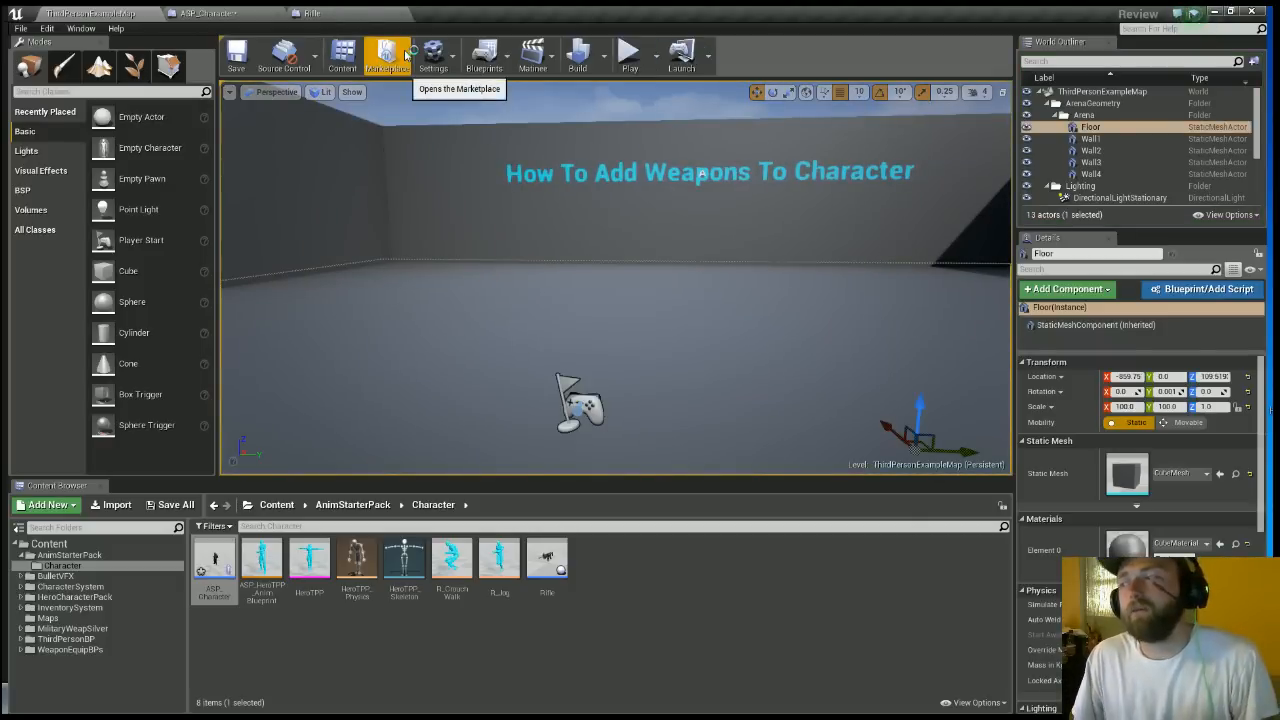